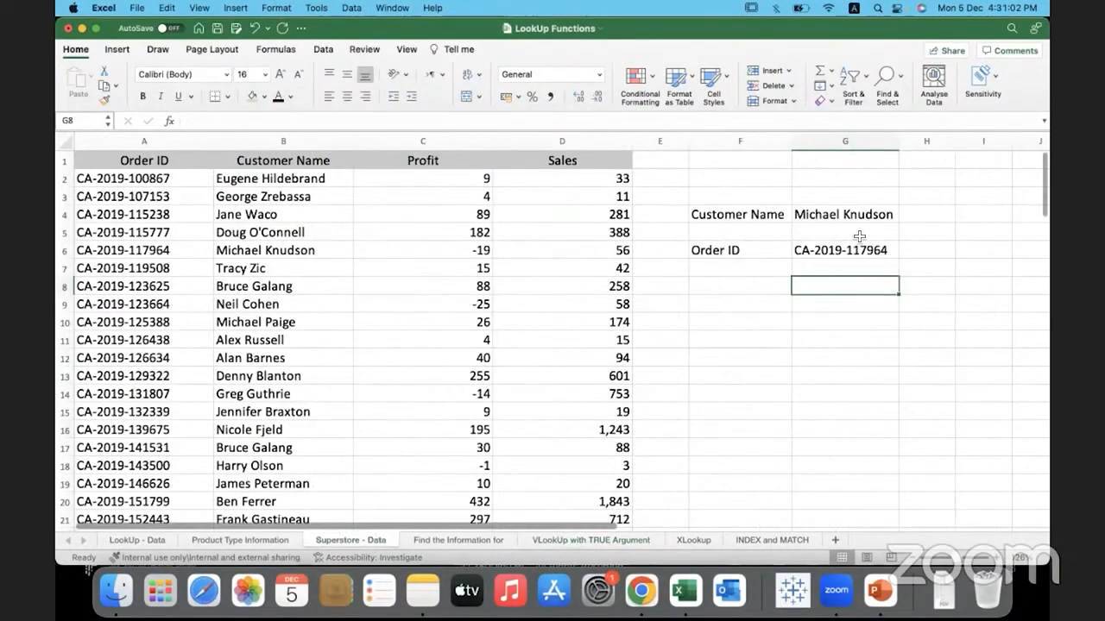
- Inspect the Order ID lookup formula without changing it
left_click(844, 250)
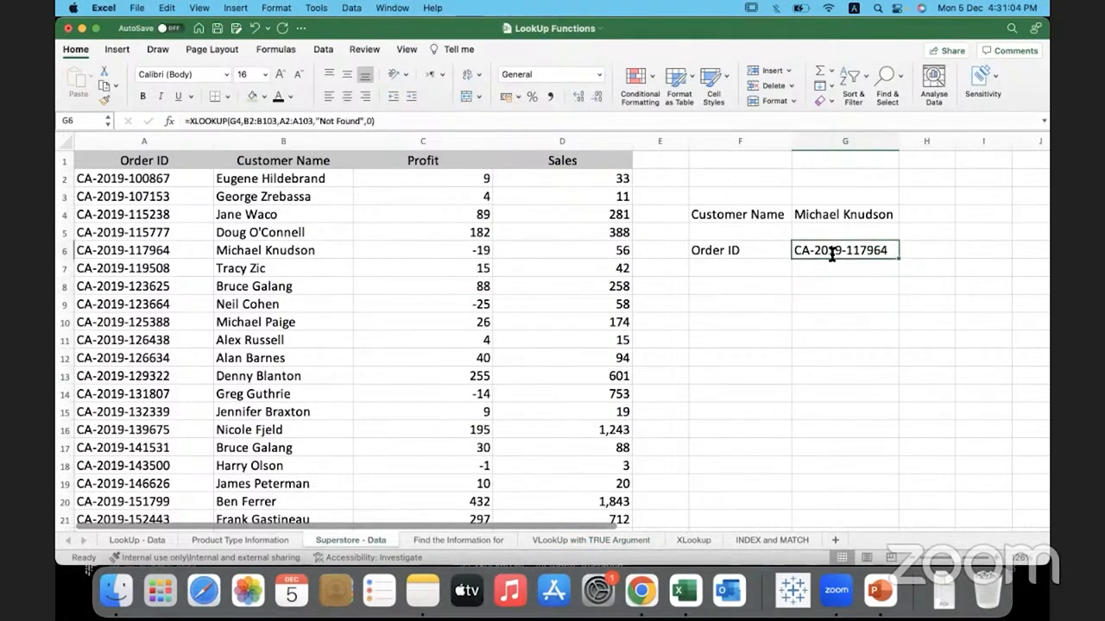
double_click(845, 250)
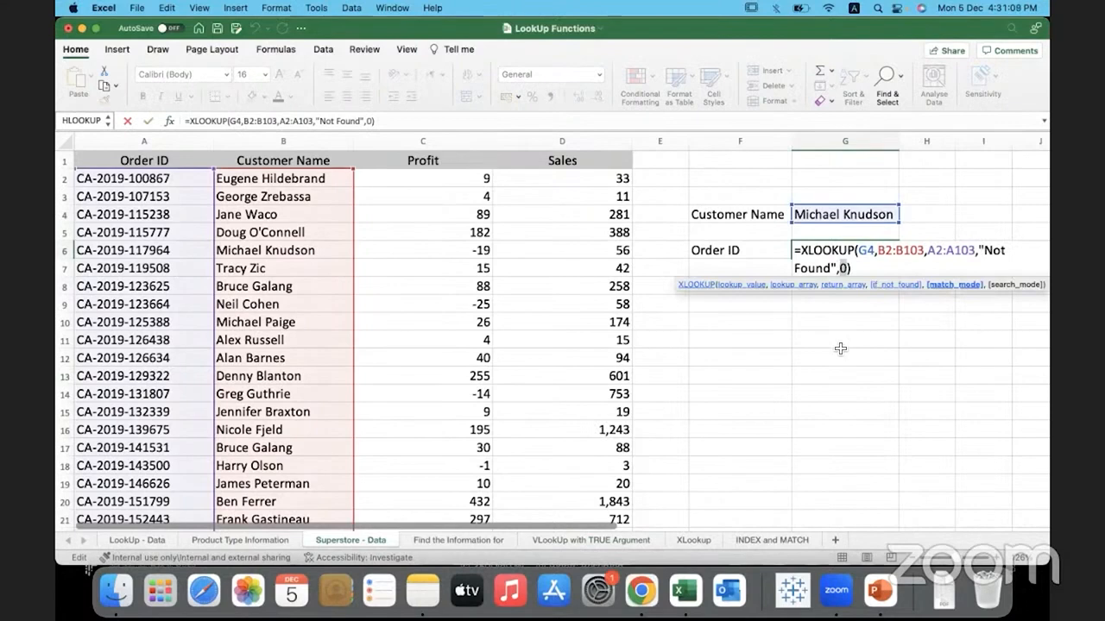
mouse_move(844, 291)
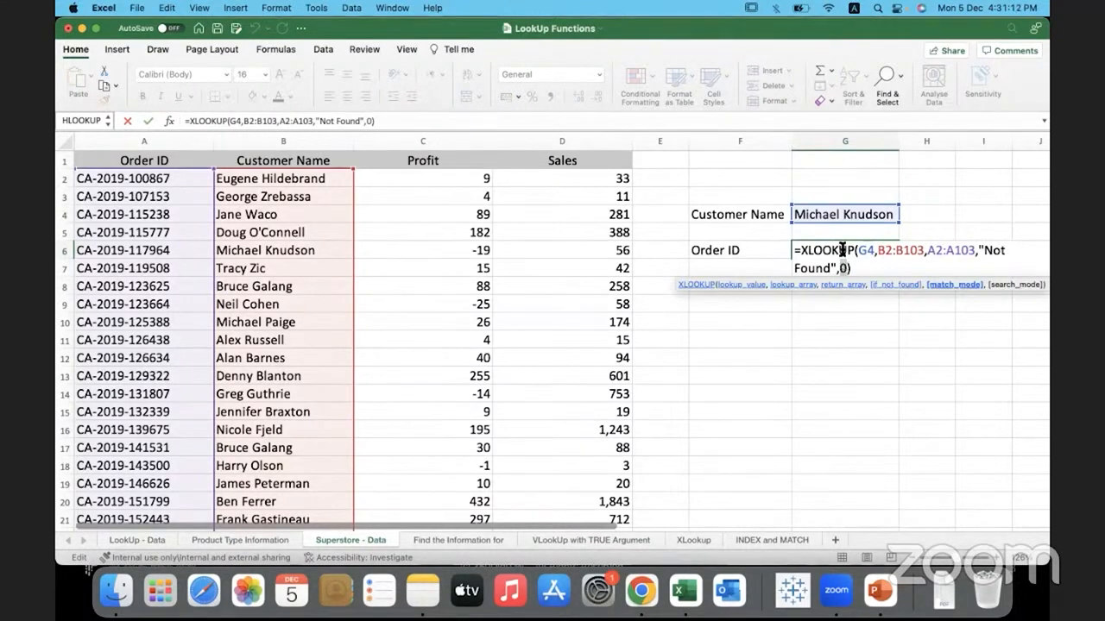
mouse_move(846, 326)
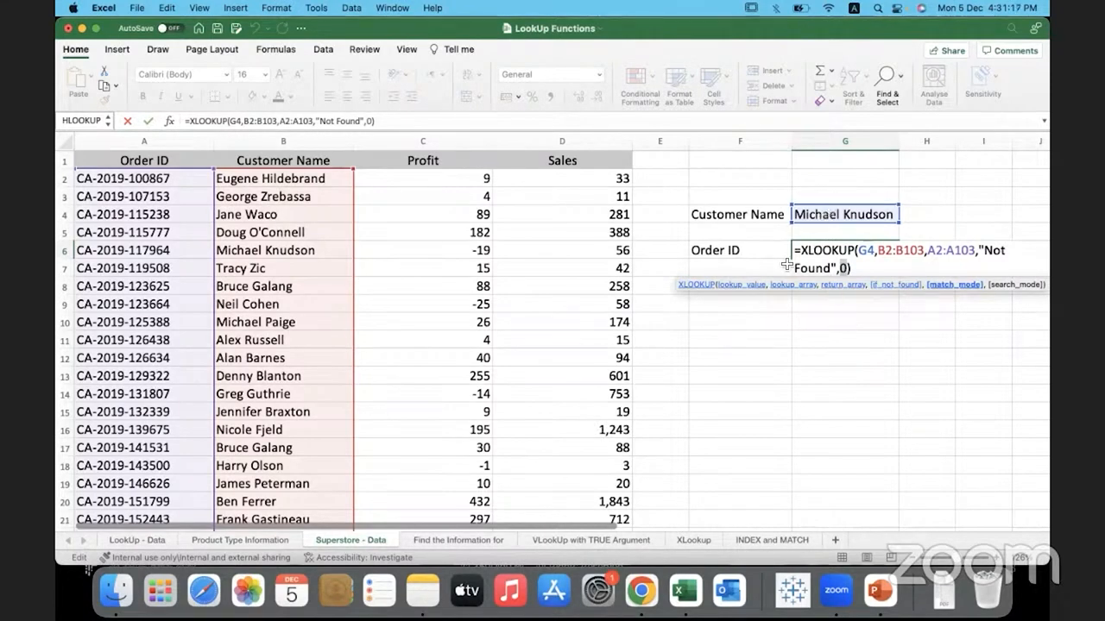
key("Return")
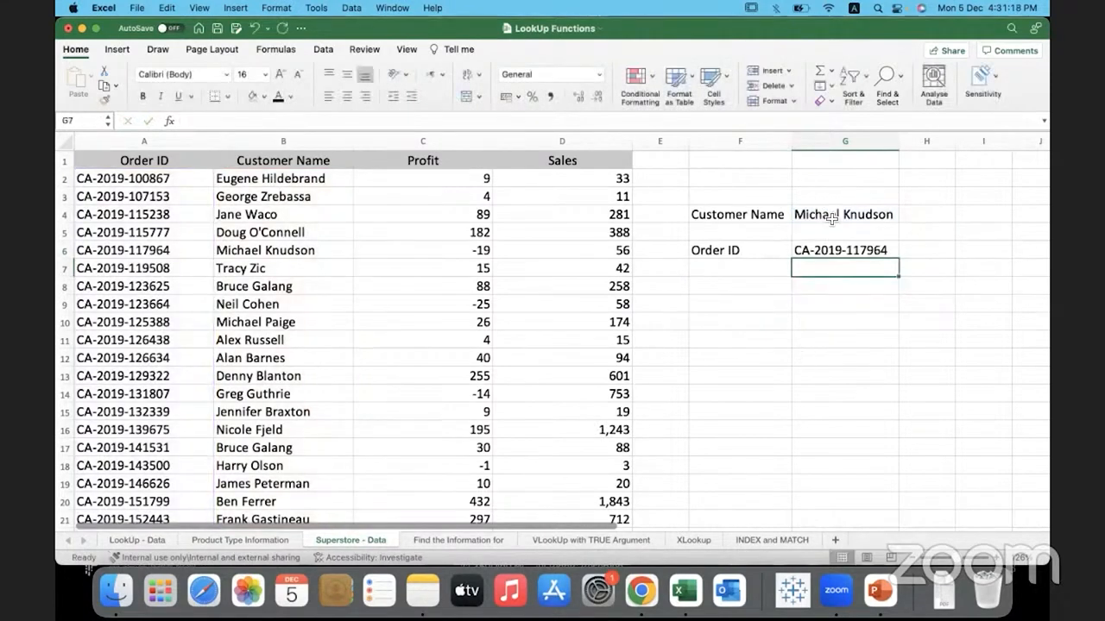
- Change the customer name to Bhargavi, so the Order ID result reads Not Found
left_click(844, 214)
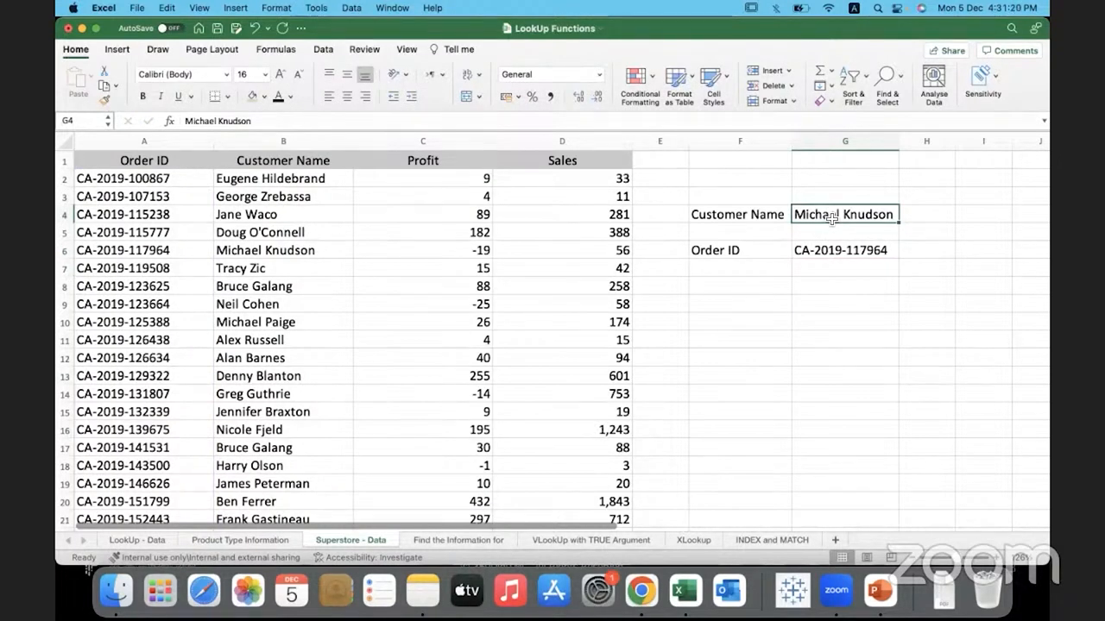
type("Bharg")
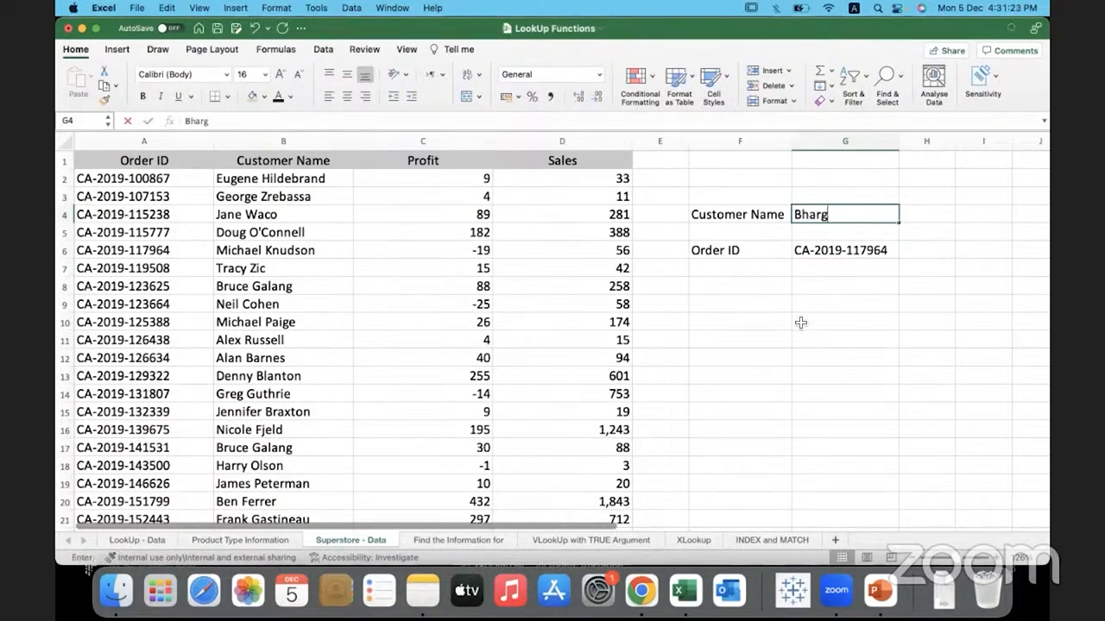
type("avi")
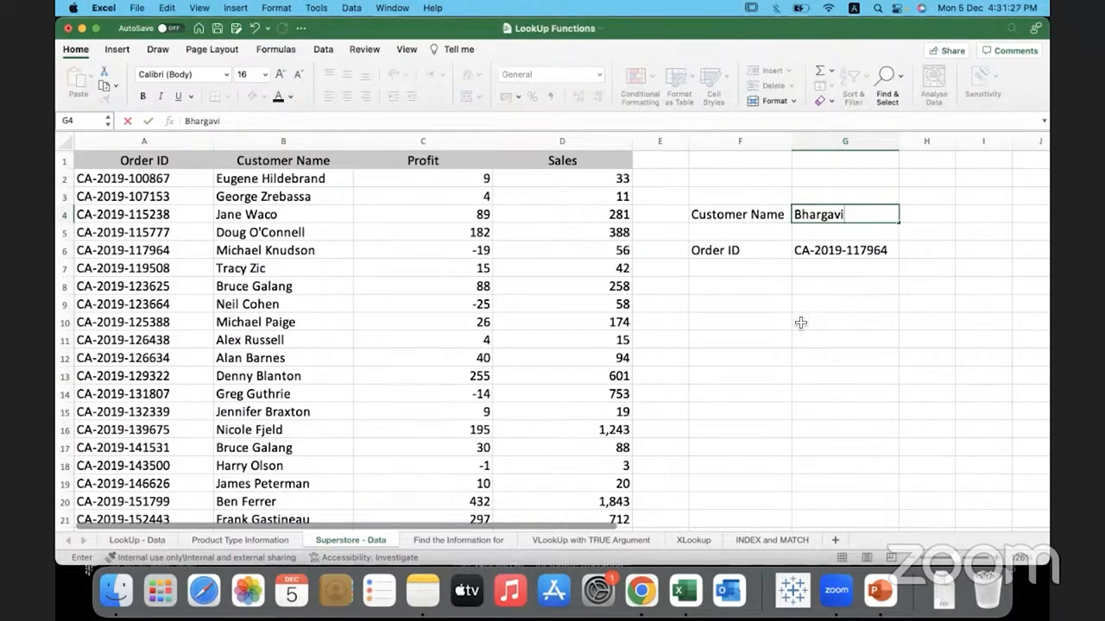
key("Return")
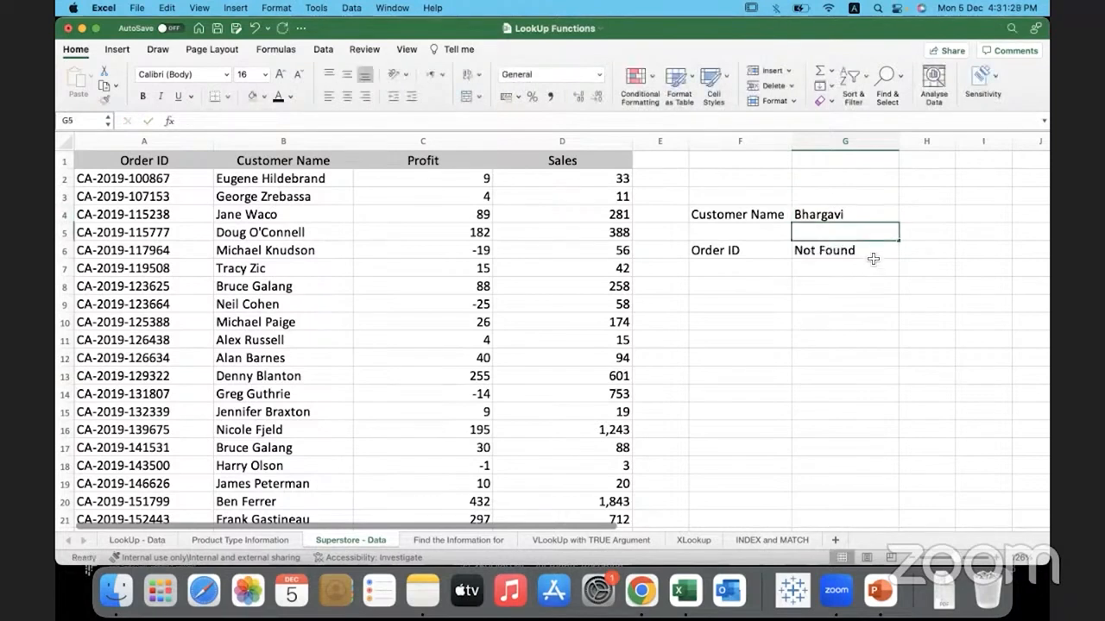
left_click(845, 251)
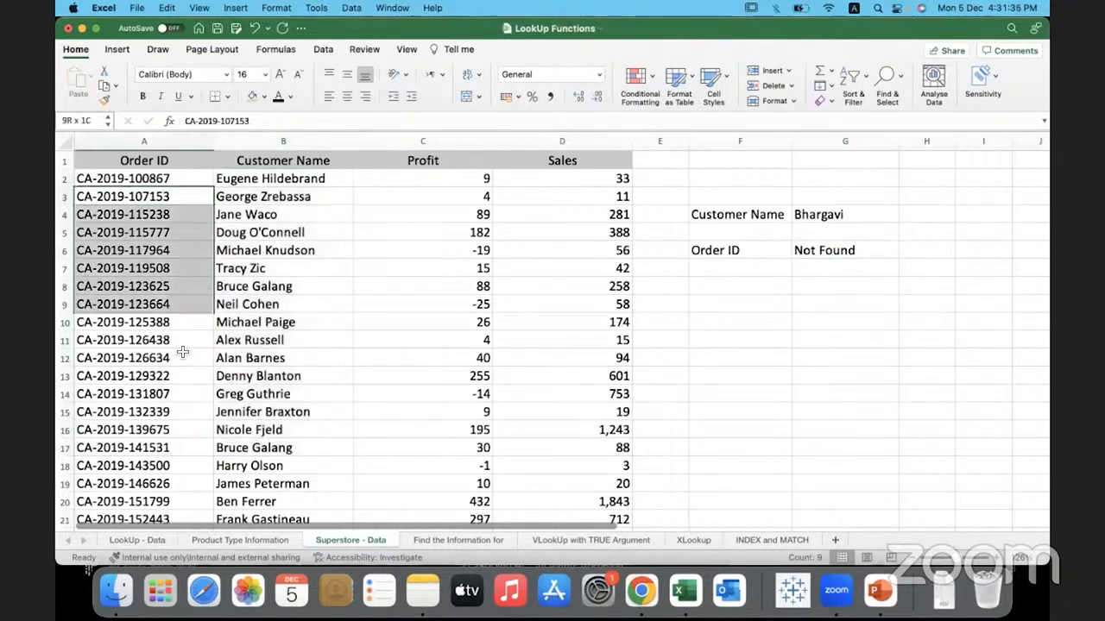
- Edit the Order ID XLOOKUP and replace its match mode argument 0 with -1
left_click(844, 250)
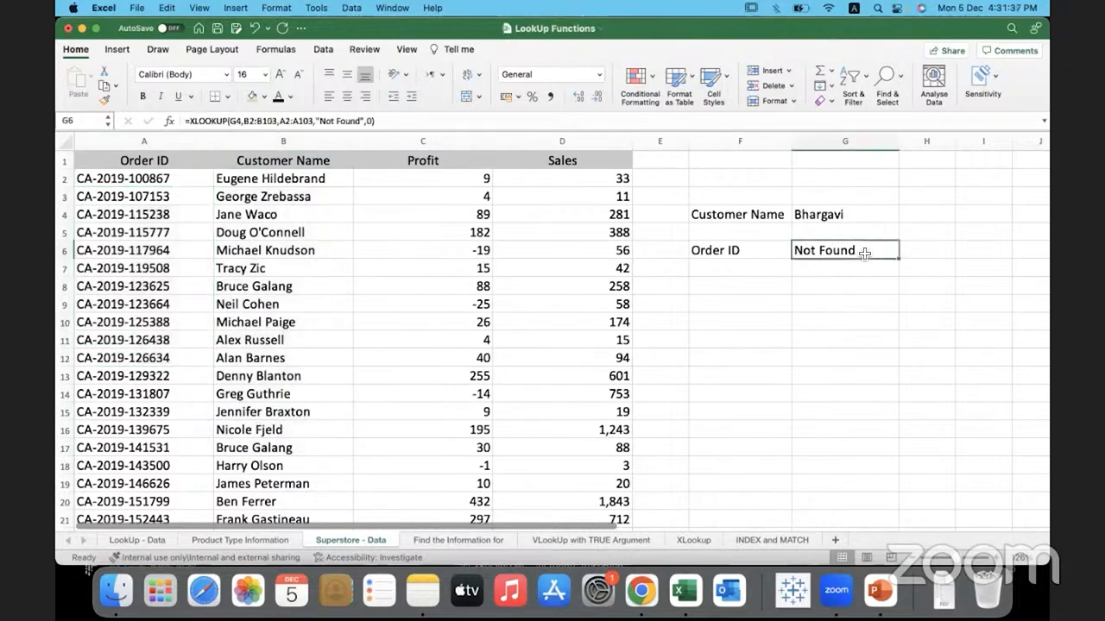
double_click(844, 251)
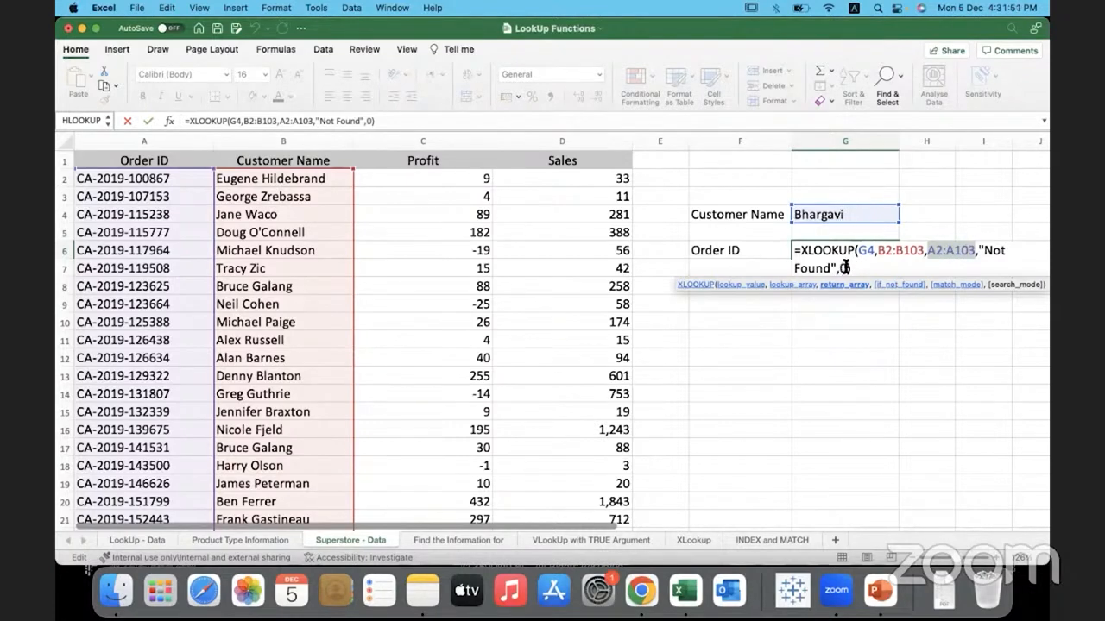
mouse_move(954, 292)
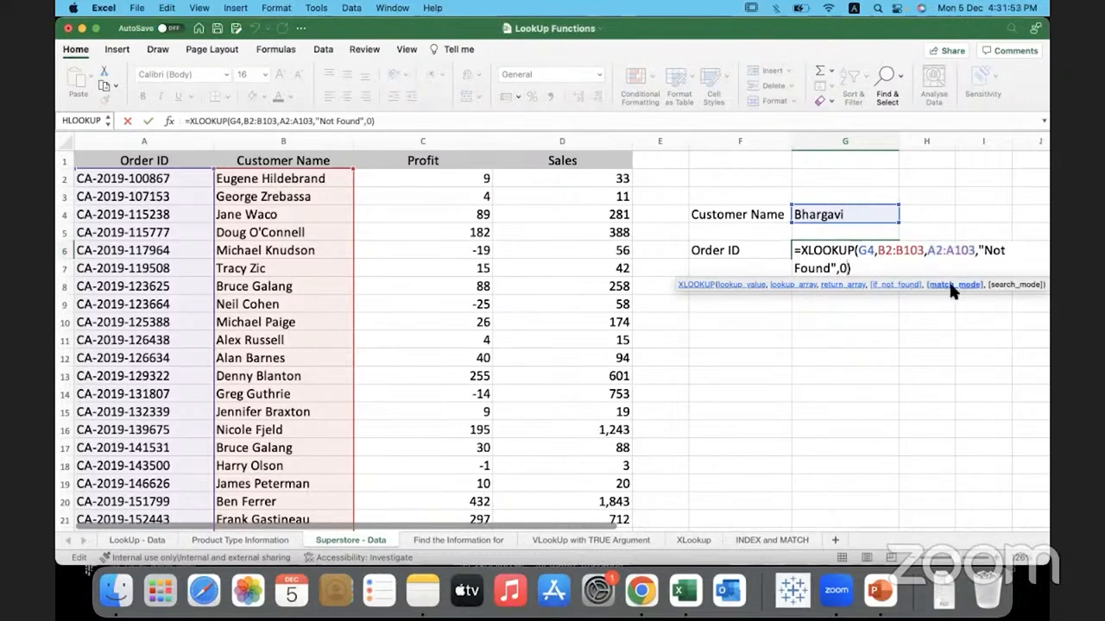
type(",")
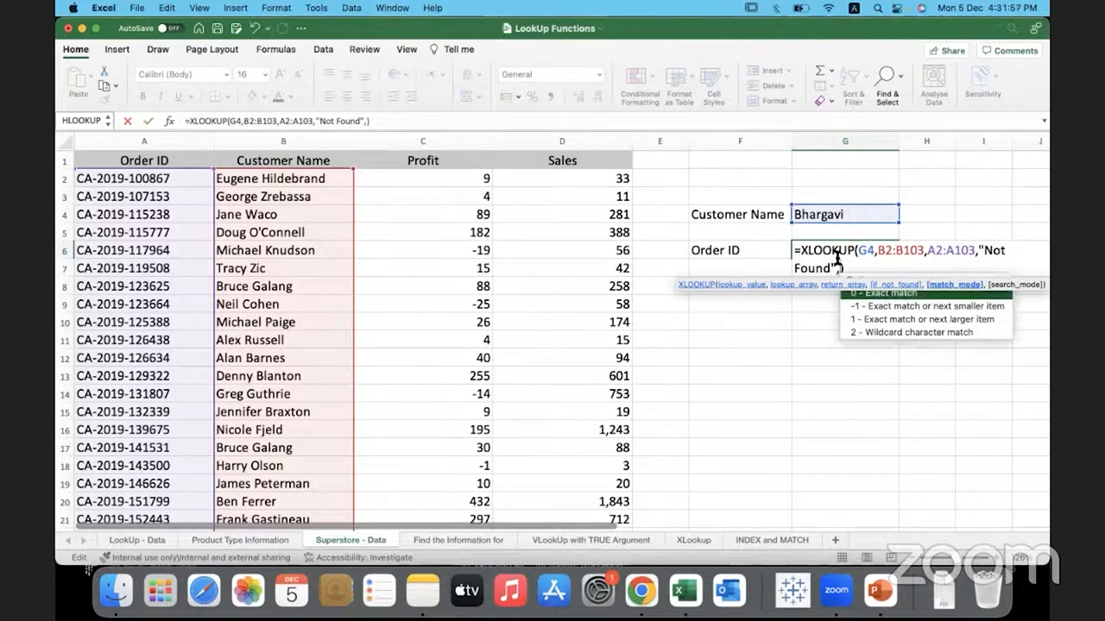
type("0")
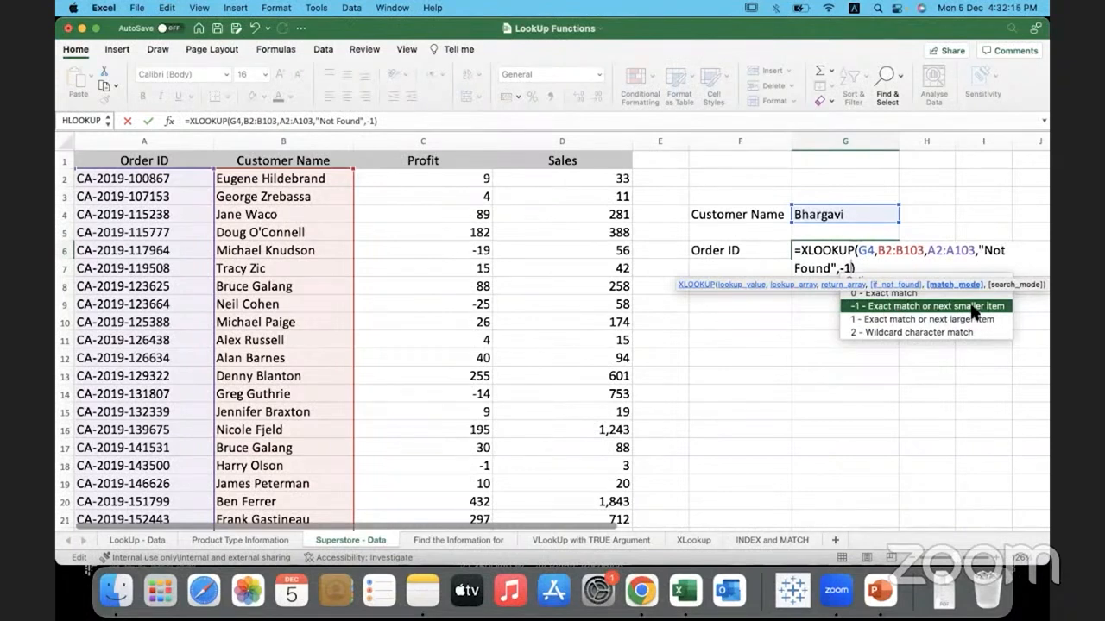
mouse_move(872, 315)
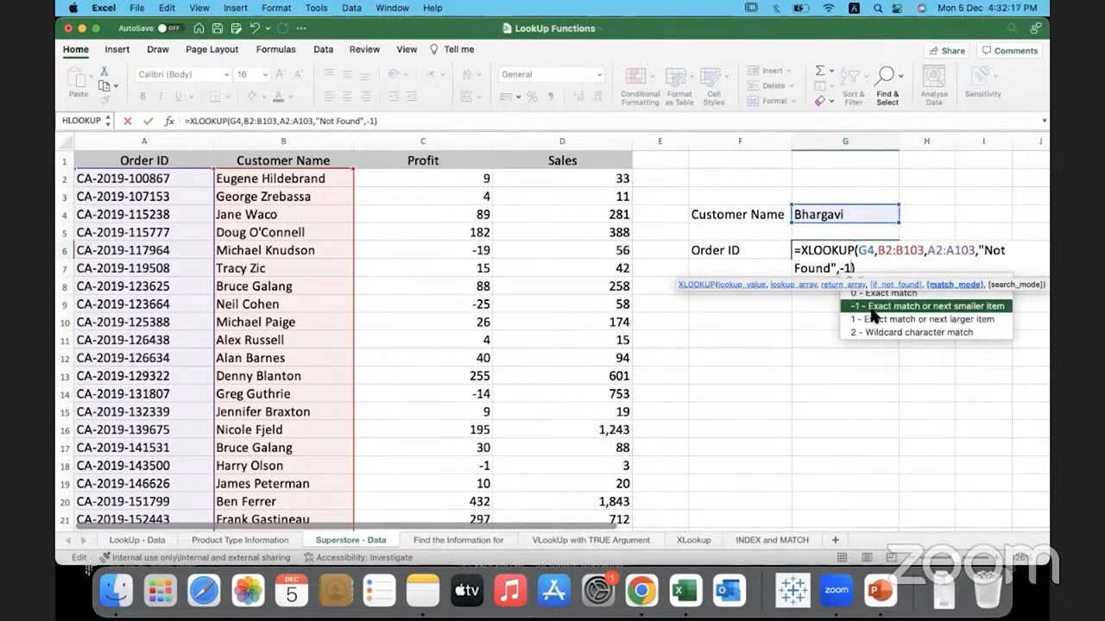
mouse_move(950, 312)
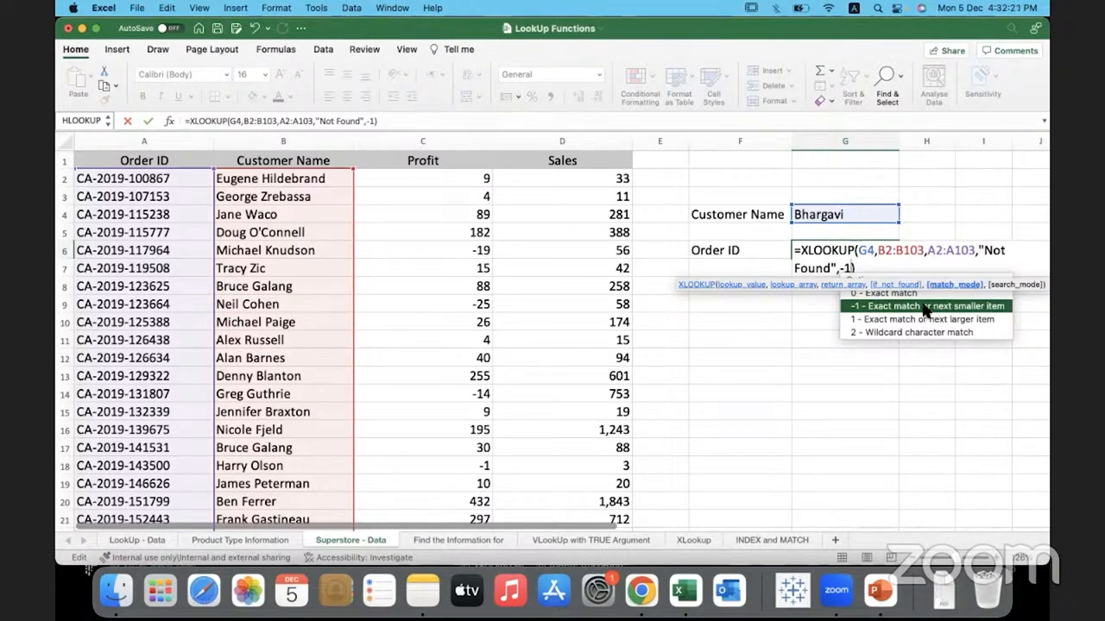
key("Return")
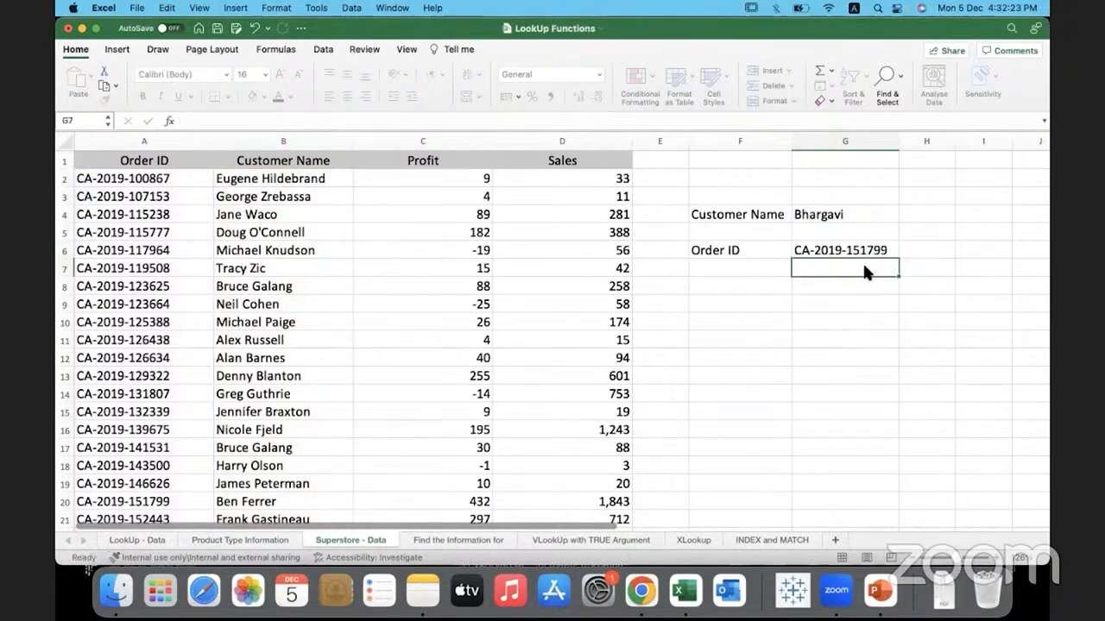
left_click(844, 250)
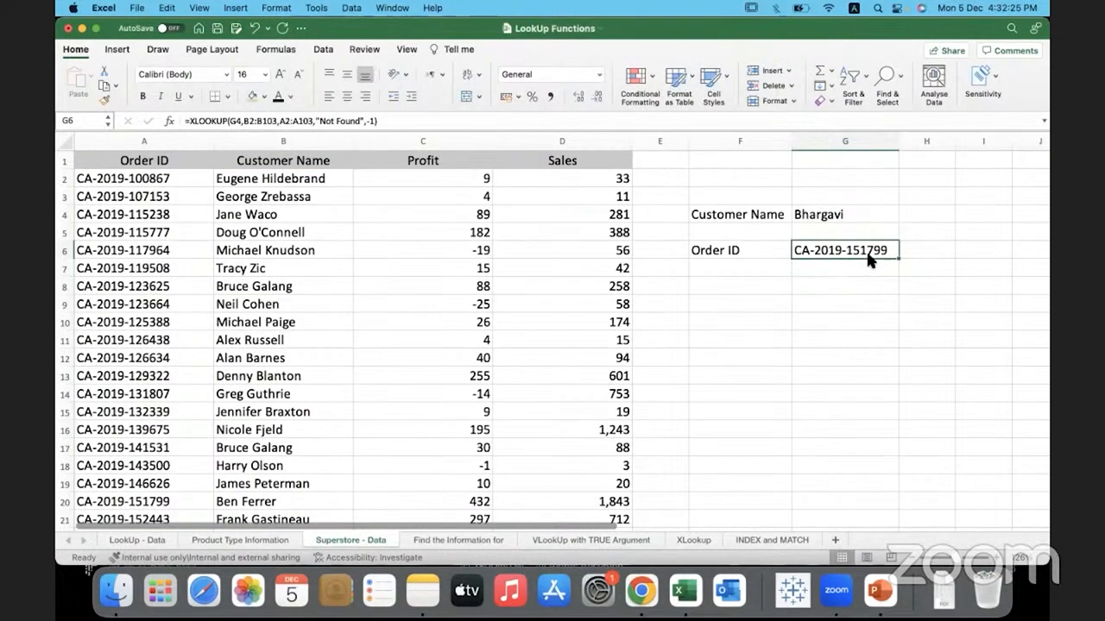
mouse_move(179, 500)
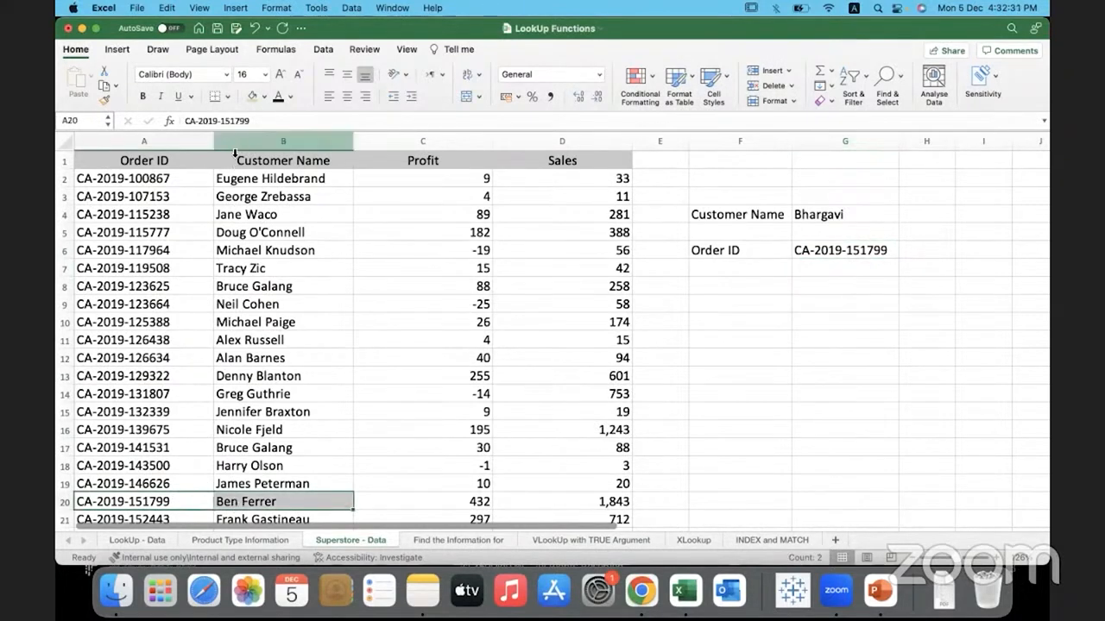
mouse_move(691, 236)
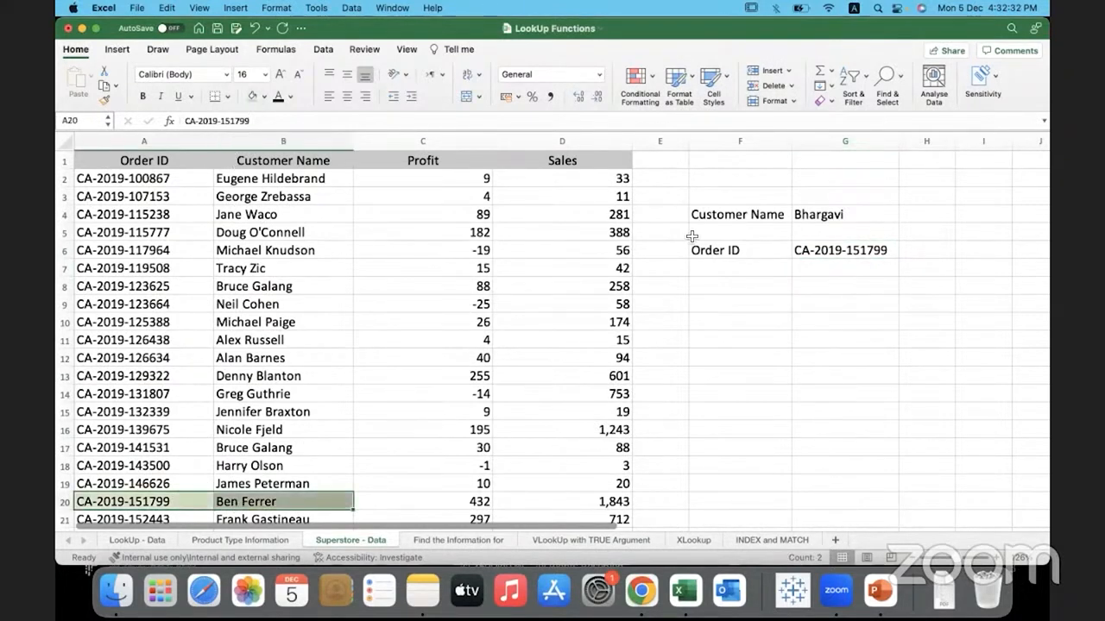
left_click(844, 214)
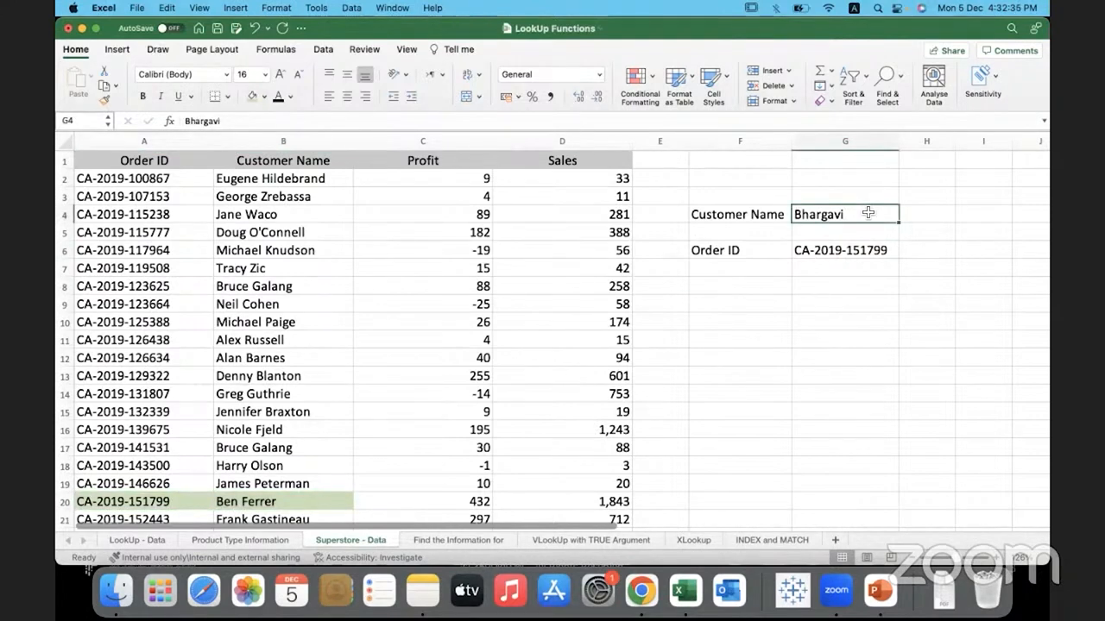
mouse_move(810, 177)
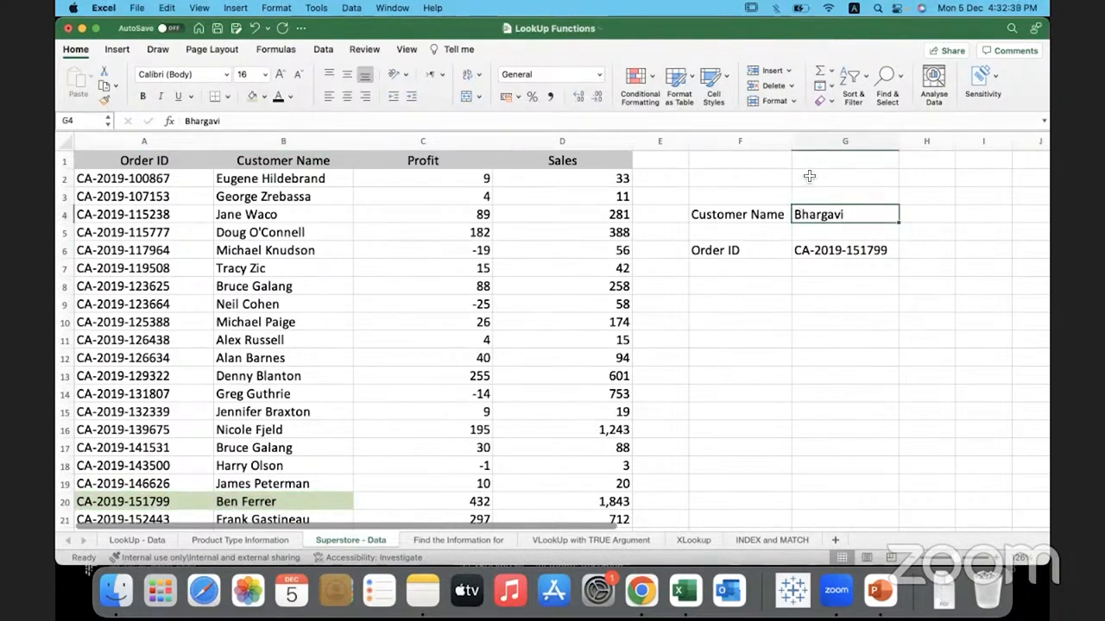
left_click(245, 502)
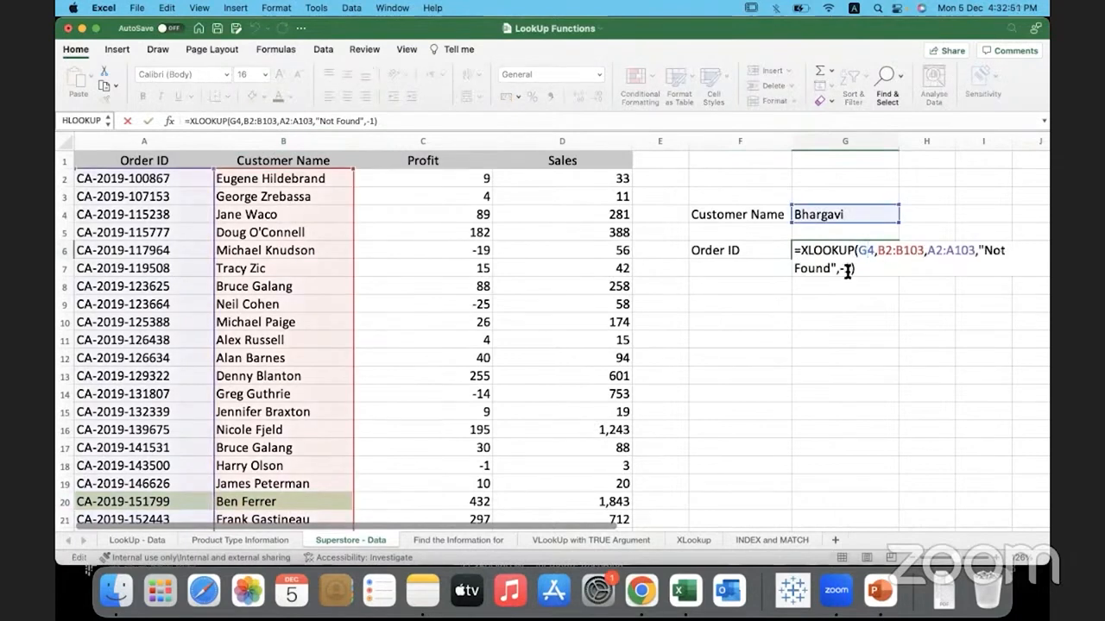
type("1")
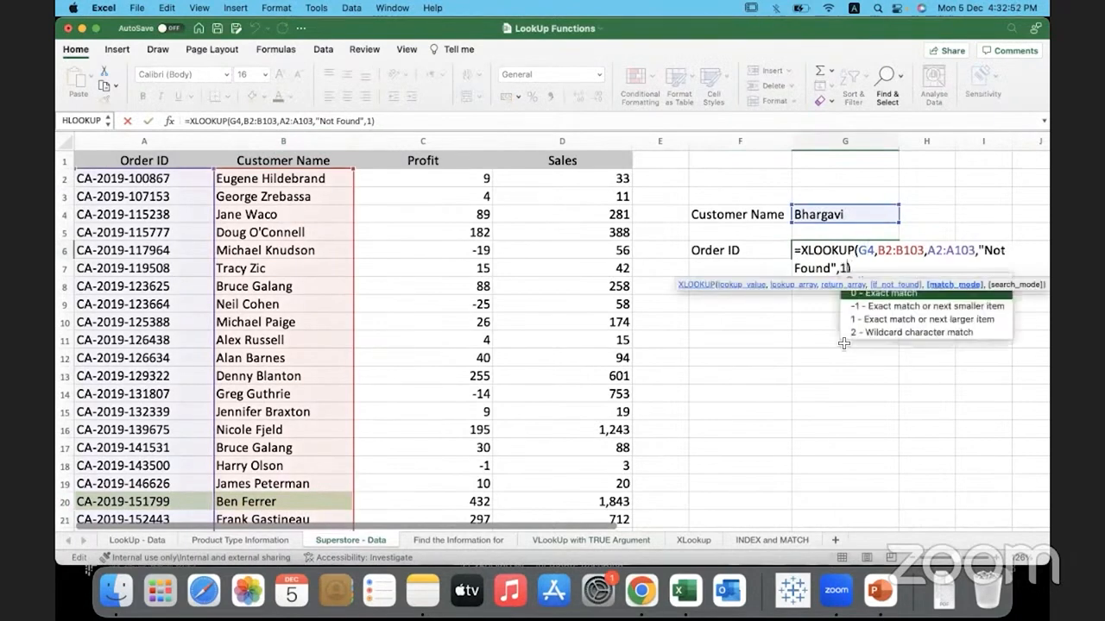
mouse_move(923, 319)
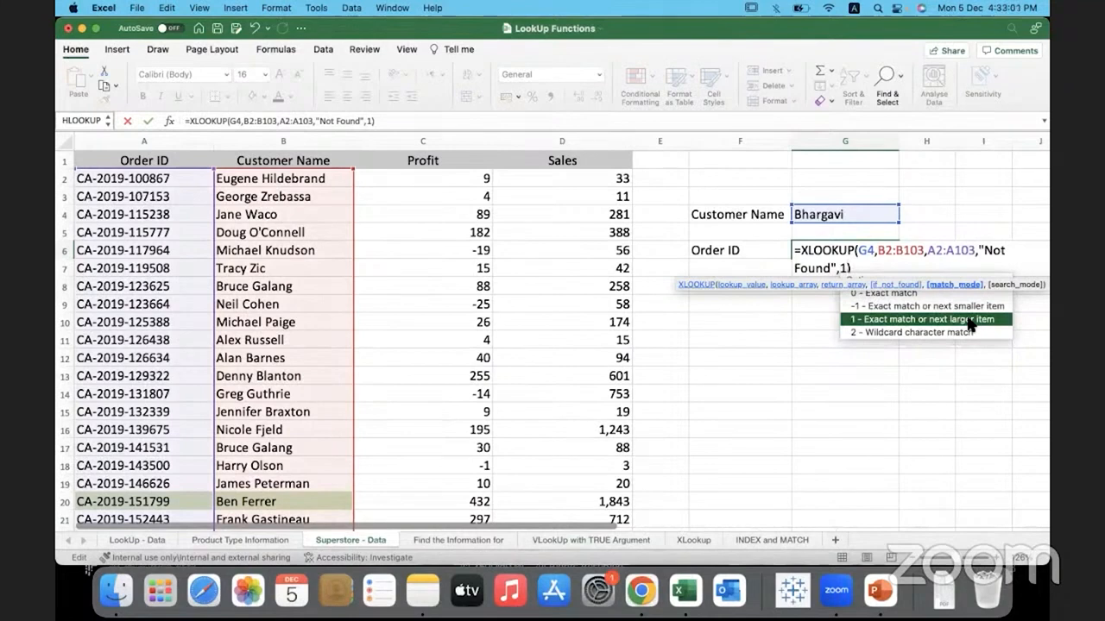
key("Return")
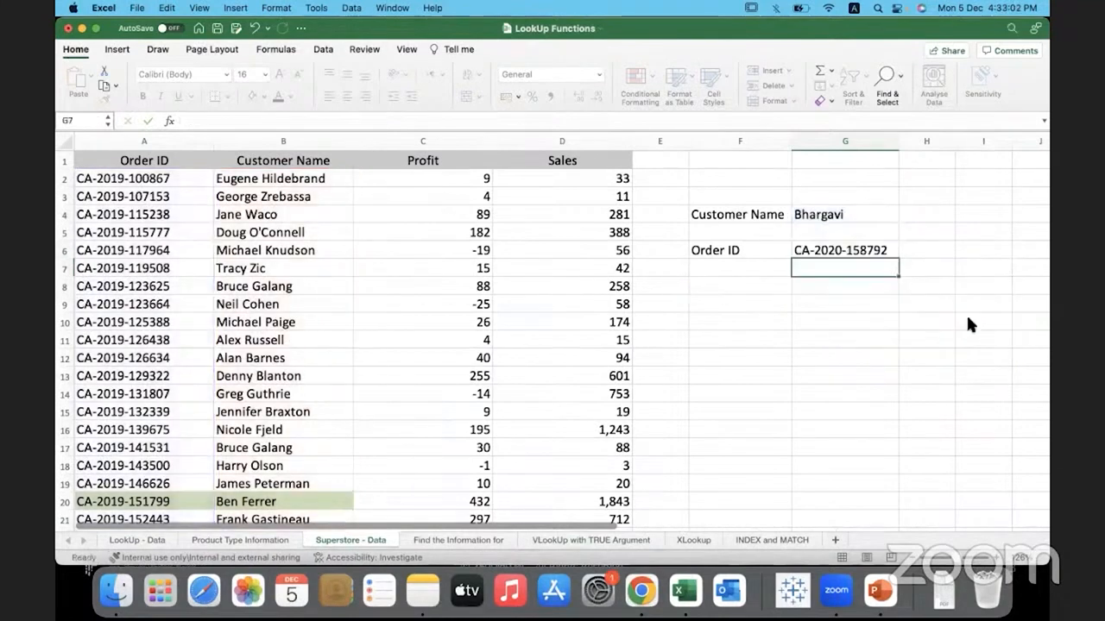
left_click(844, 250)
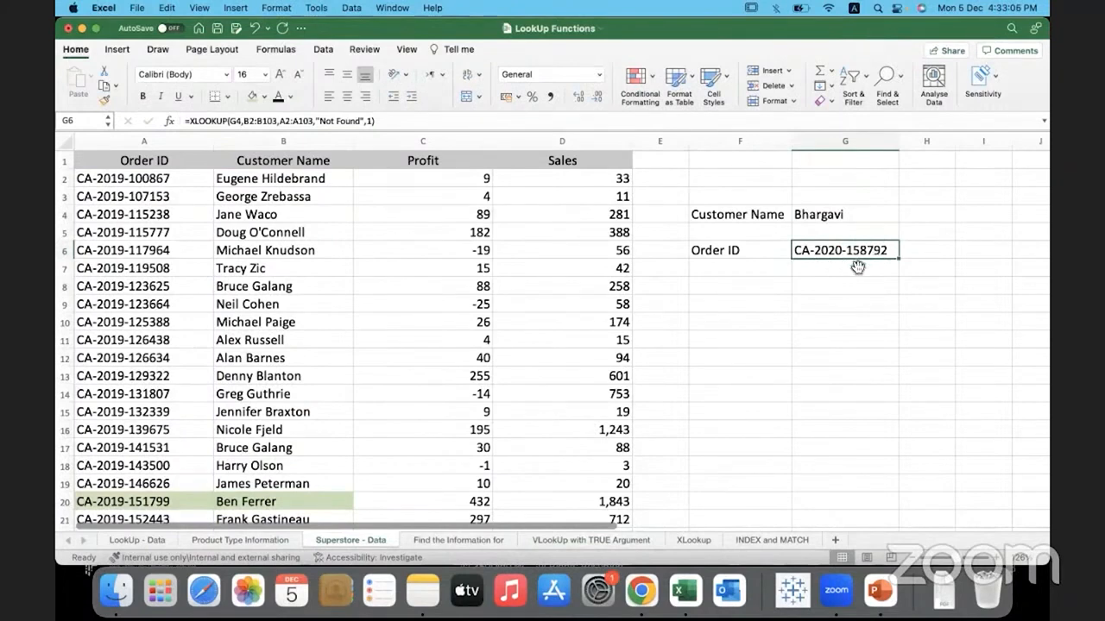
scroll("down", 3)
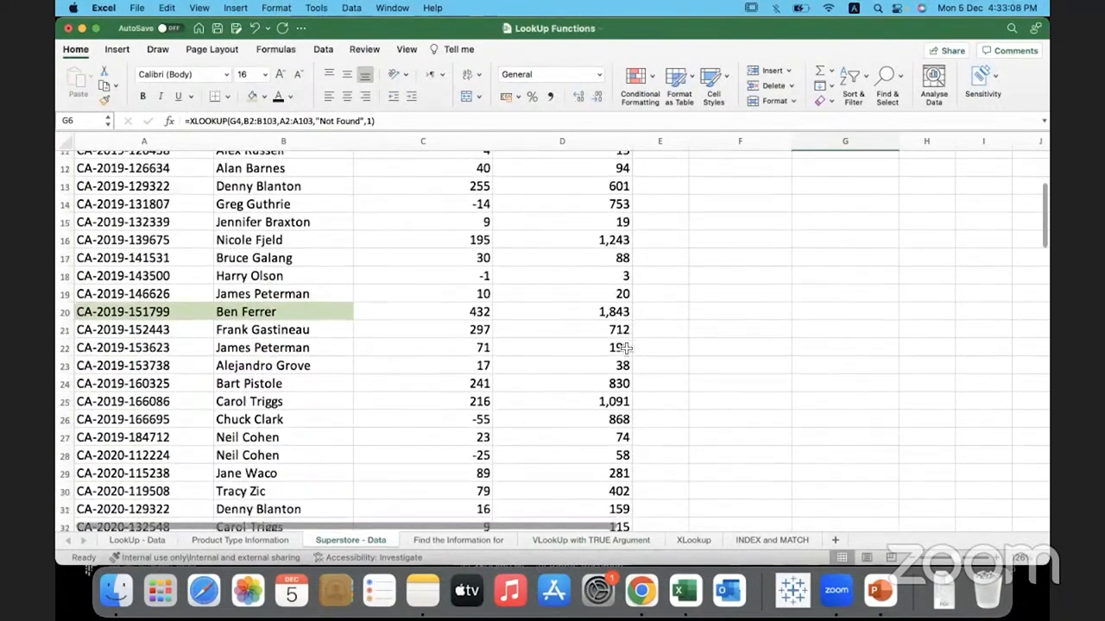
scroll("down", 3)
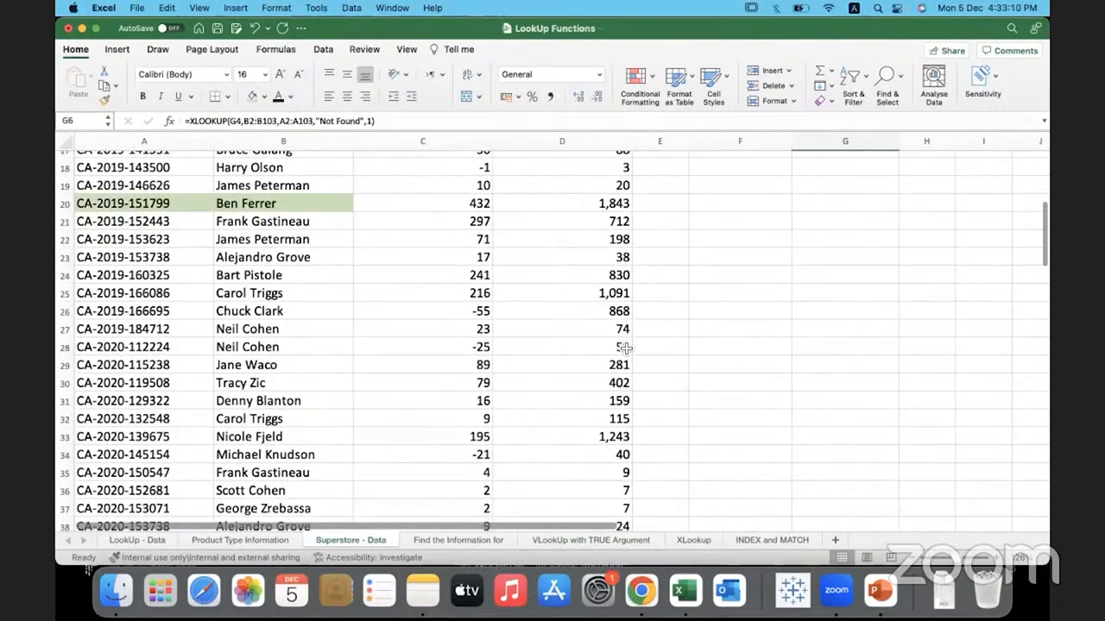
scroll("down", 3)
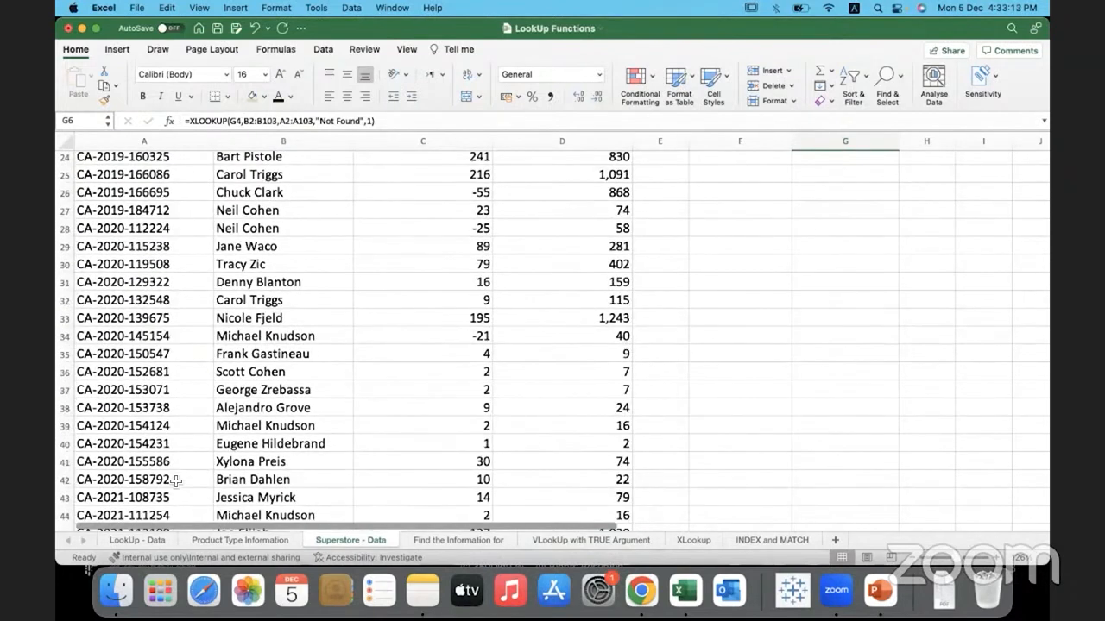
left_click(144, 354)
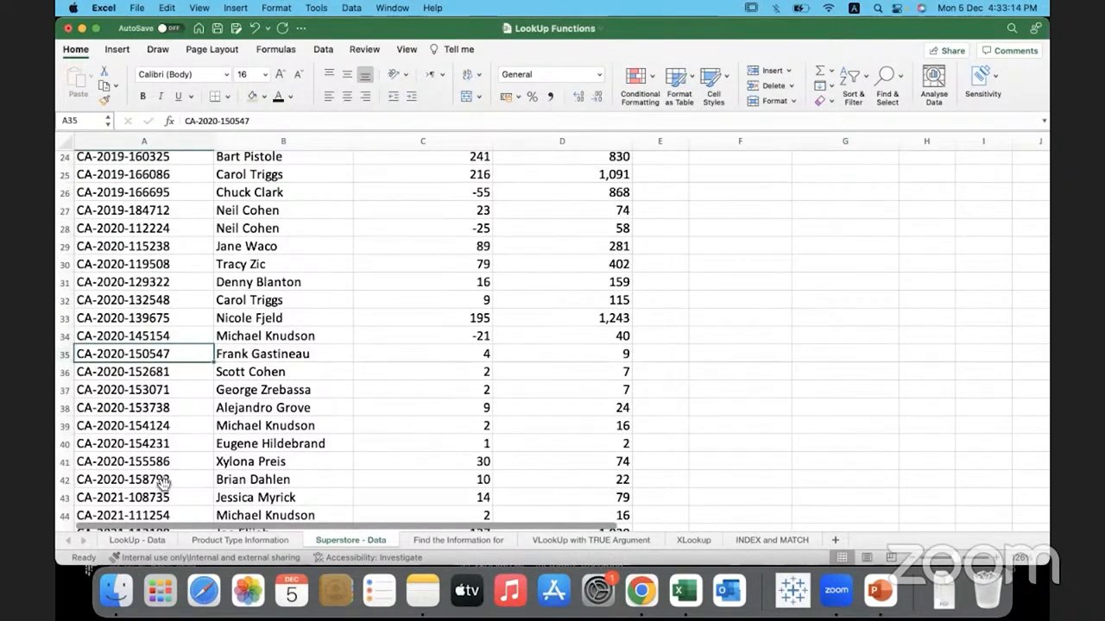
scroll("down", 3)
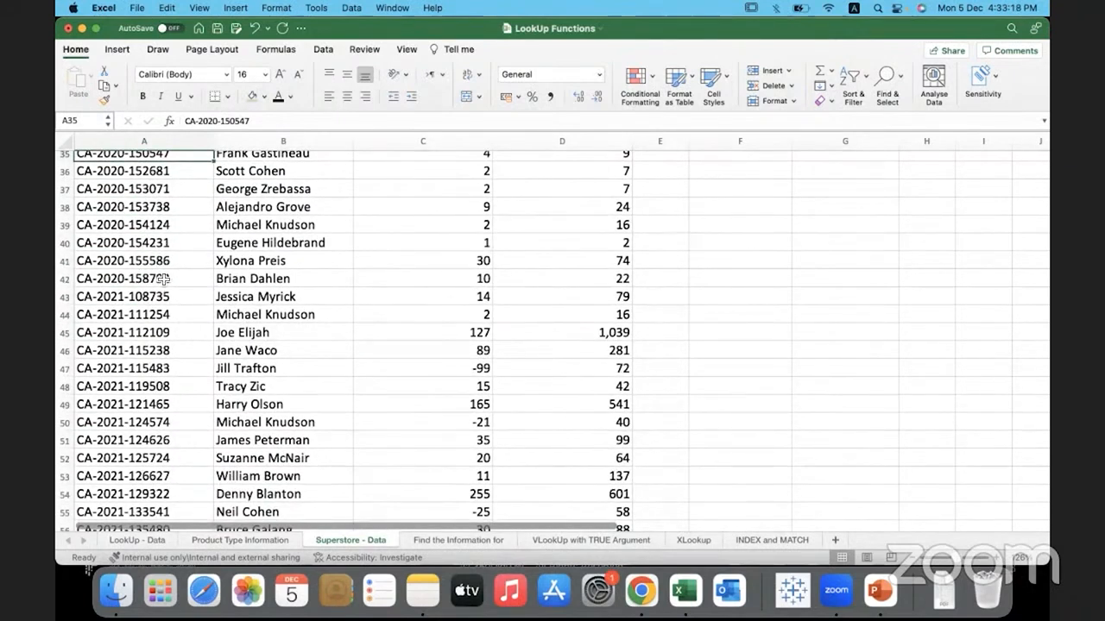
left_click(282, 278)
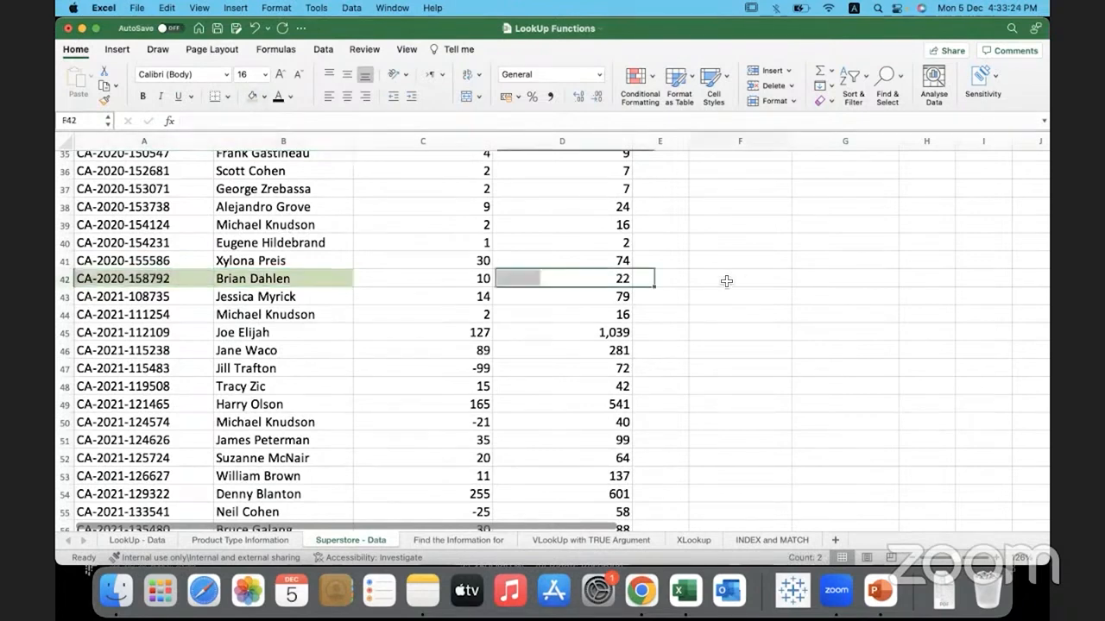
type("bhargavi")
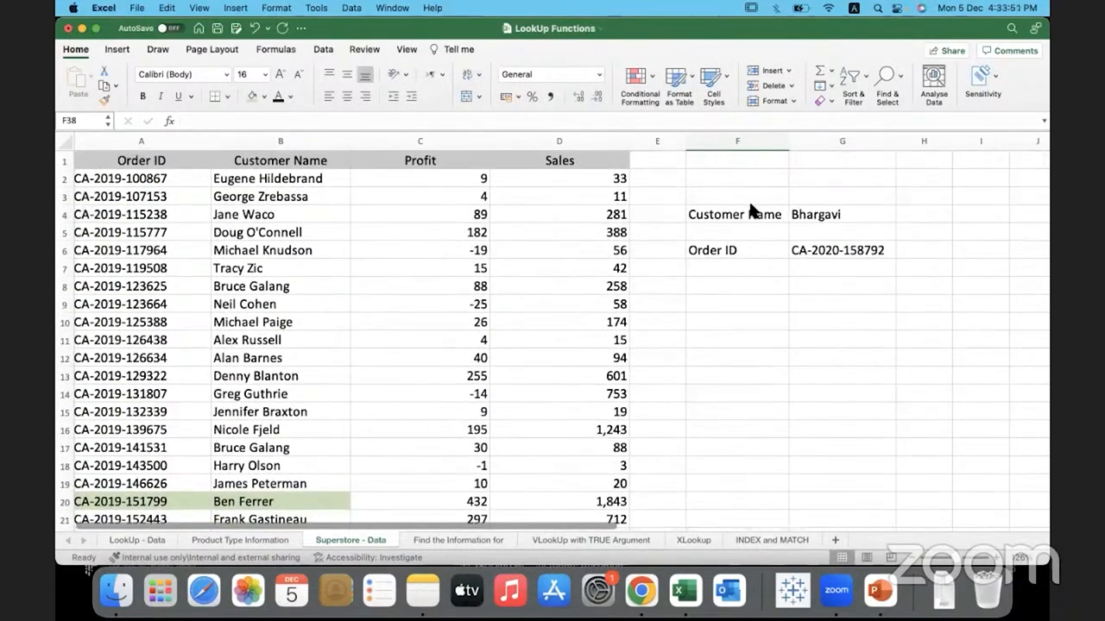
left_click(736, 303)
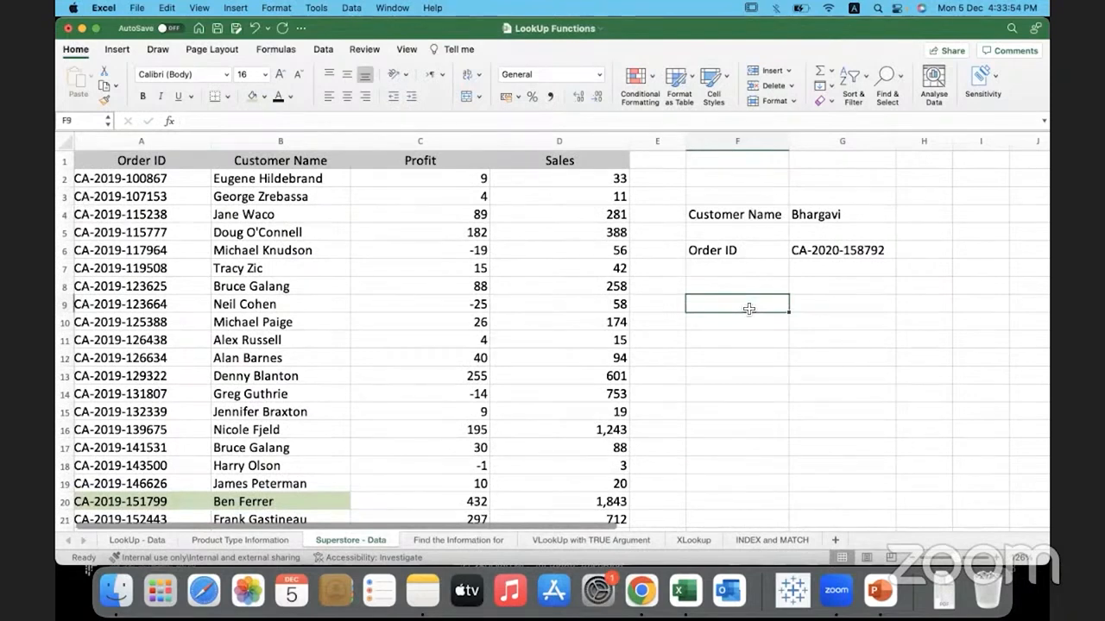
mouse_move(439, 500)
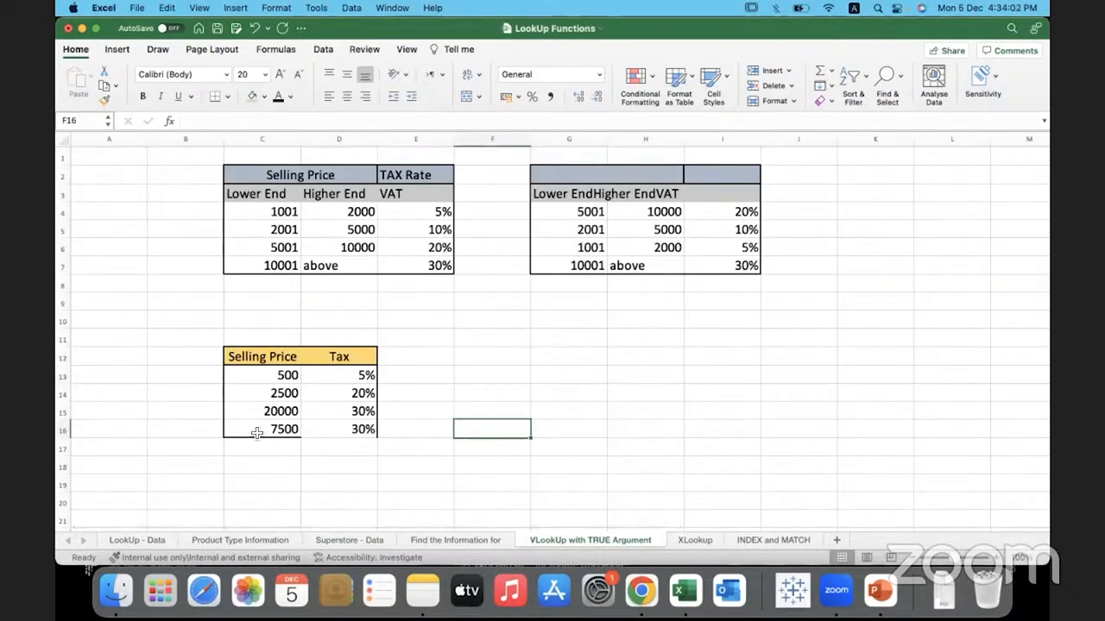
- Review the VLookUp with TRUE Argument sheet's 7500 price tax and 5001/10001 brackets
left_click(284, 429)
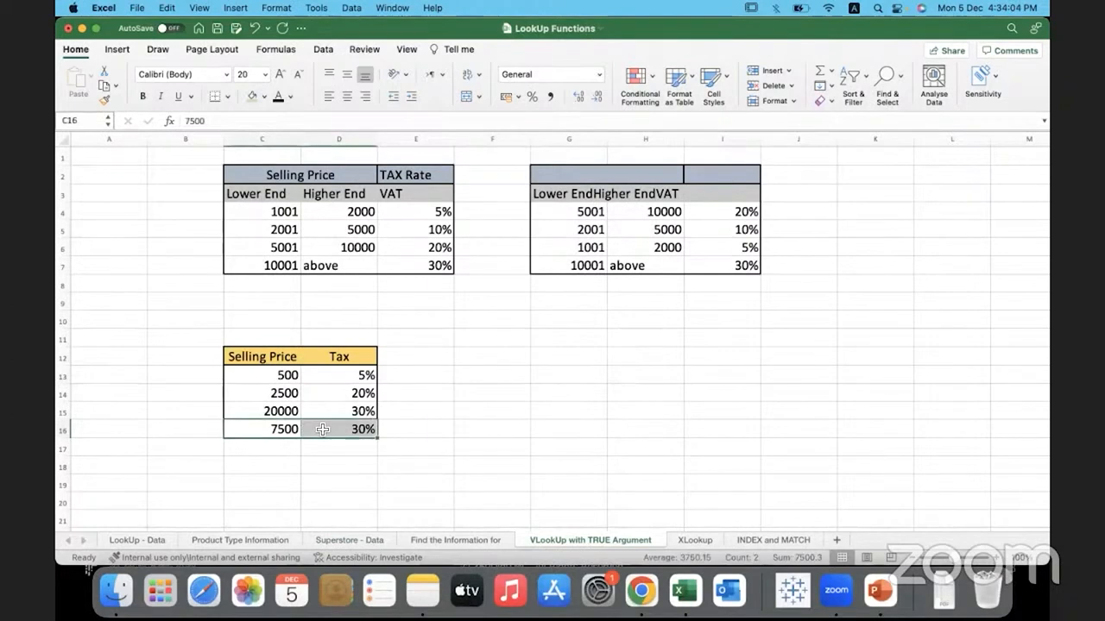
mouse_move(546, 312)
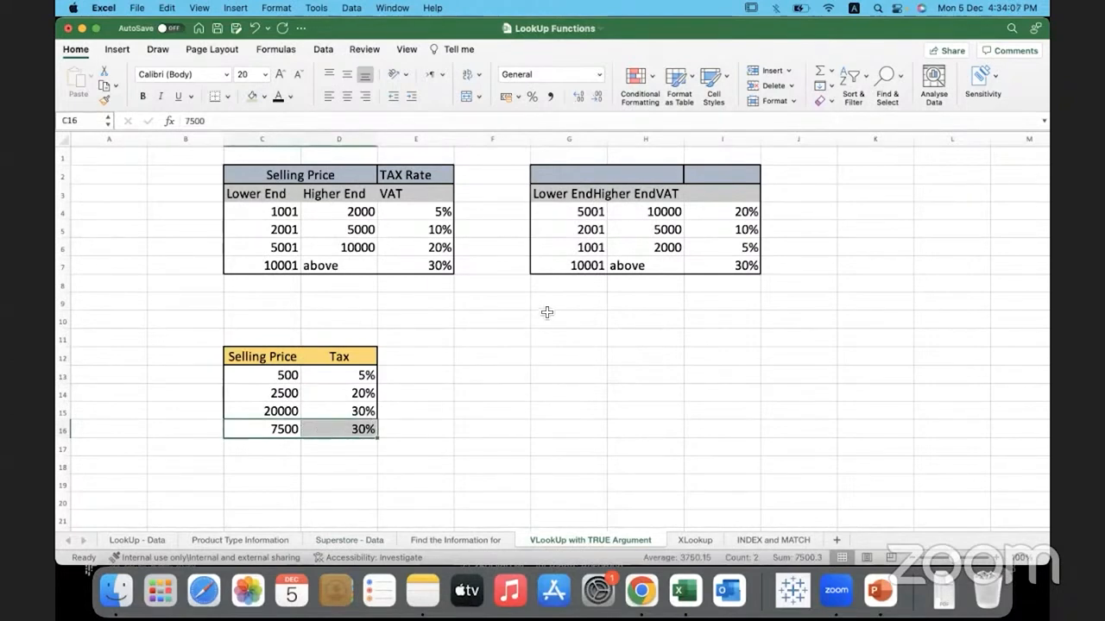
mouse_move(561, 246)
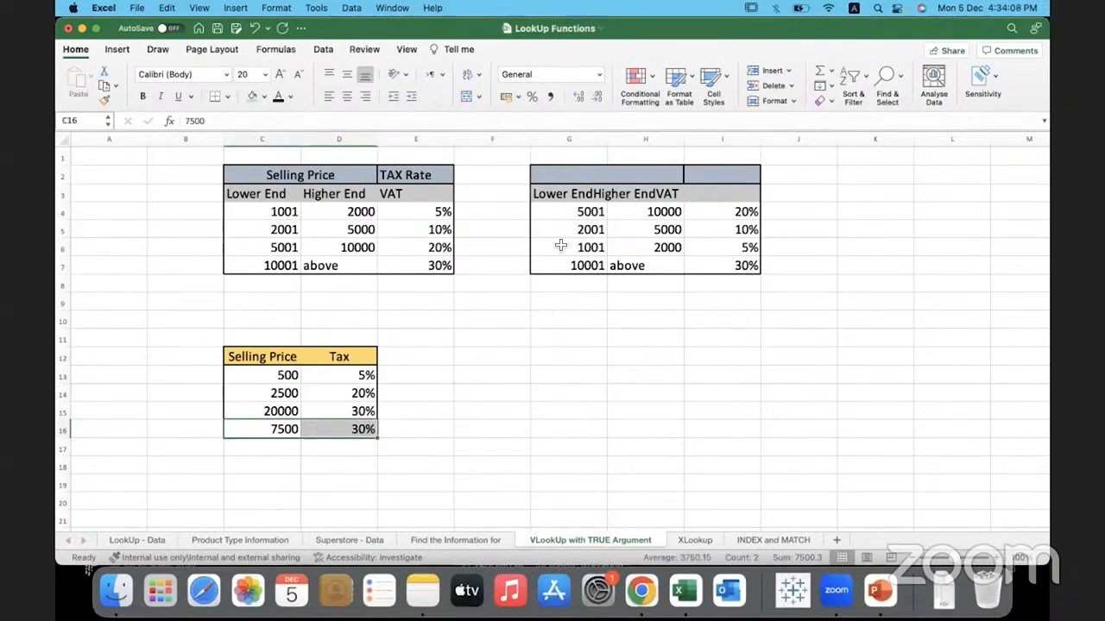
left_click(568, 211)
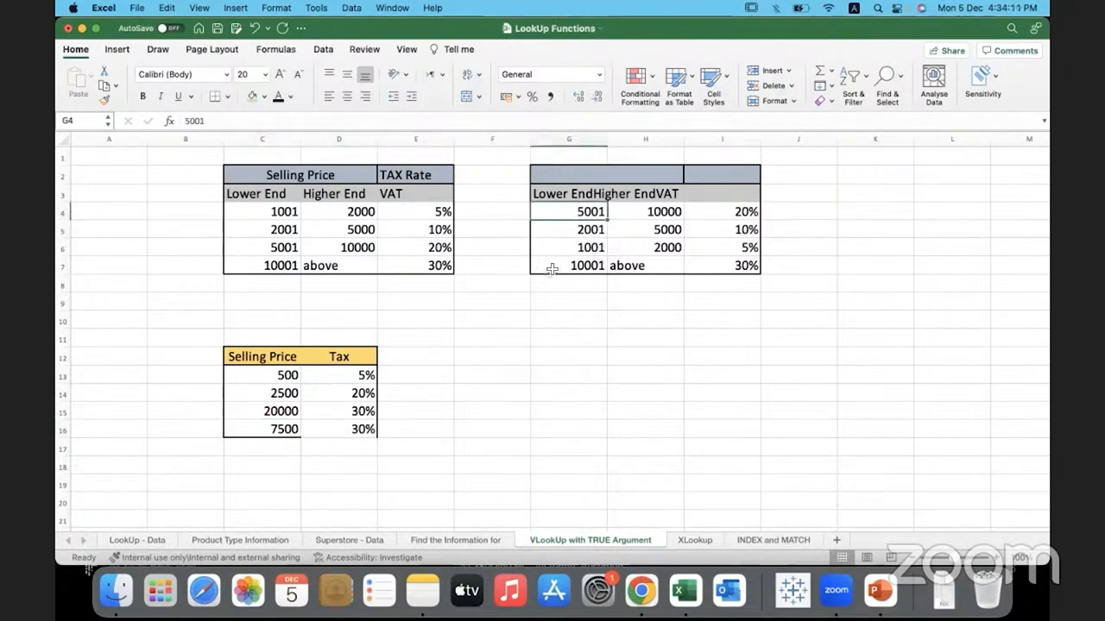
left_click(568, 266)
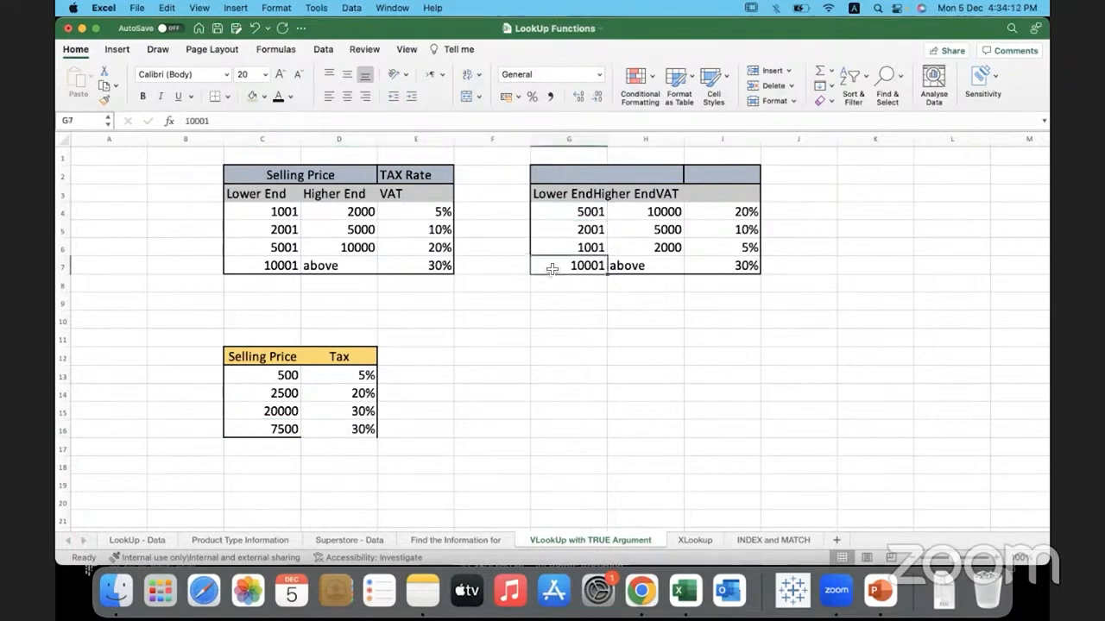
mouse_move(422, 420)
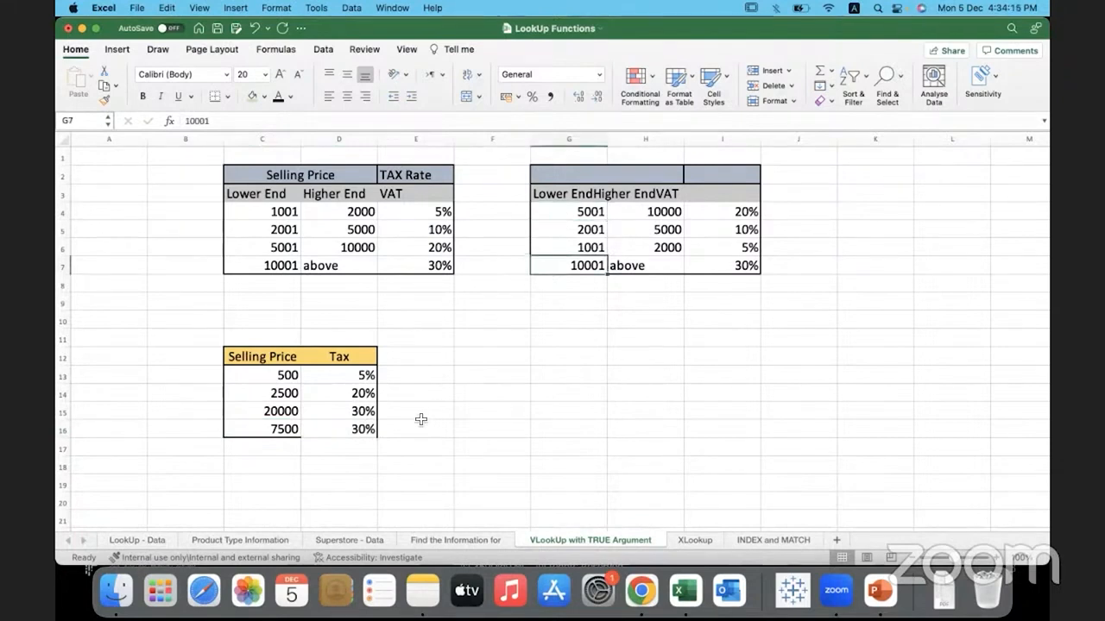
mouse_move(551, 283)
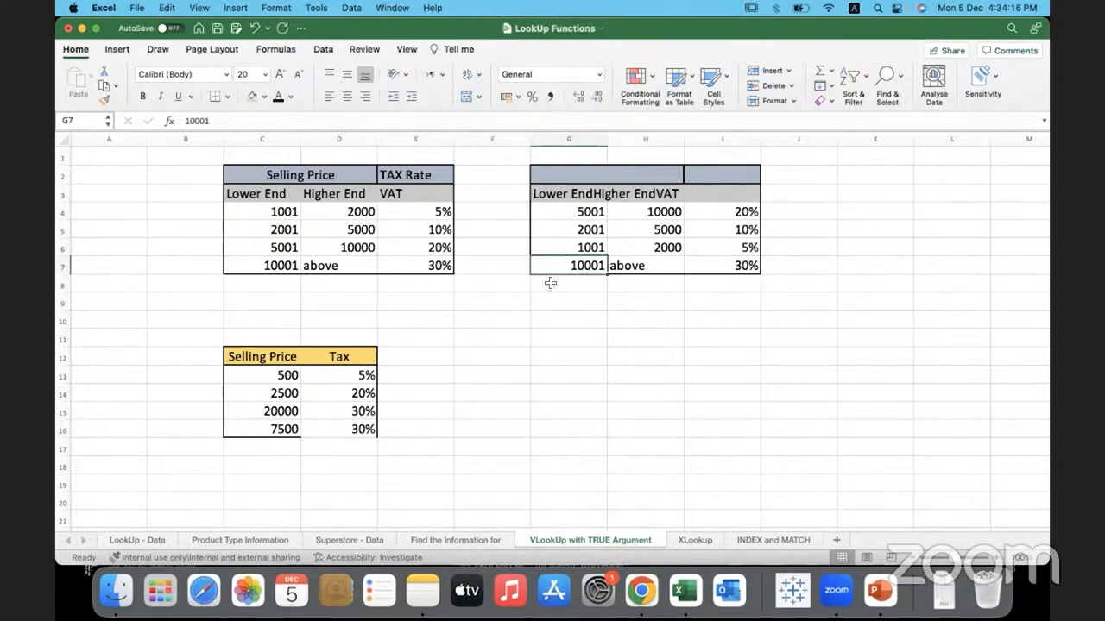
mouse_move(521, 378)
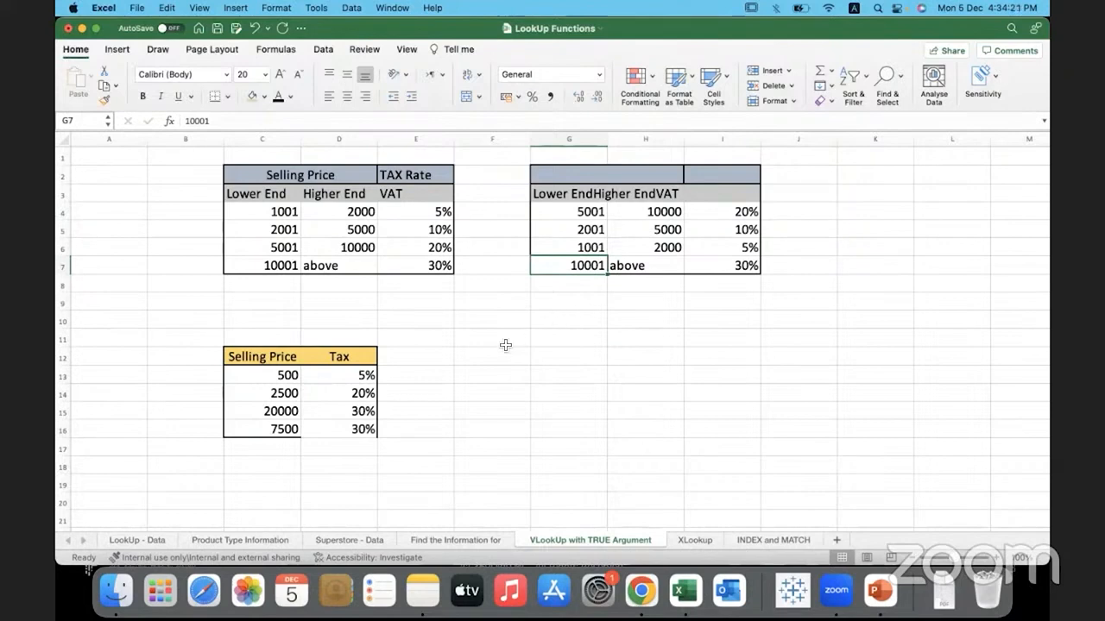
mouse_move(423, 472)
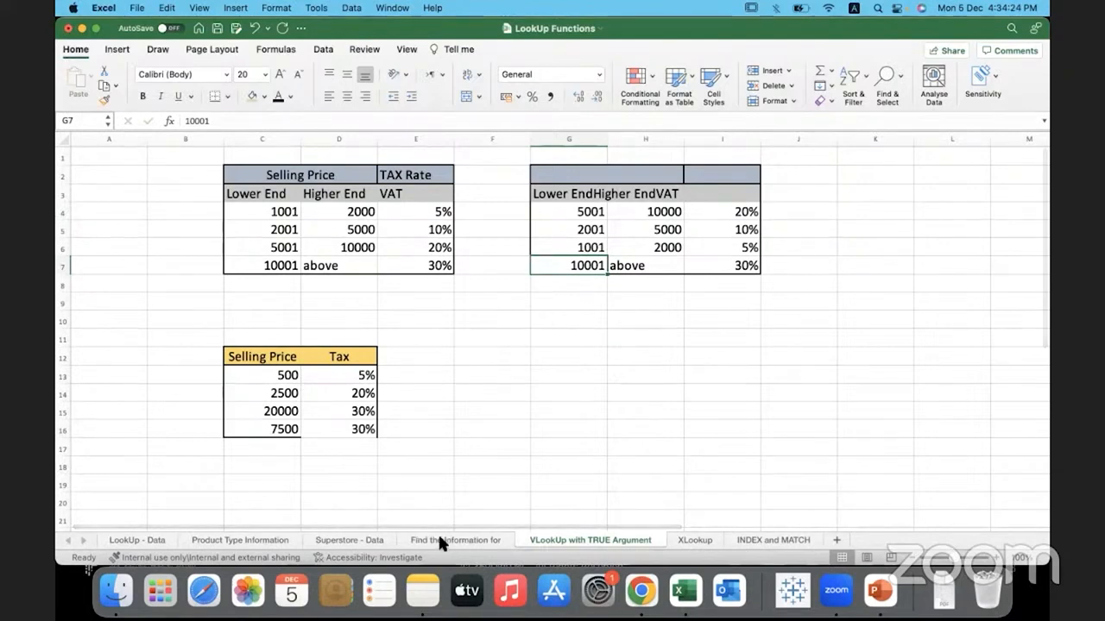
- Back on Superstore, build Bhargavi's Order ID XLOOKUP with Not Found and match mode 1
left_click(348, 539)
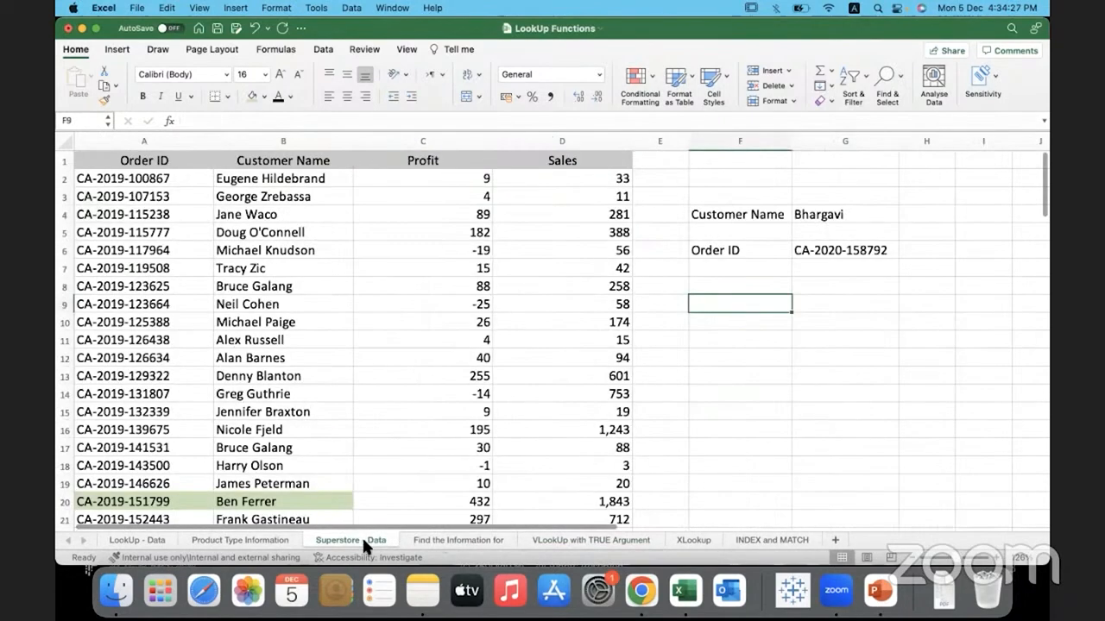
mouse_move(837, 323)
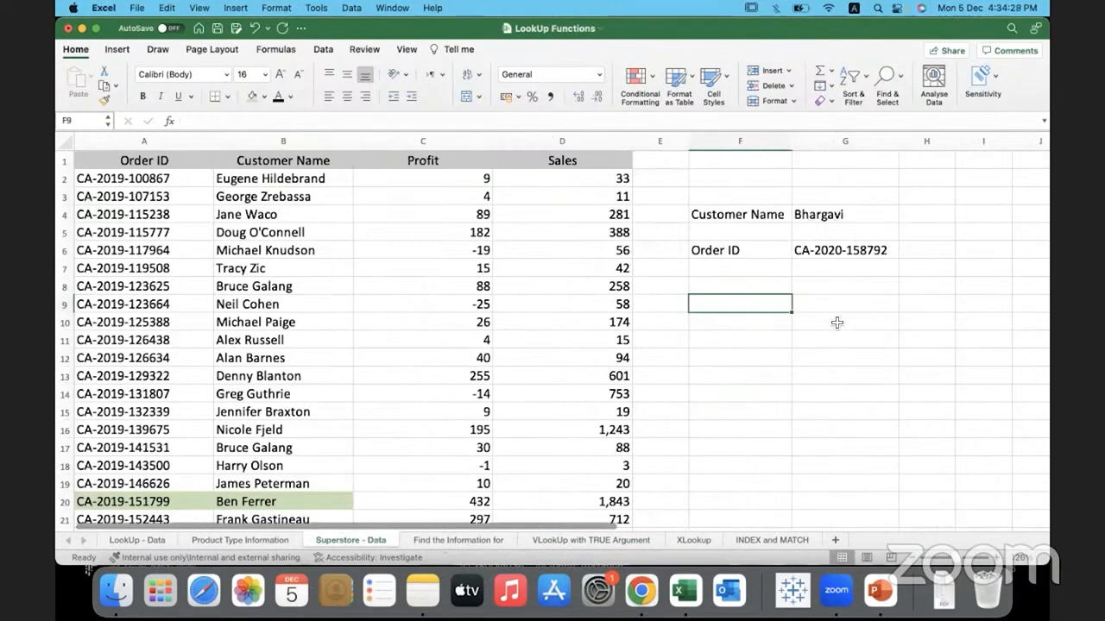
left_click(845, 321)
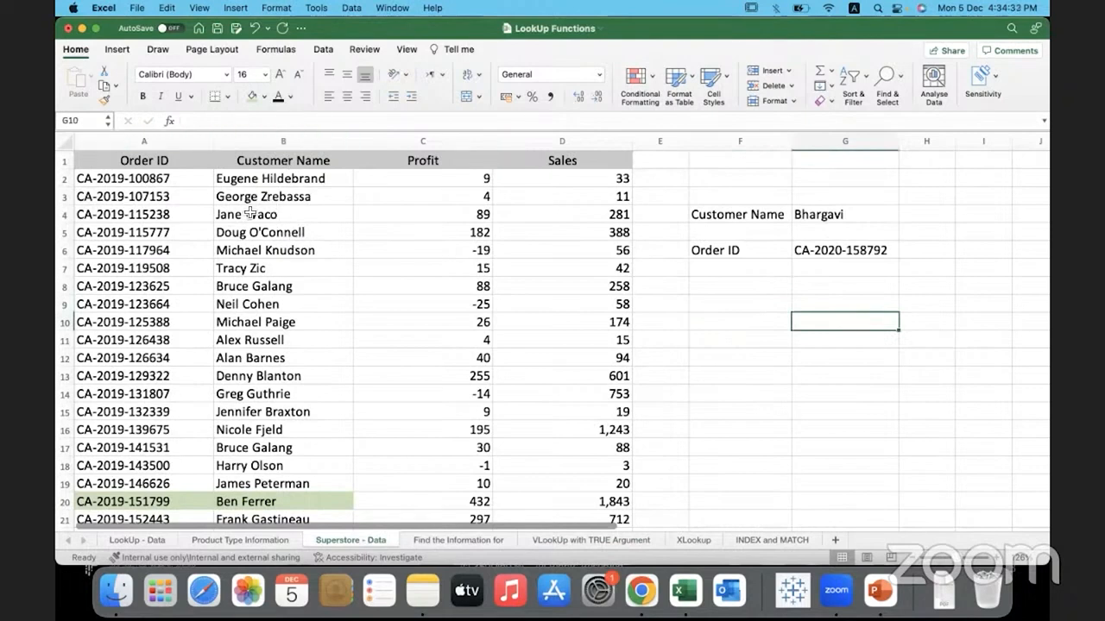
mouse_move(328, 175)
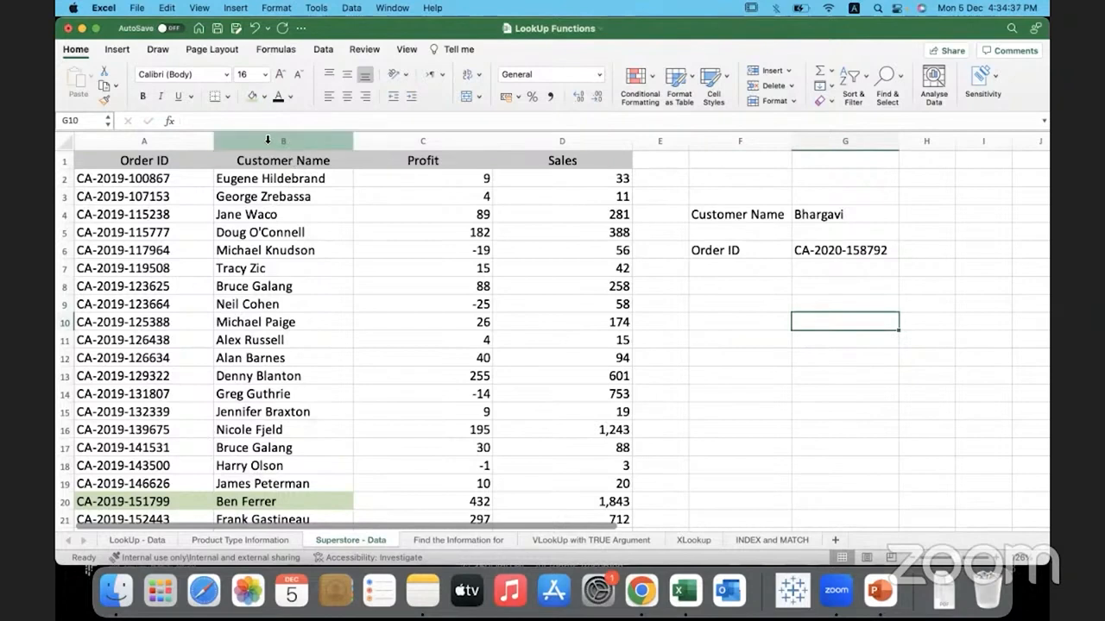
left_click(283, 140)
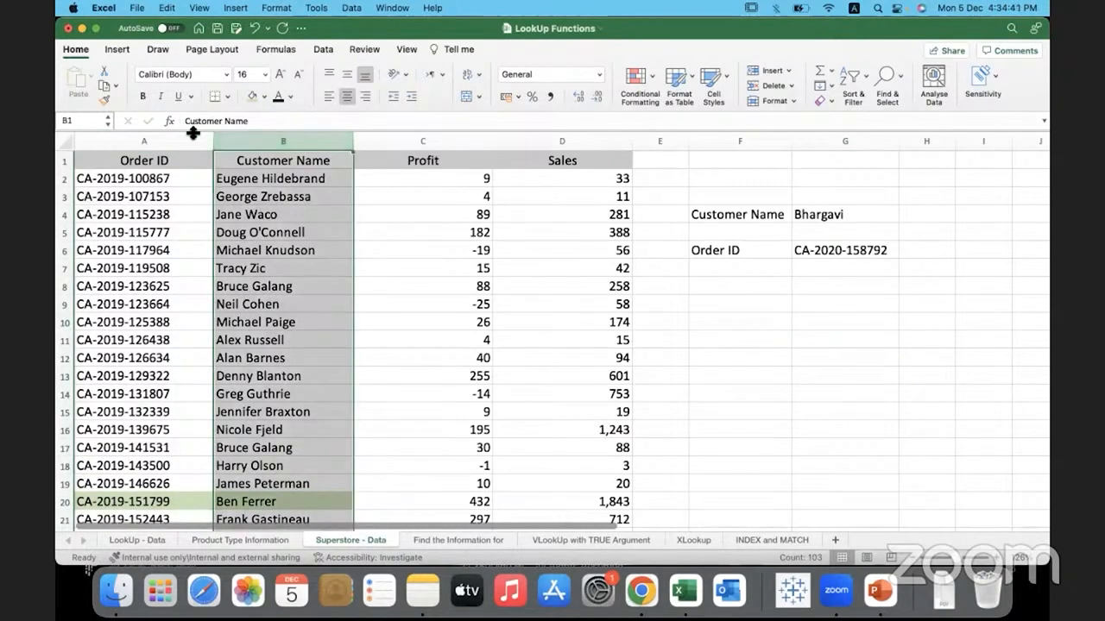
left_click(270, 178)
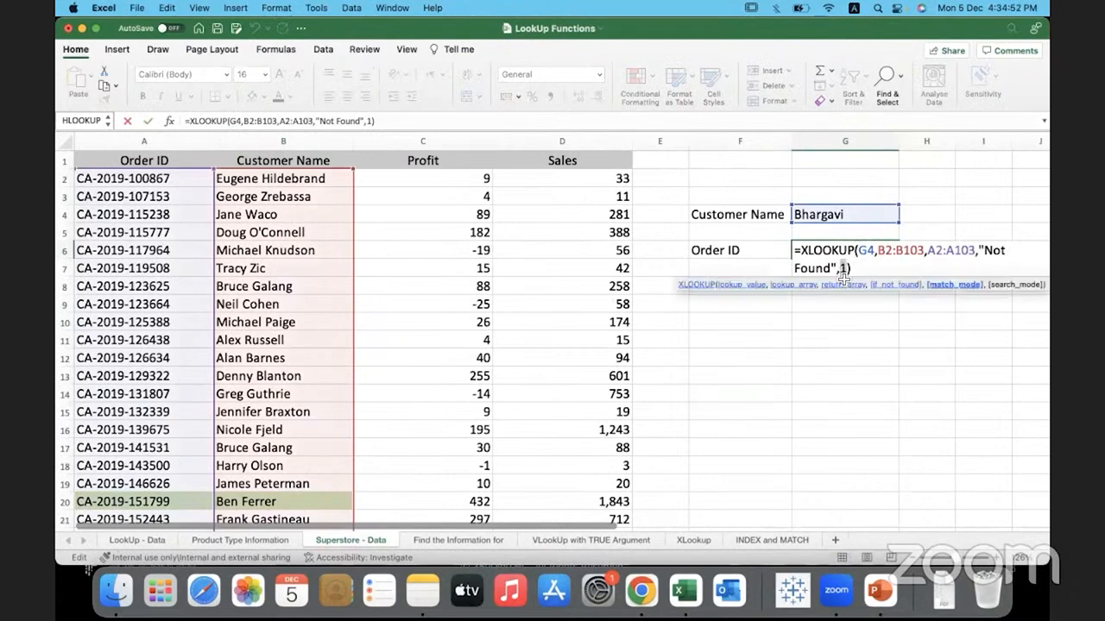
mouse_move(842, 375)
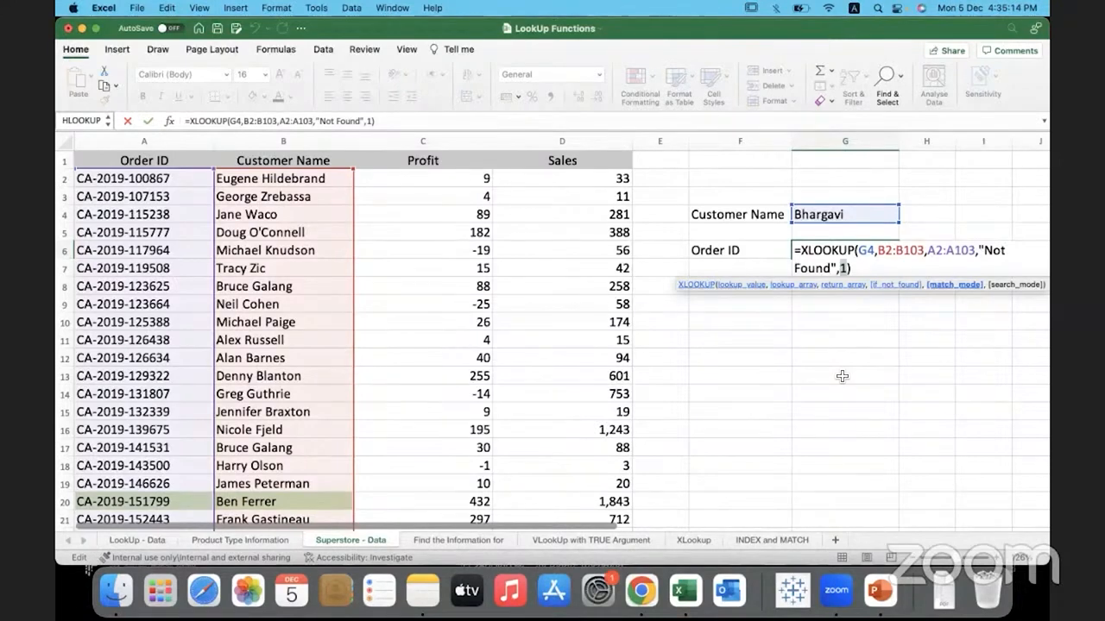
mouse_move(828, 298)
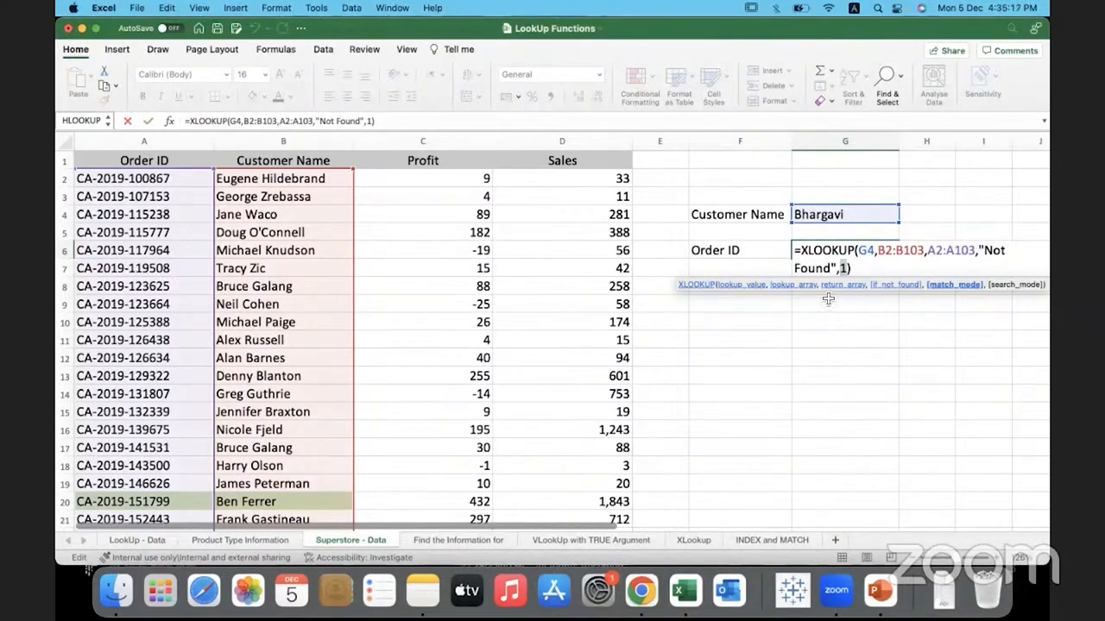
mouse_move(828, 329)
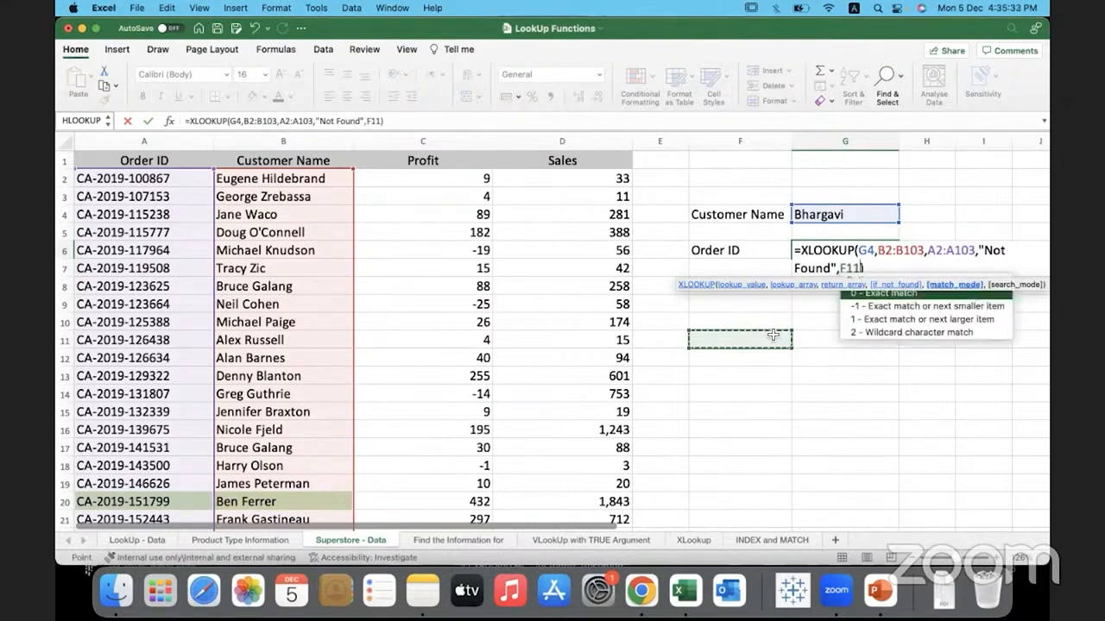
- Commit the XLOOKUP, clear the old lookup block, and label F2 Order ID
key("Return")
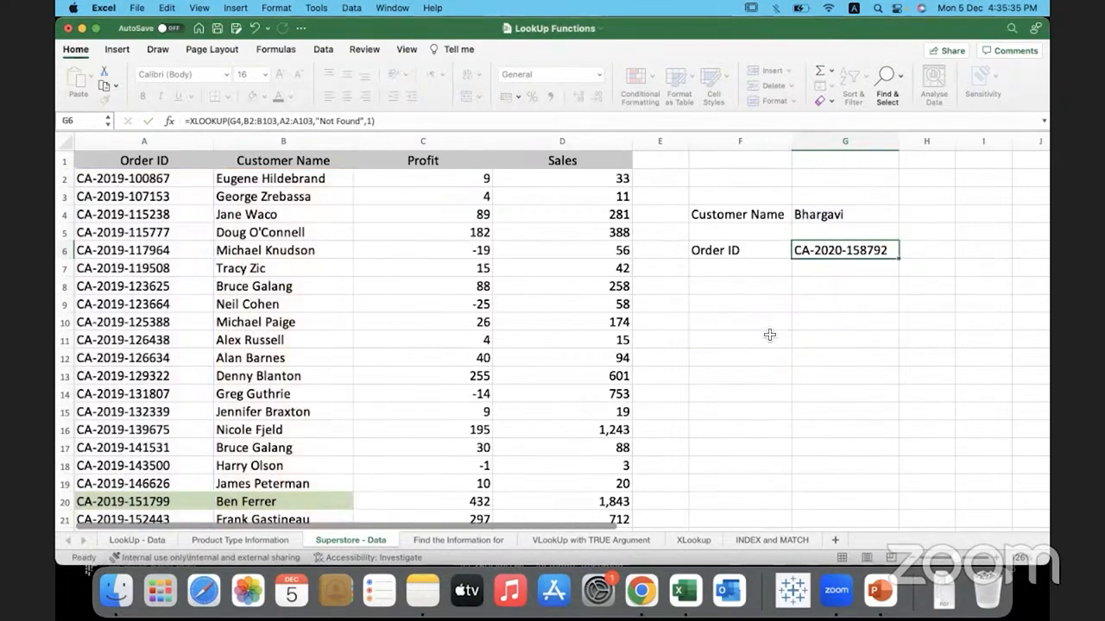
mouse_move(708, 195)
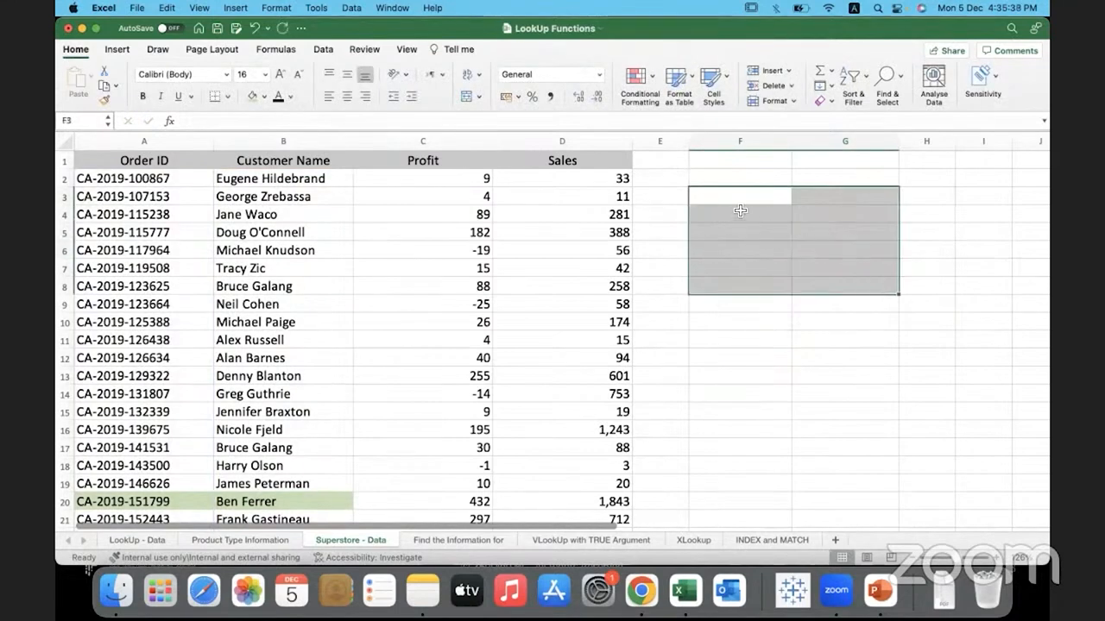
left_click(739, 161)
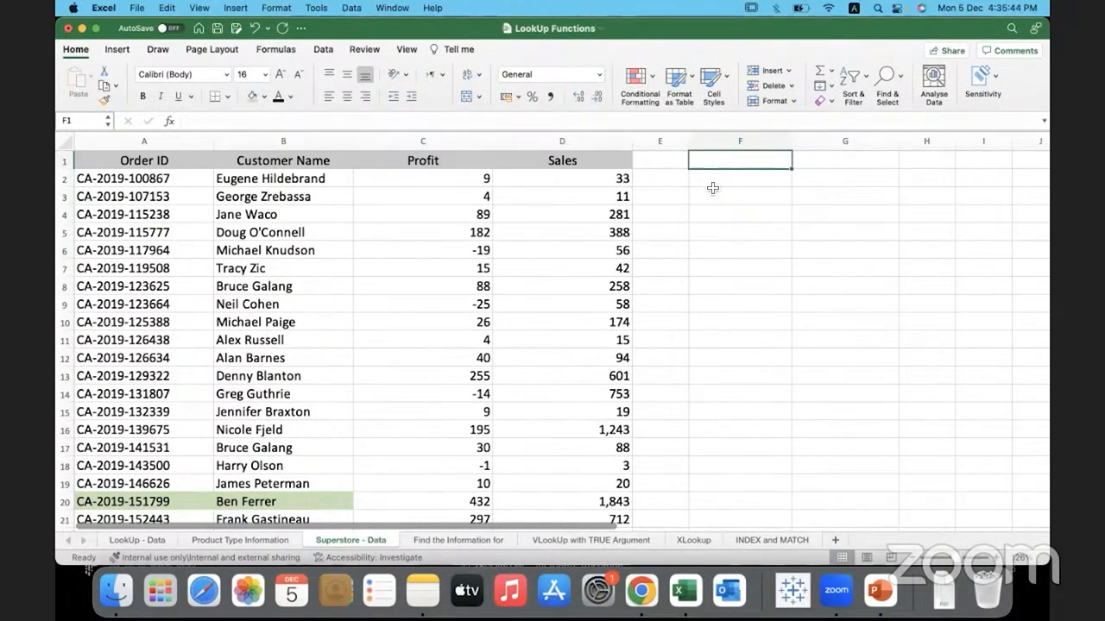
type("ord")
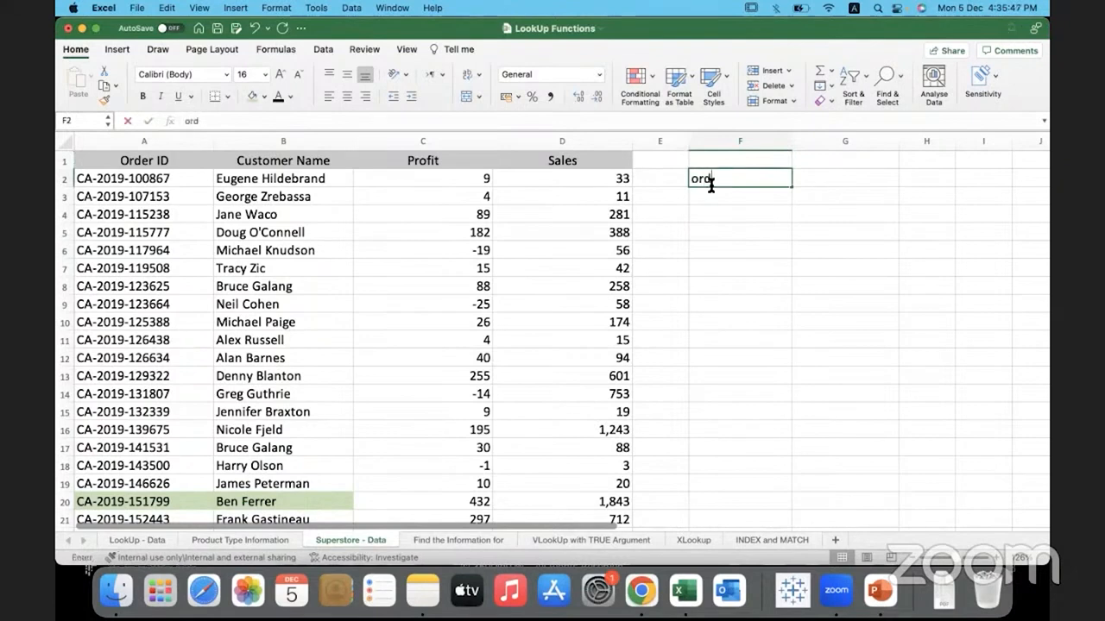
type("er ID")
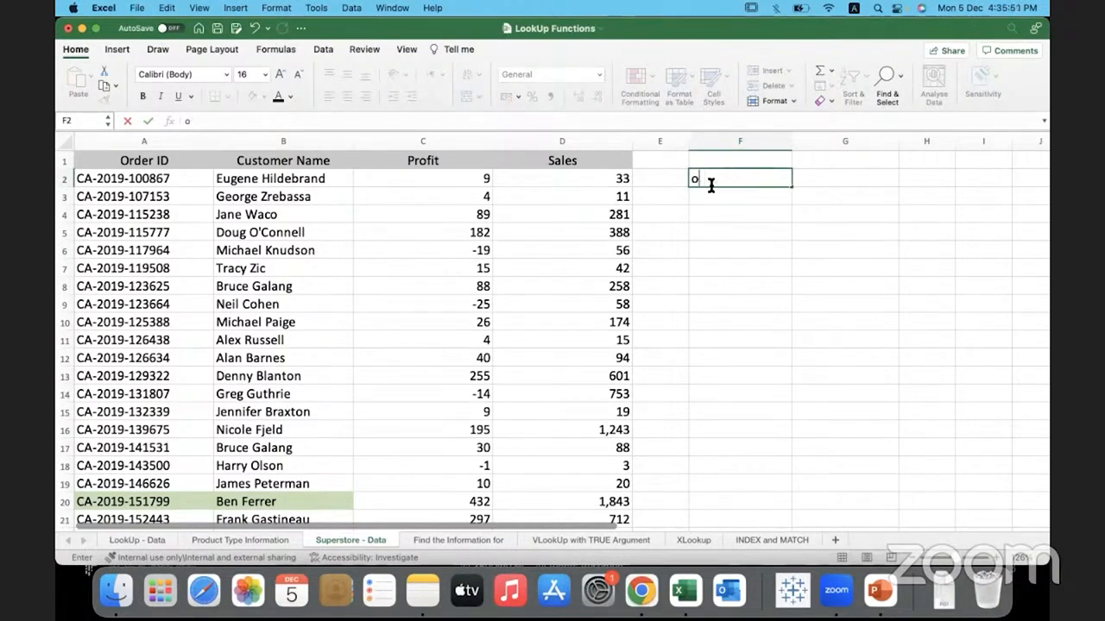
type("rder ID")
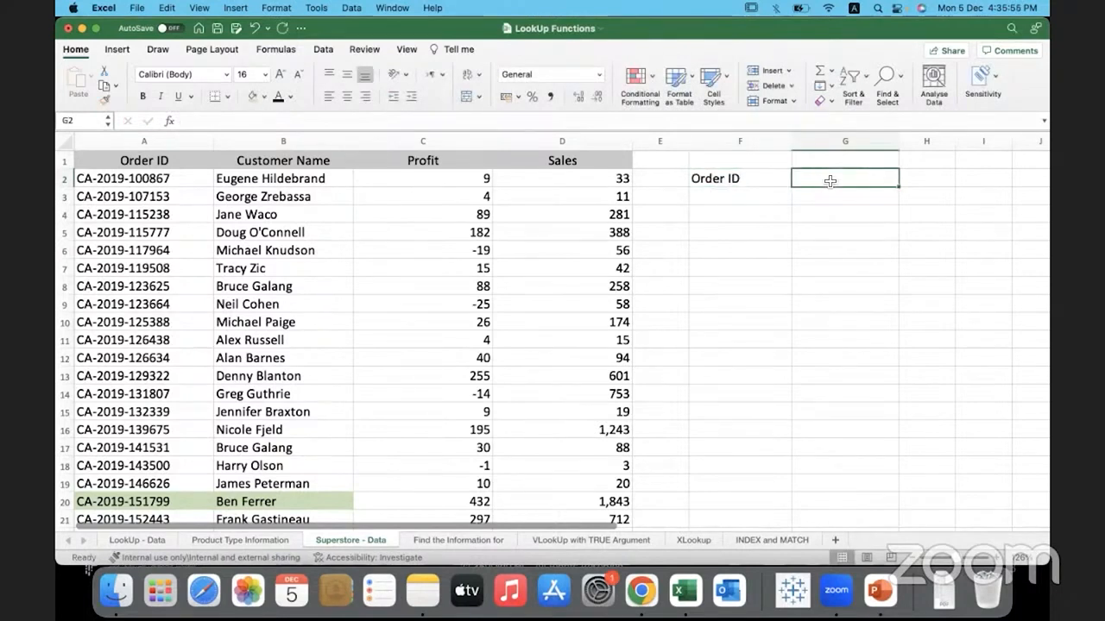
mouse_move(793, 182)
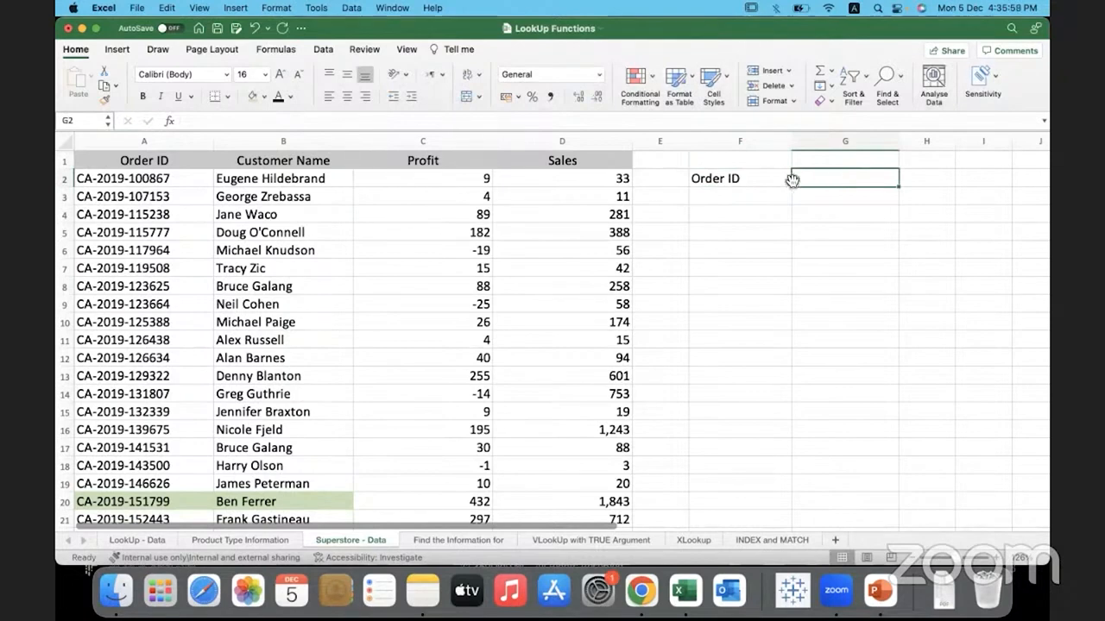
mouse_move(737, 203)
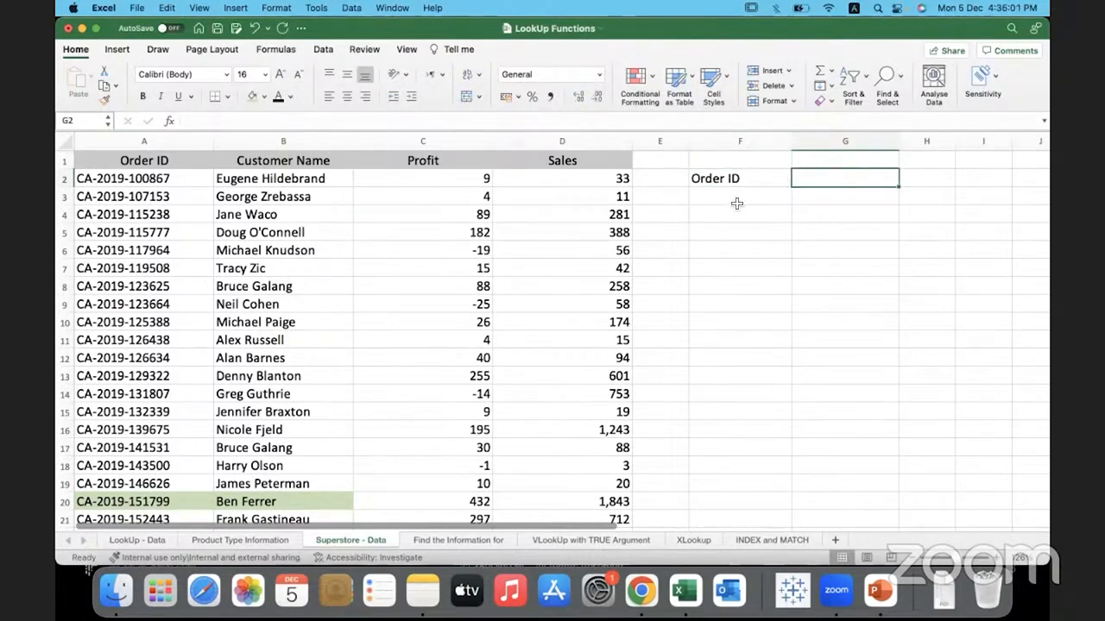
- Add Customer Name, Profit and Sales headers in G2:I2 and narrow column E
left_click(739, 196)
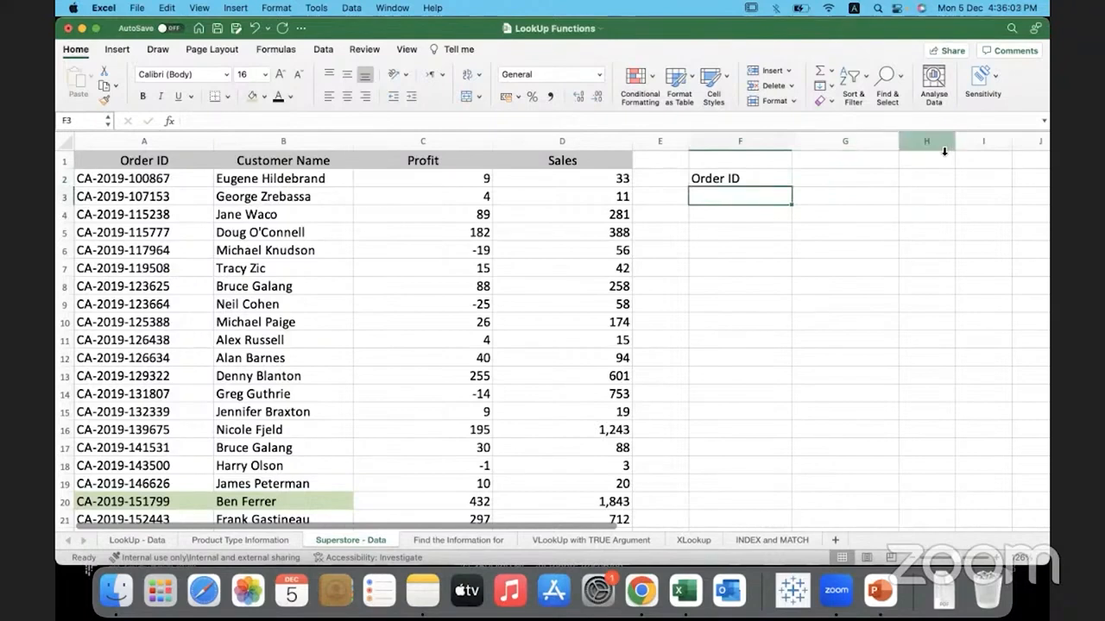
left_click(845, 178)
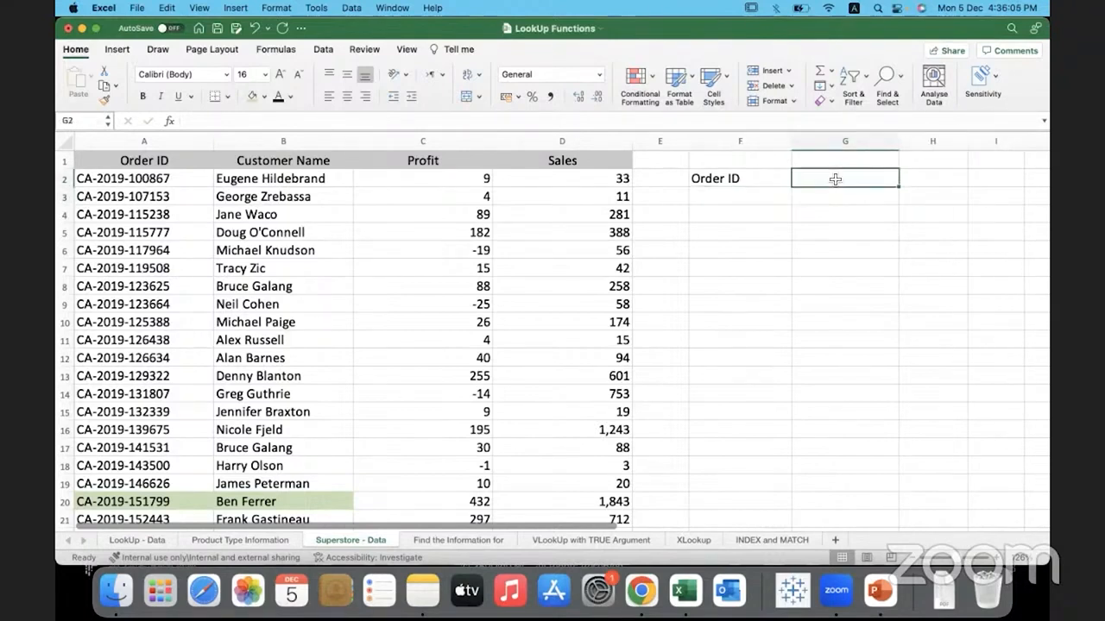
type("Customer Name")
left_click(933, 177)
type("Profit")
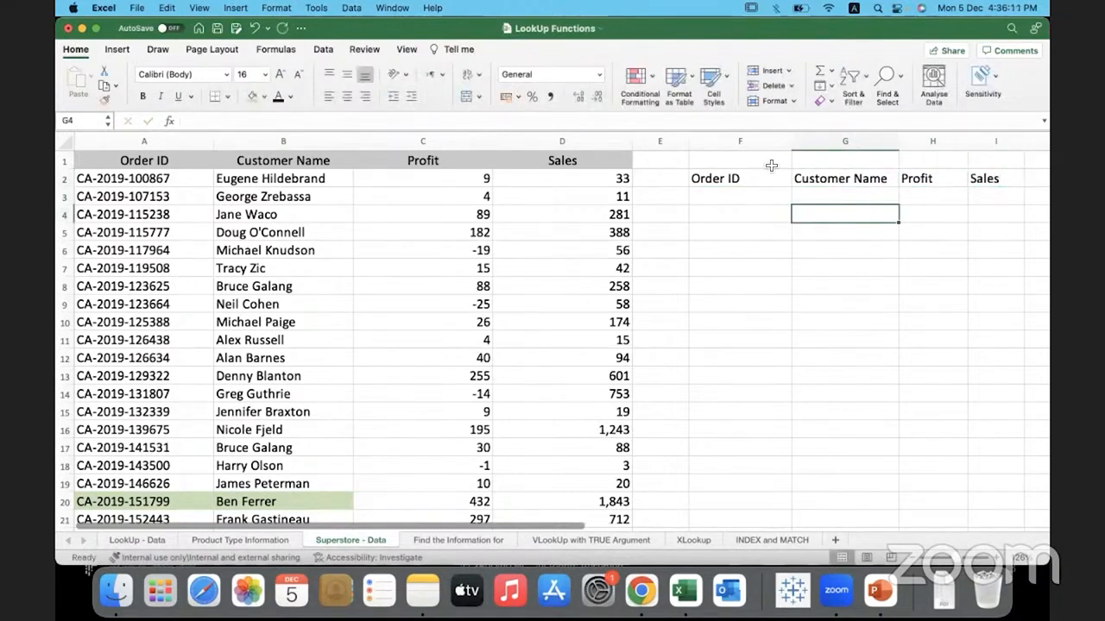
left_click(740, 178)
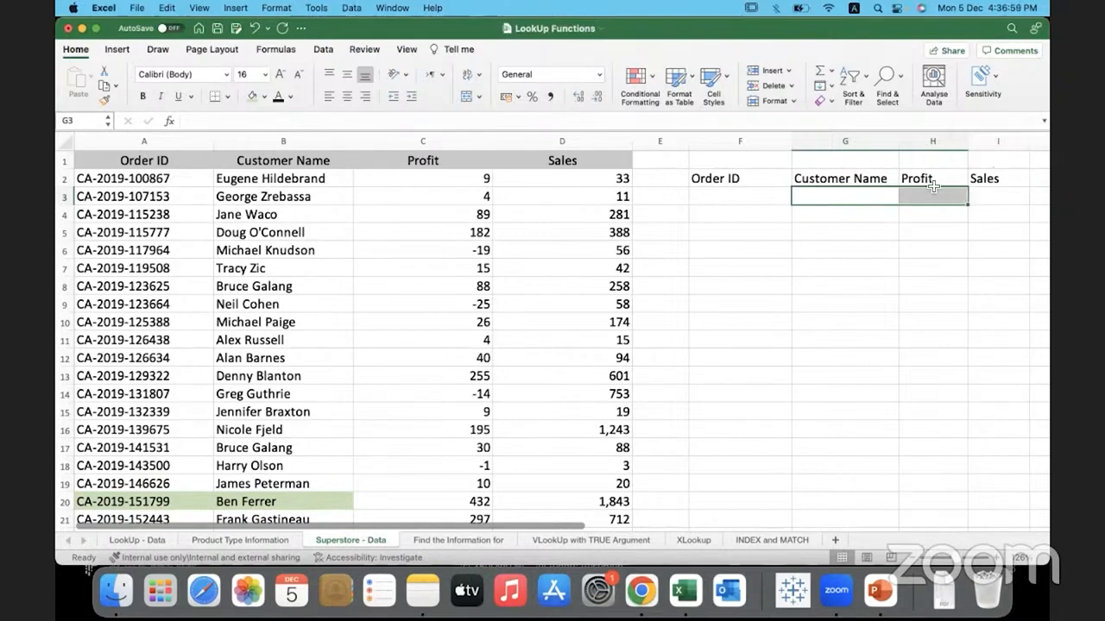
left_click(844, 232)
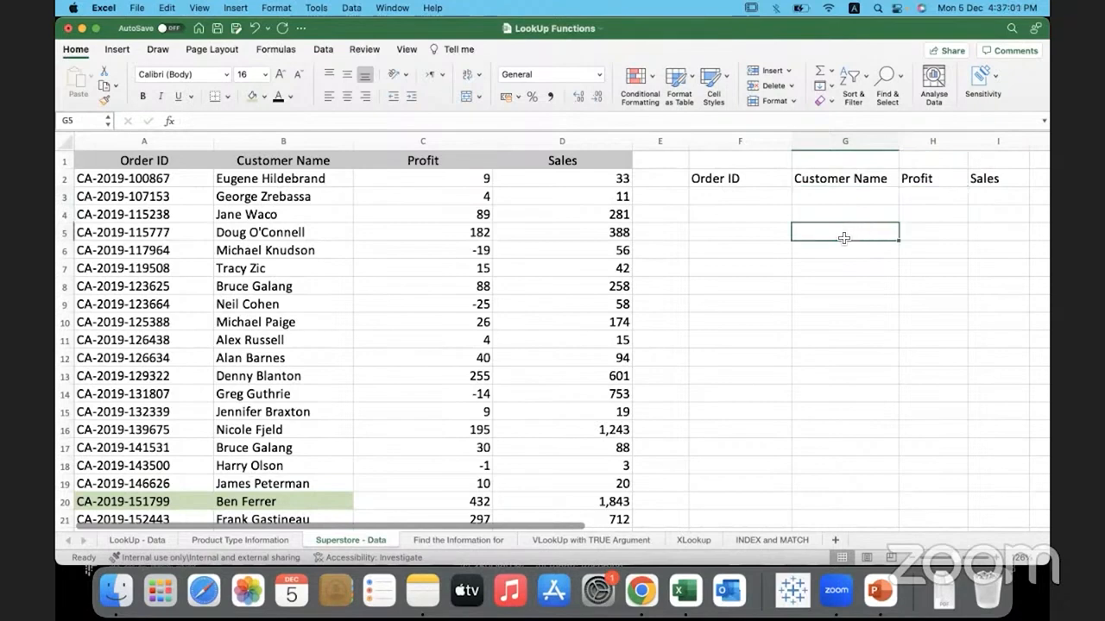
left_click_drag(659, 141, 661, 141)
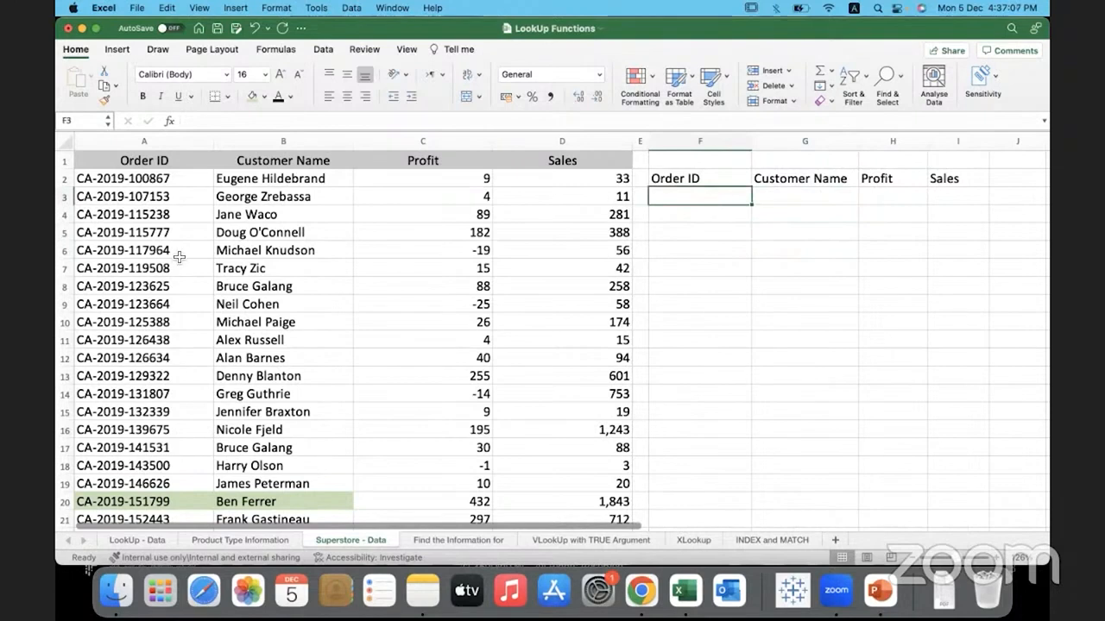
mouse_move(179, 304)
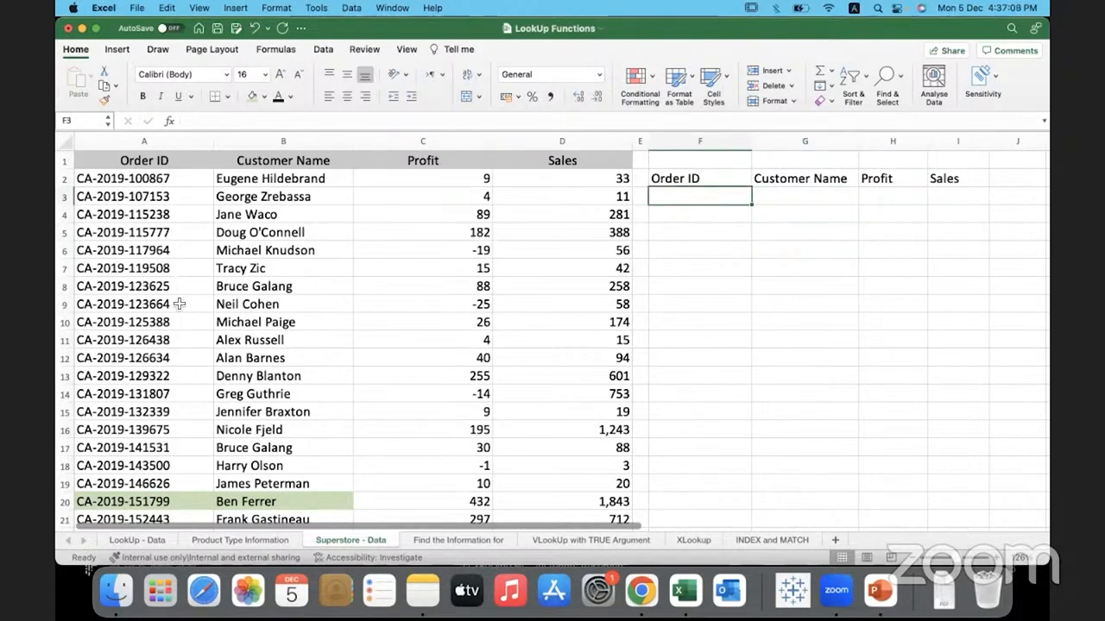
left_click(143, 304)
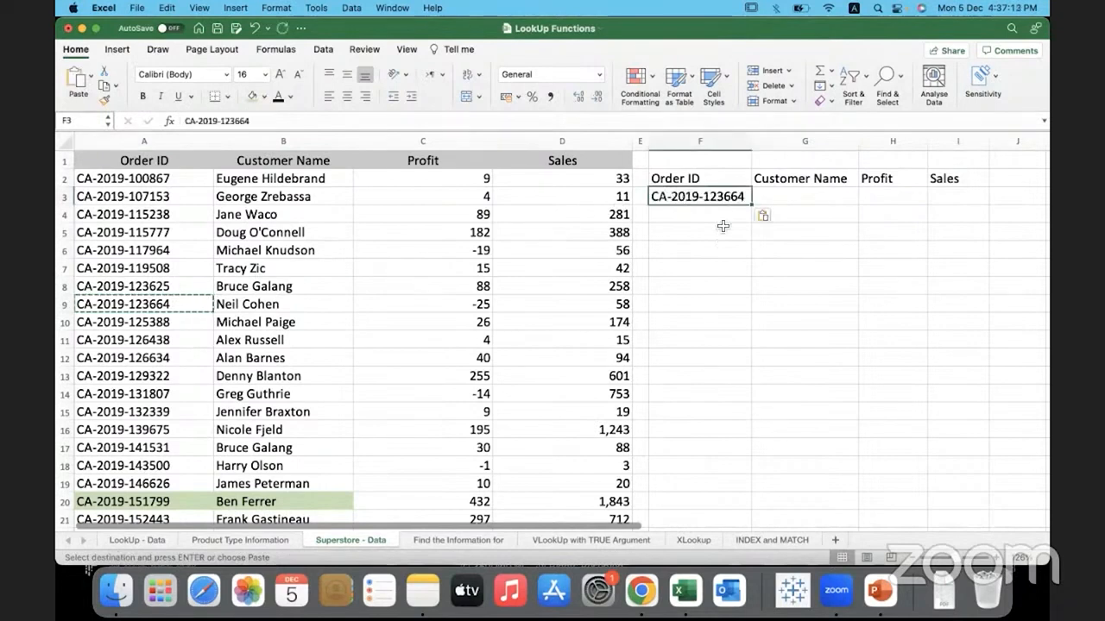
left_click(804, 196)
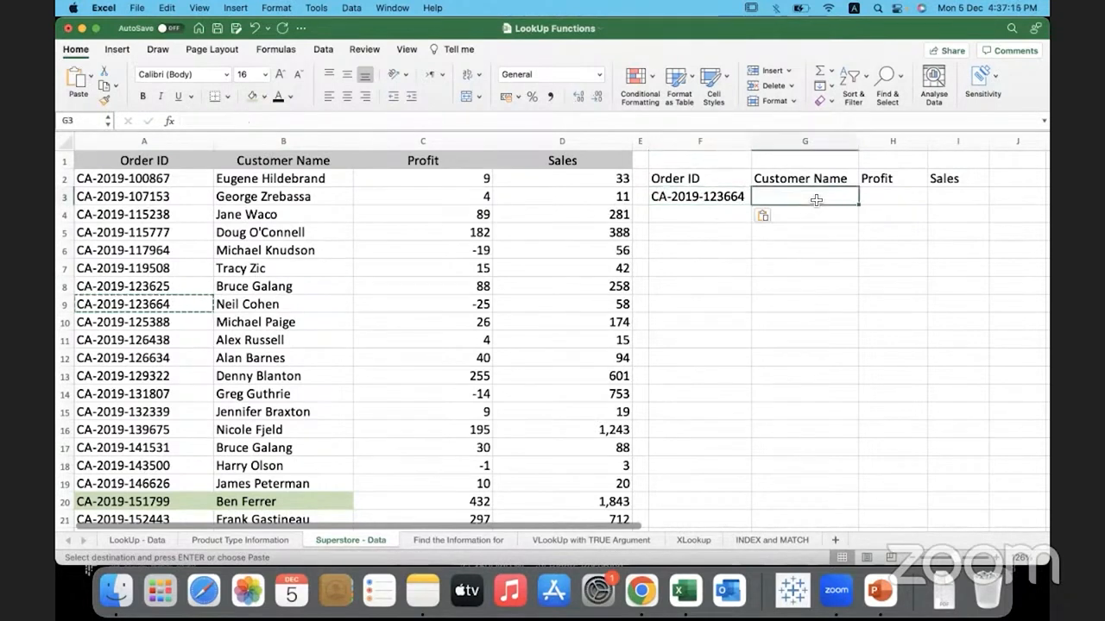
left_click(957, 195)
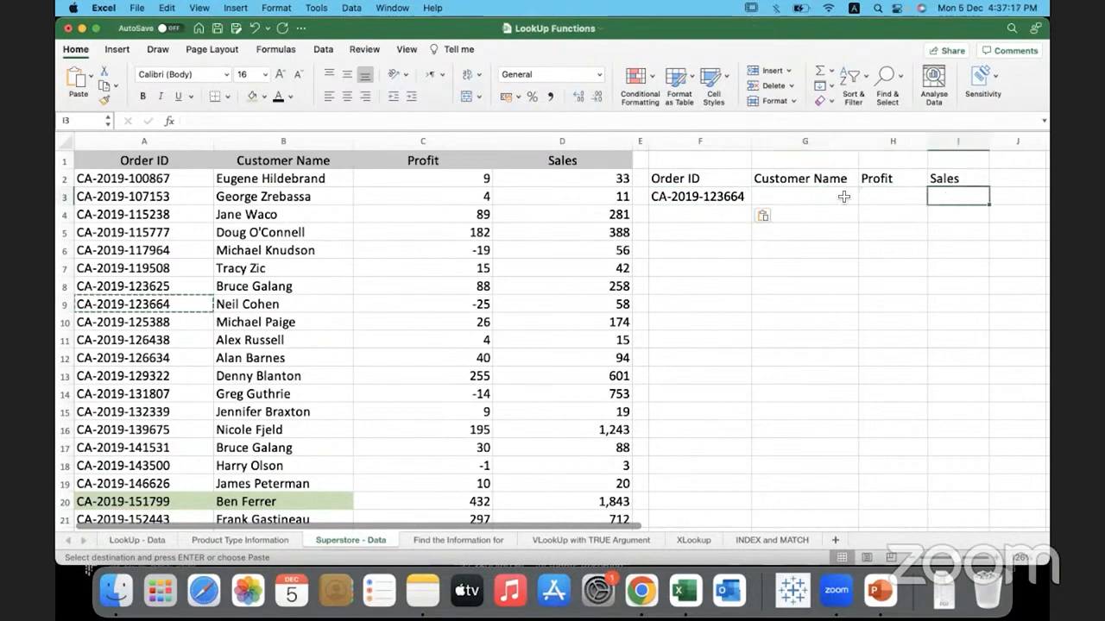
left_click(804, 196)
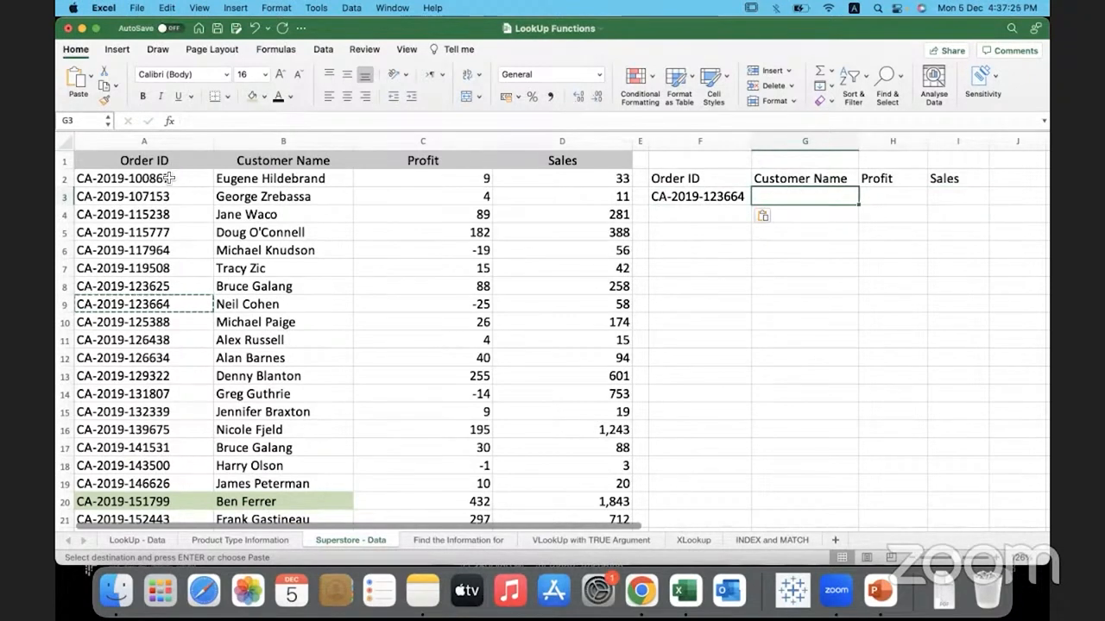
left_click_drag(144, 177, 562, 519)
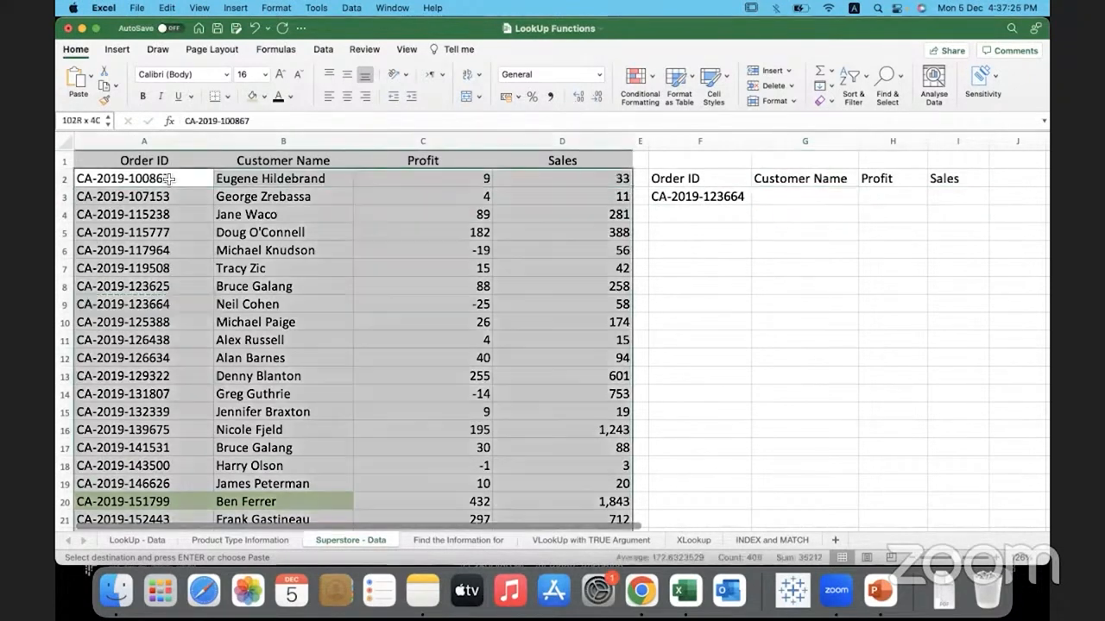
scroll("down", 3)
type("=")
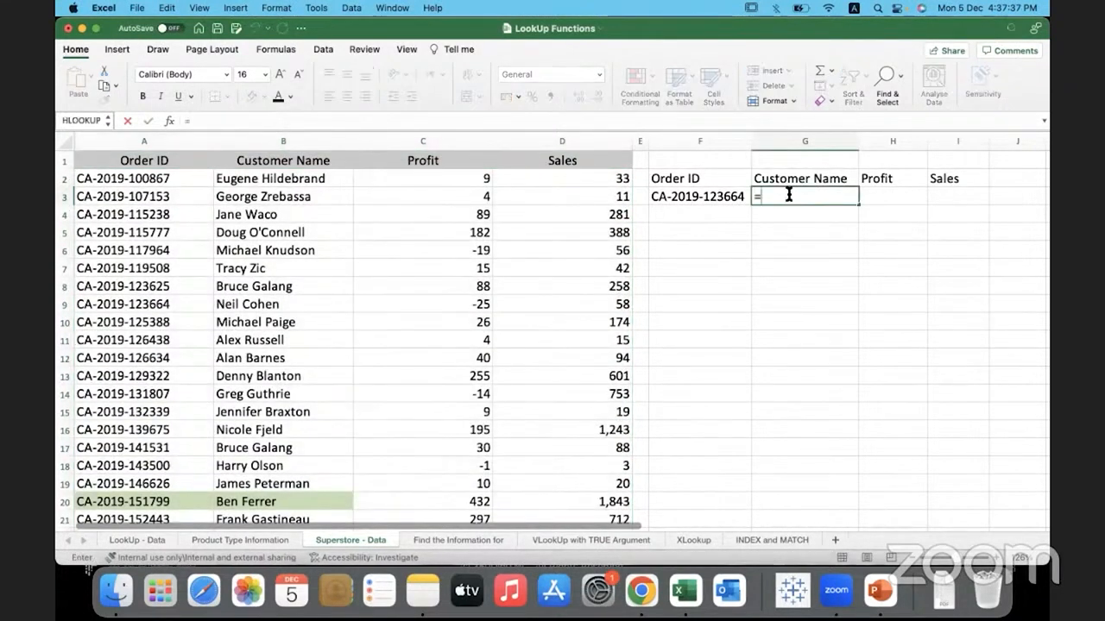
type("vl")
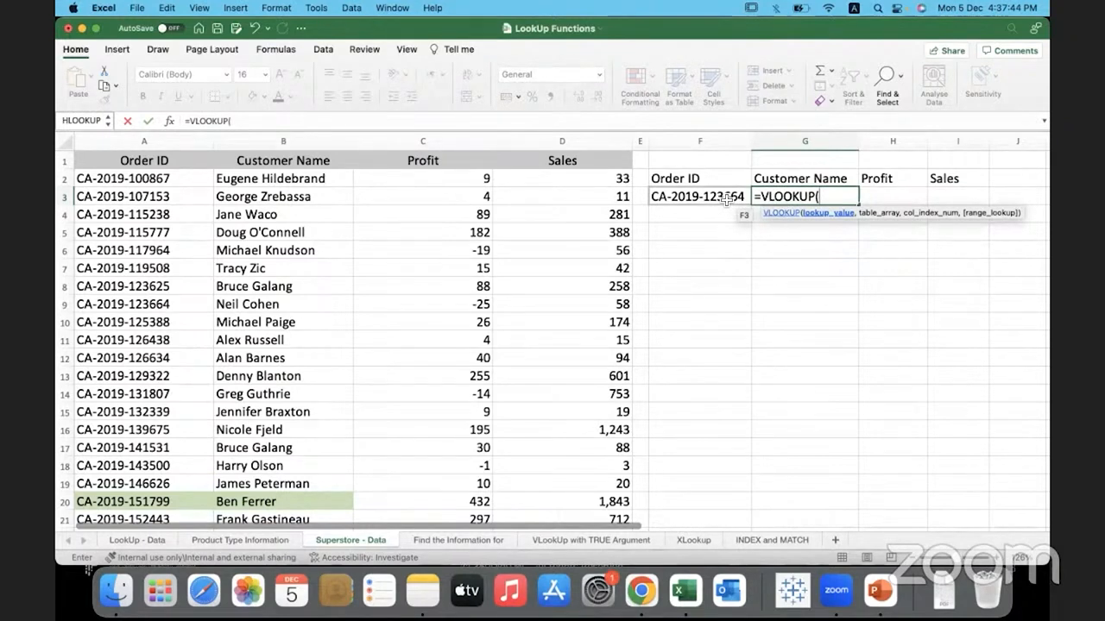
left_click(697, 196)
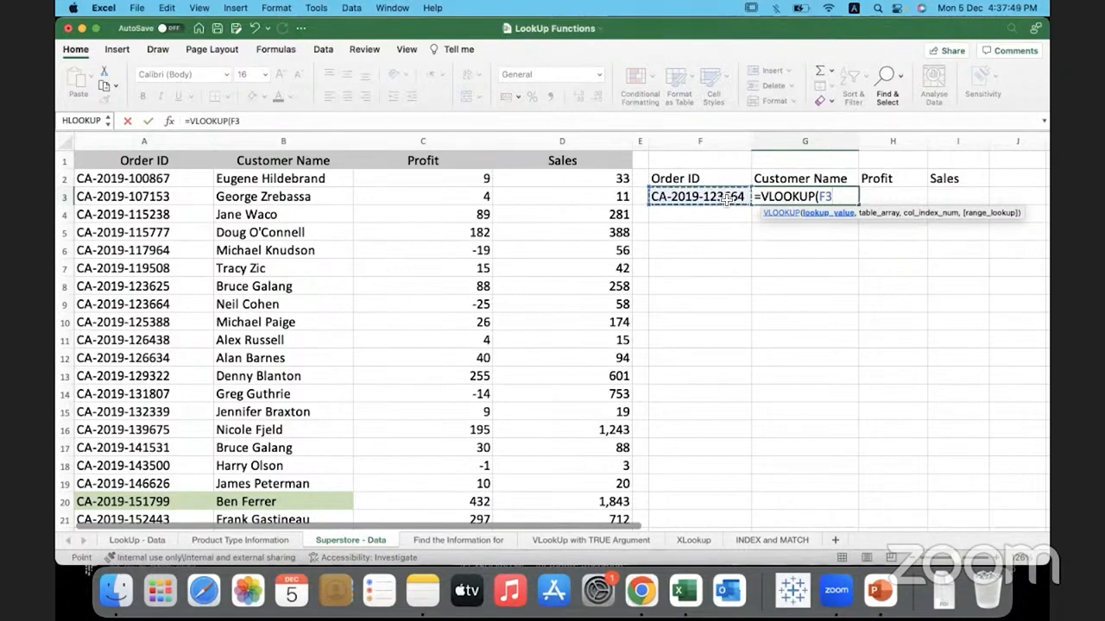
type(",")
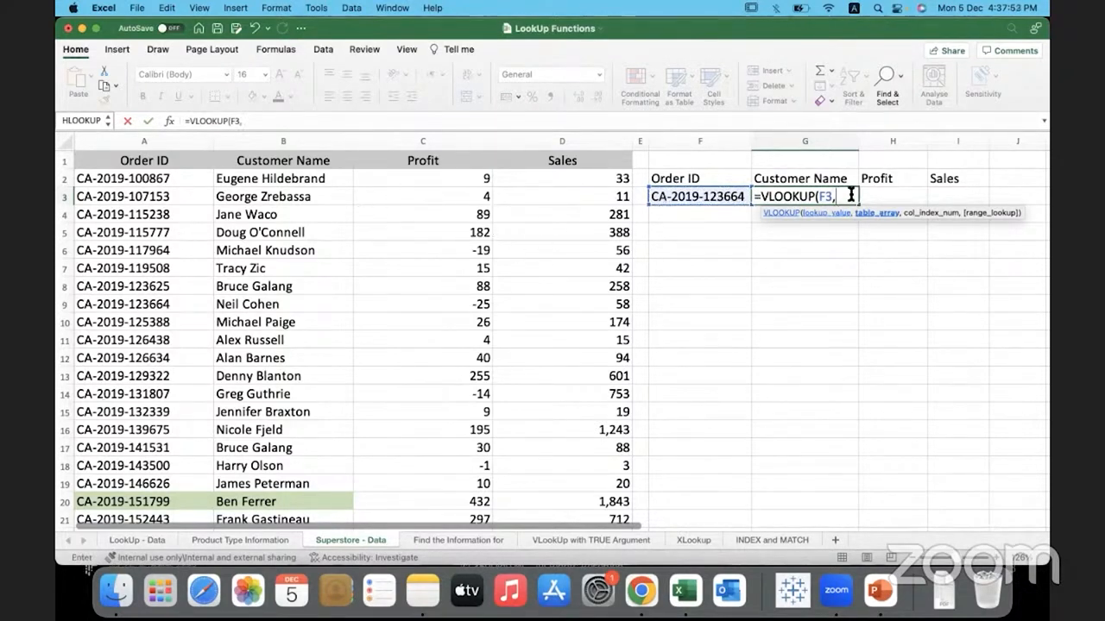
key("F3")
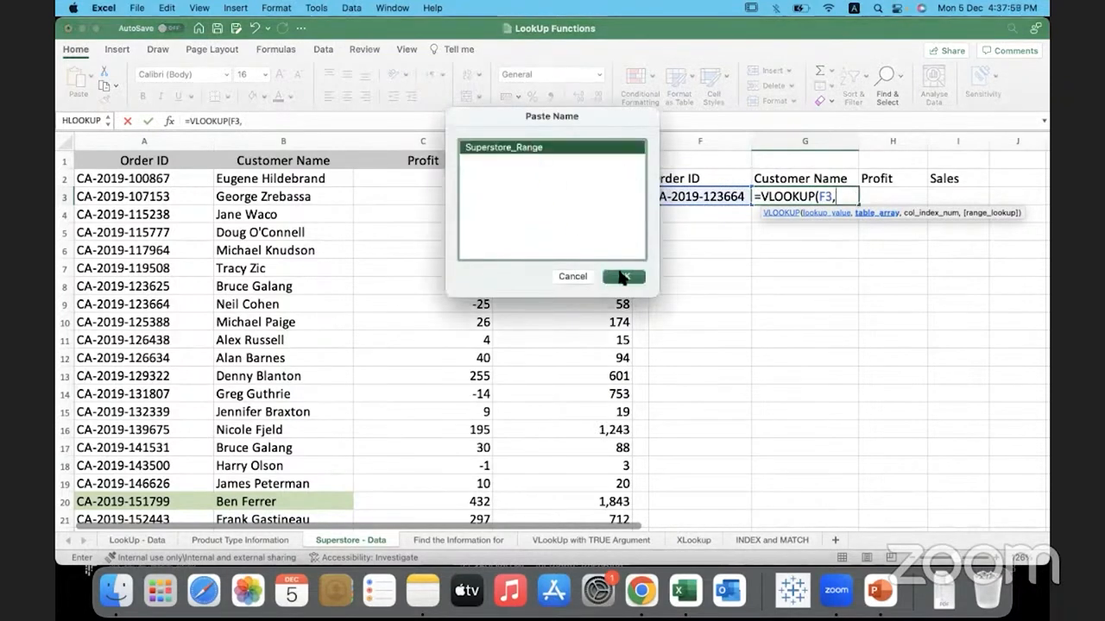
left_click(623, 276)
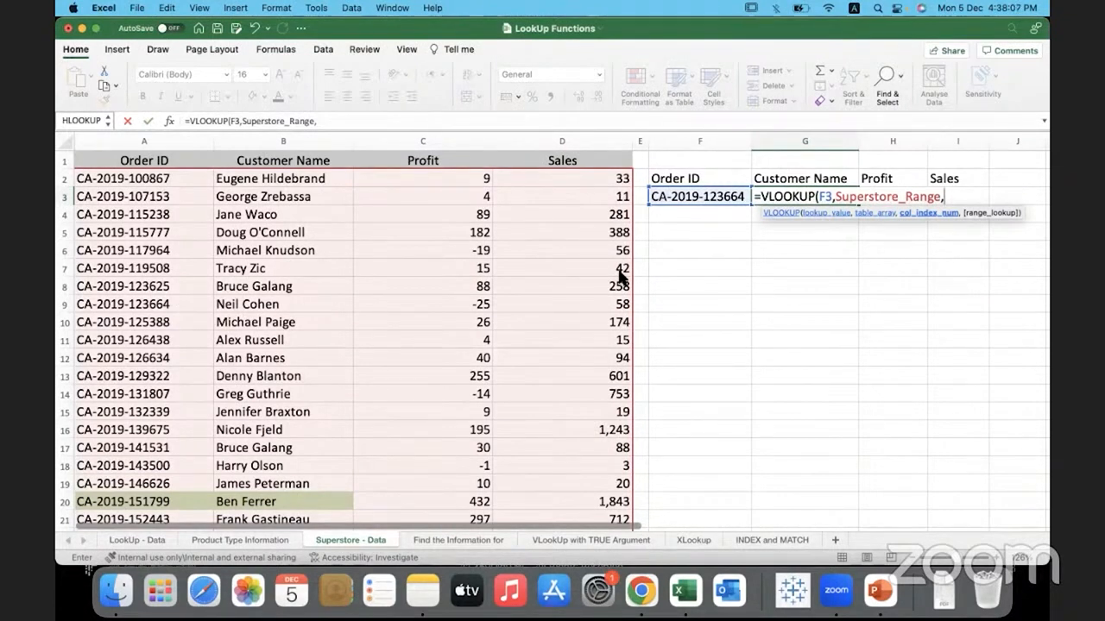
type("2")
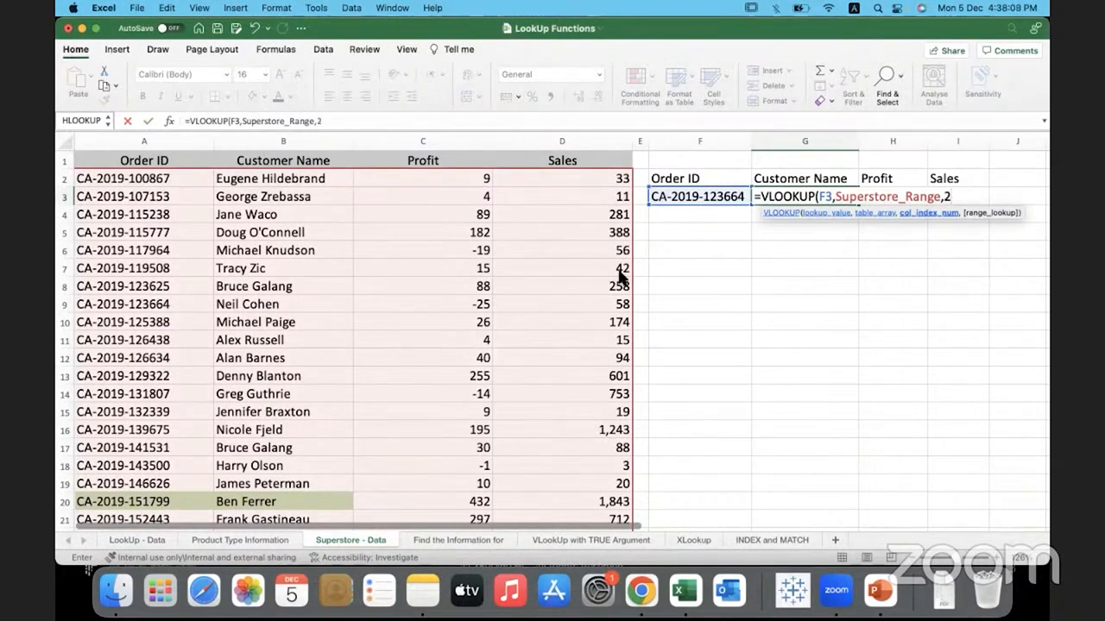
type("0)")
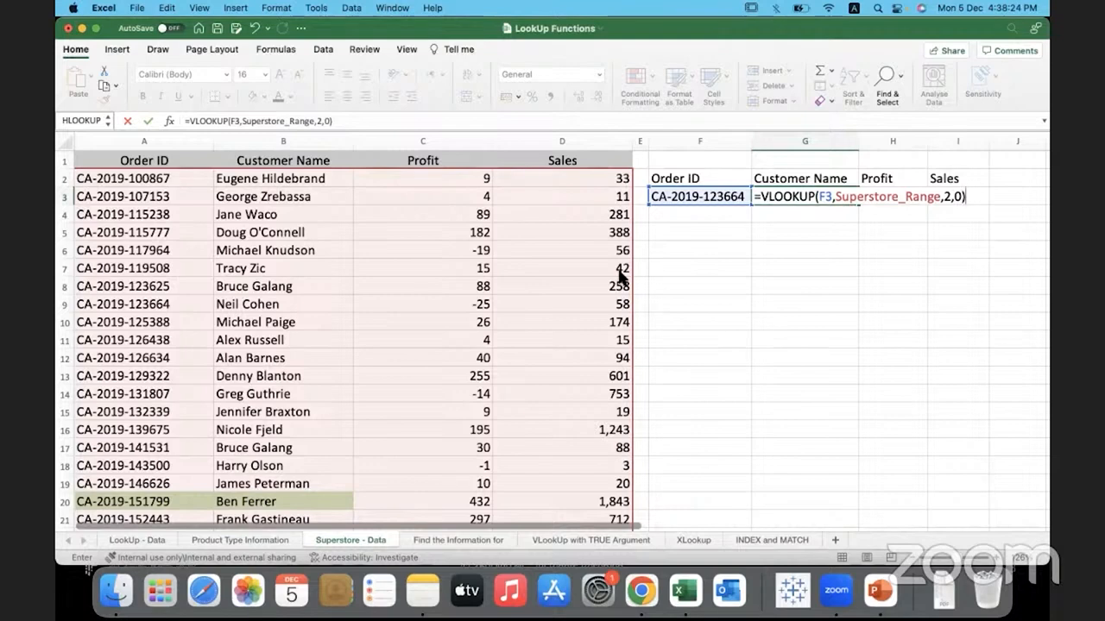
key("Return")
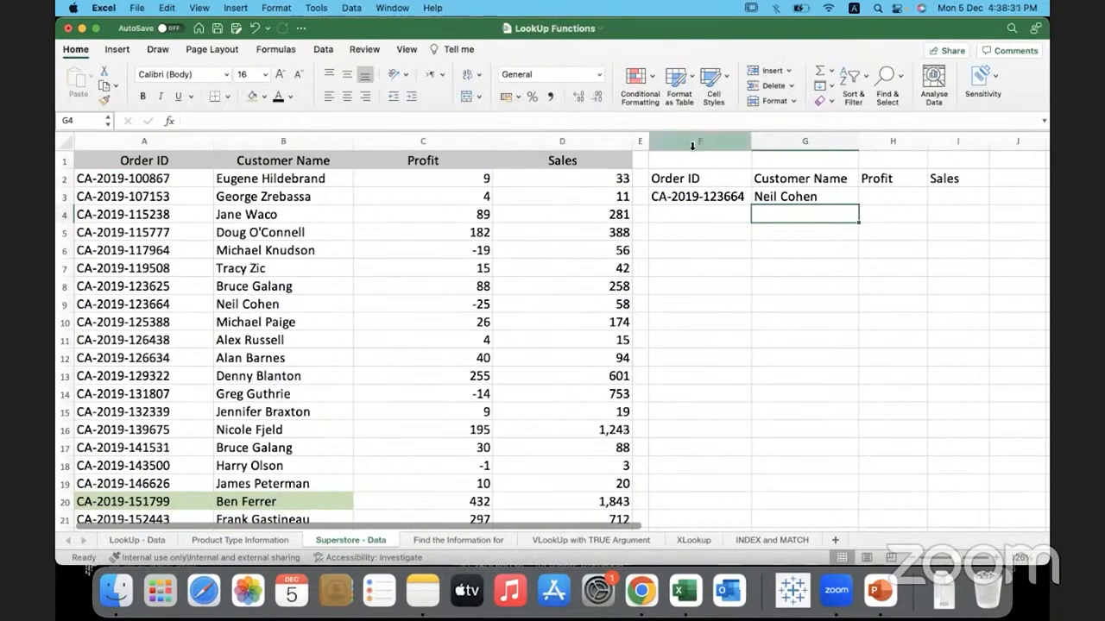
- Look up profit -25 in H3 via VLOOKUP on F3, Superstore_Range, column 3; shade Neil Cohen's row green
left_click(143, 304)
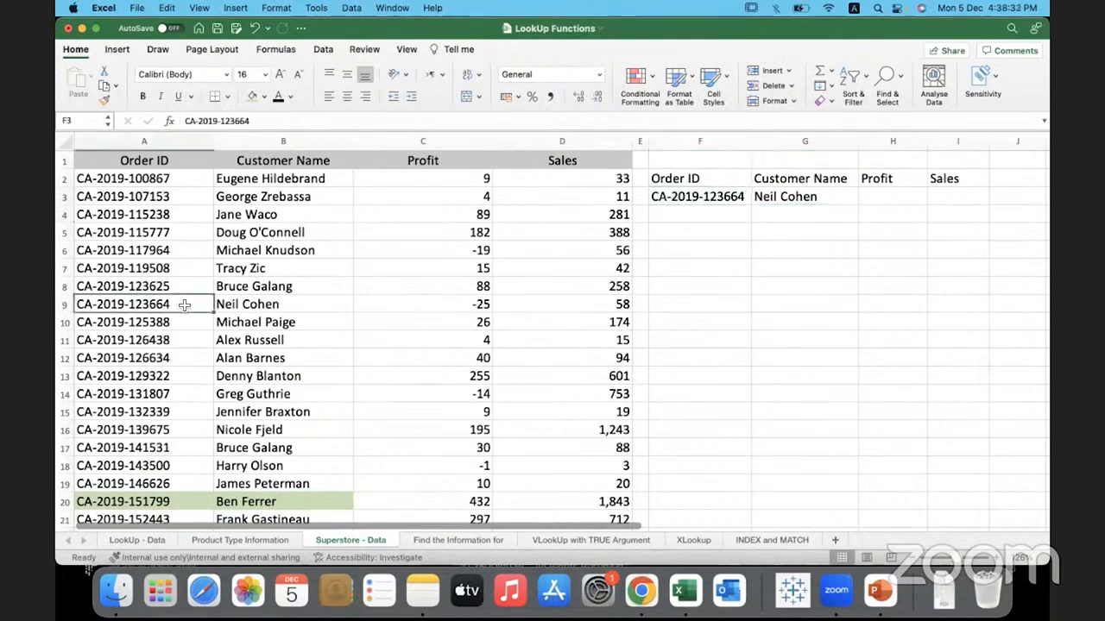
left_click_drag(143, 304, 282, 304)
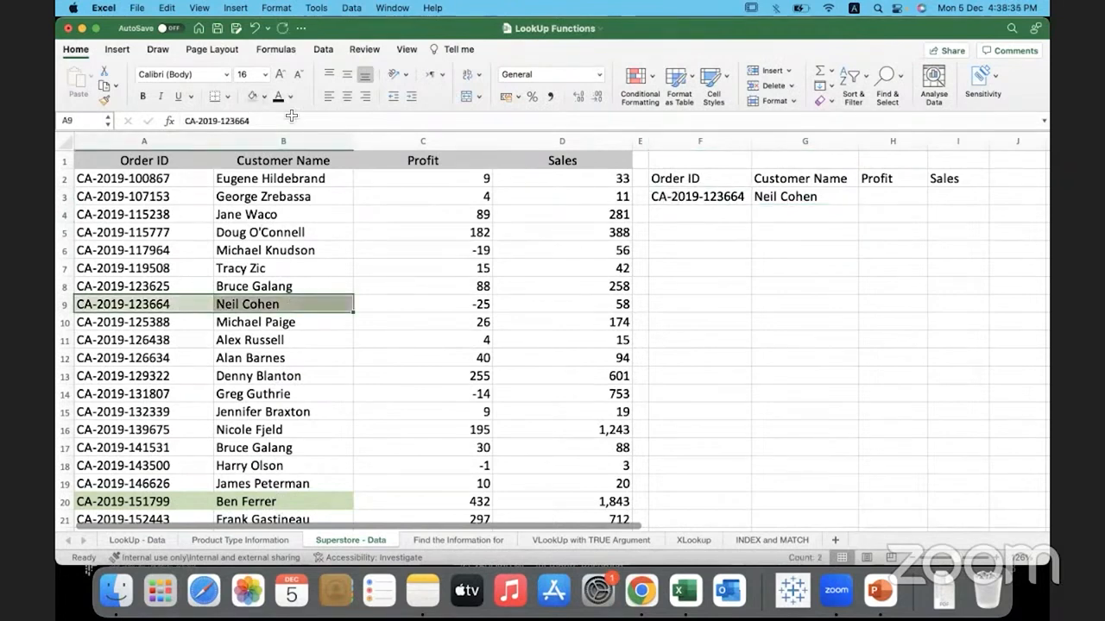
left_click(892, 197)
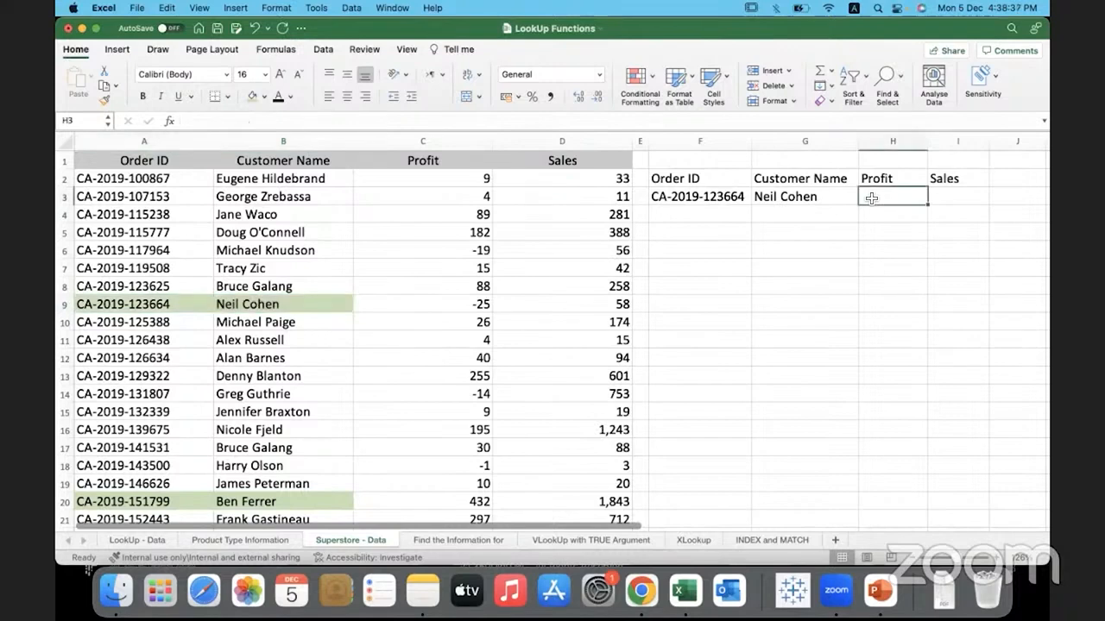
type("=vlookup(")
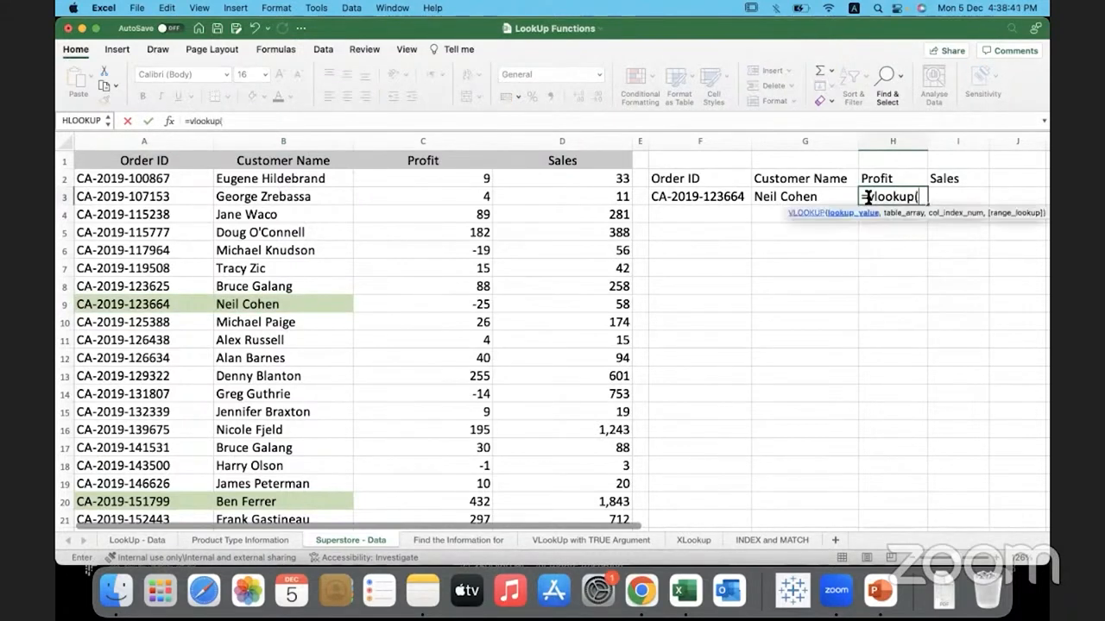
left_click(700, 196)
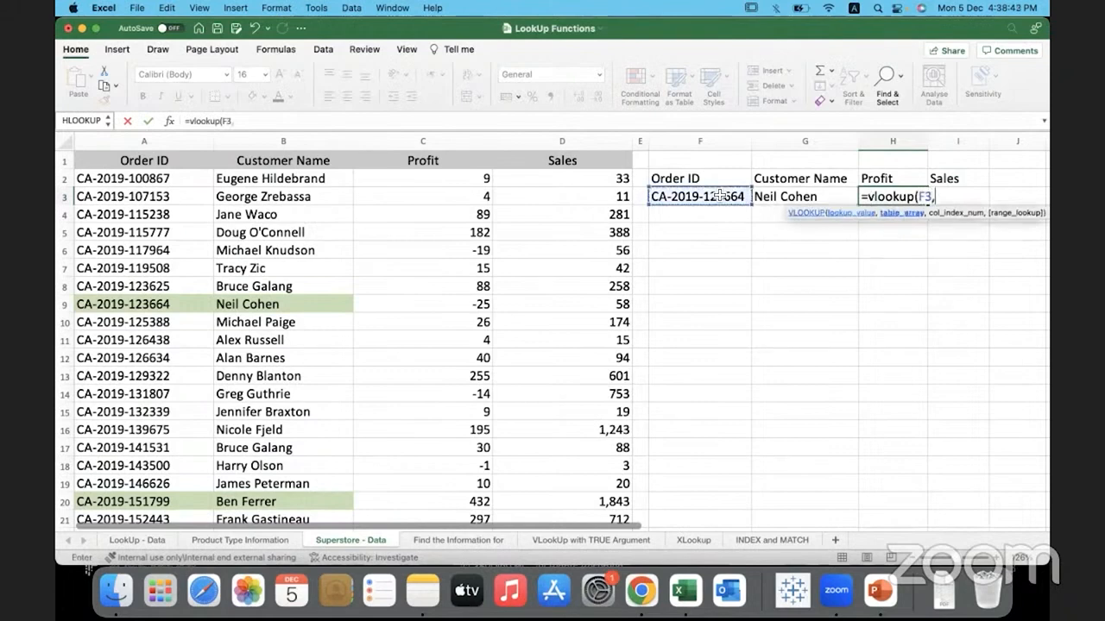
key("f3")
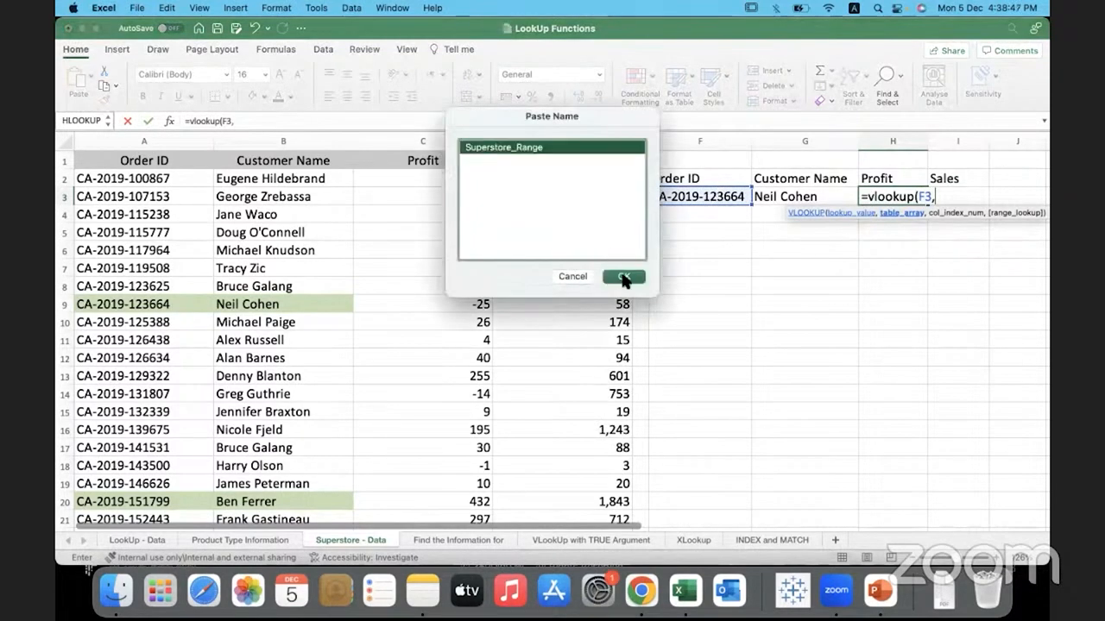
left_click(624, 276)
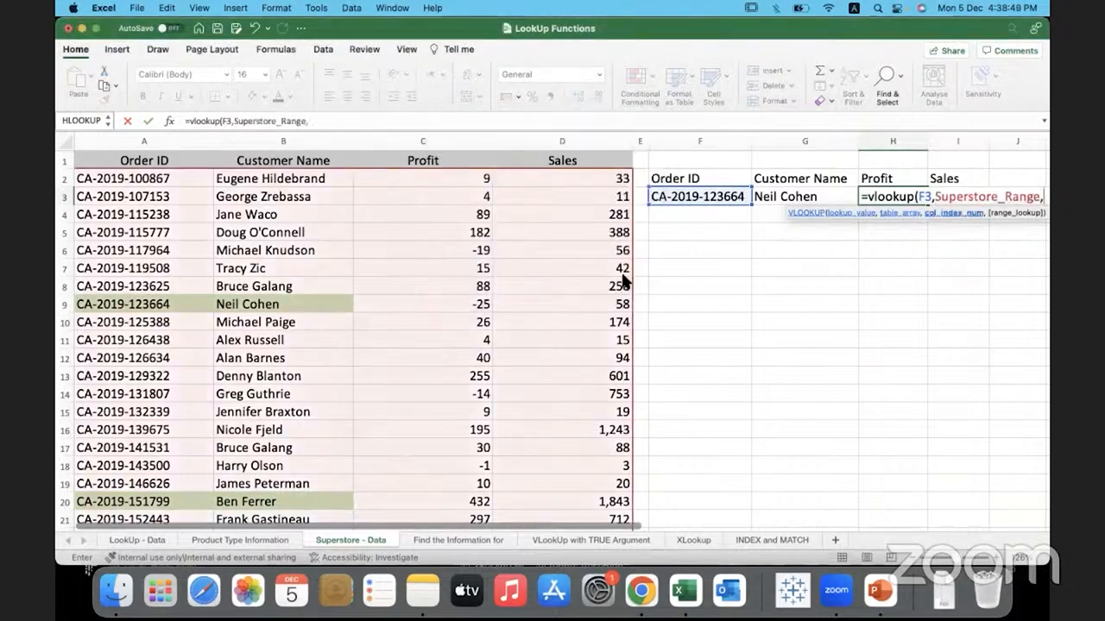
type("3")
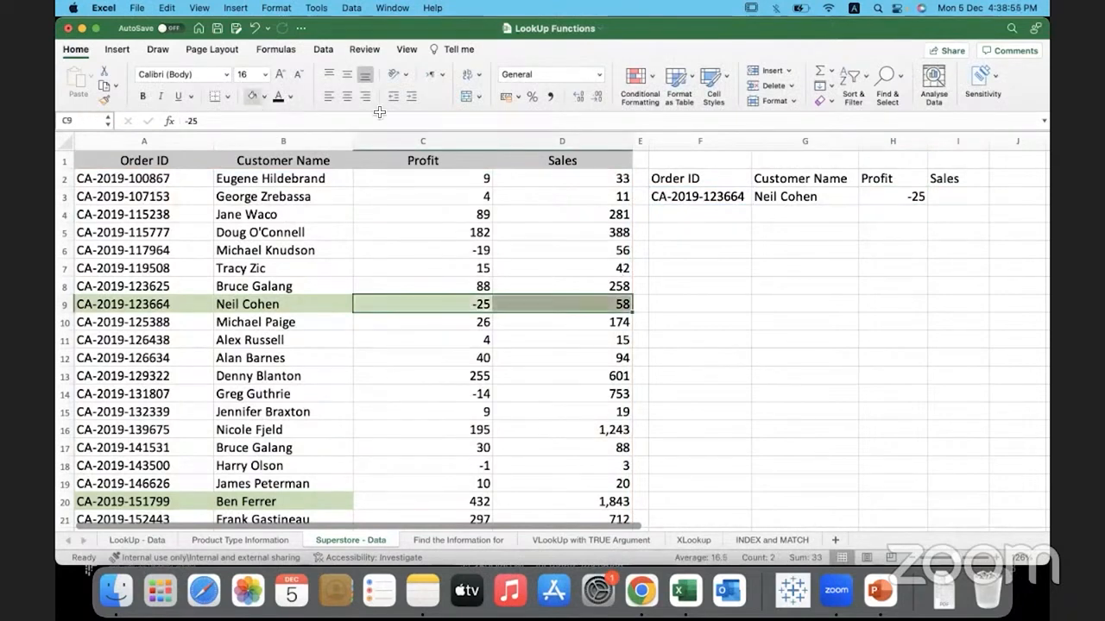
left_click(957, 196)
type("=")
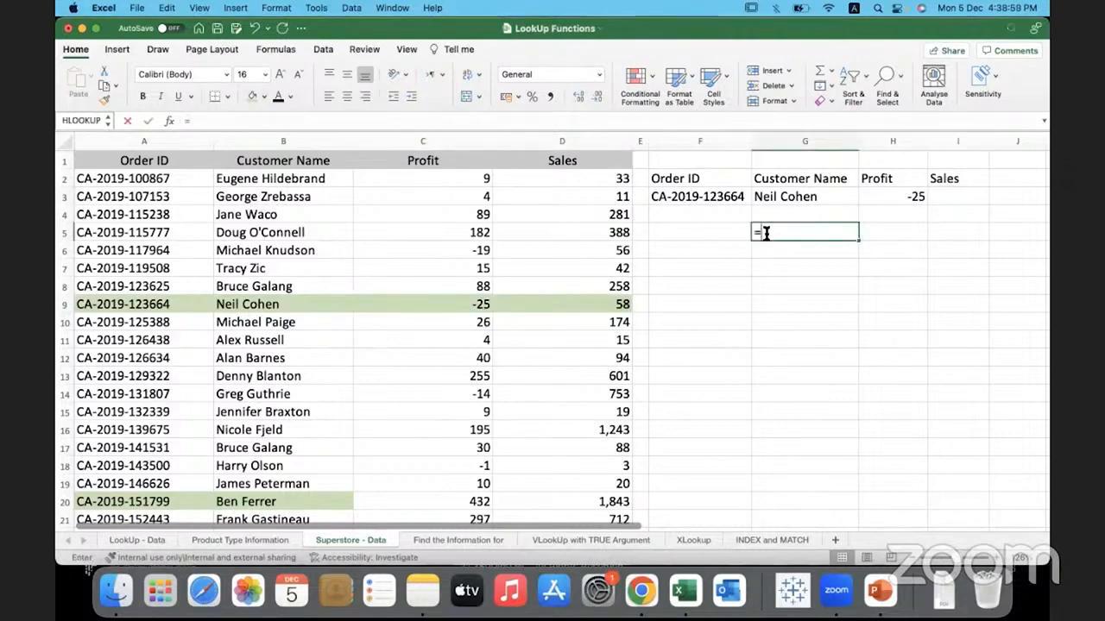
type("xlookup(")
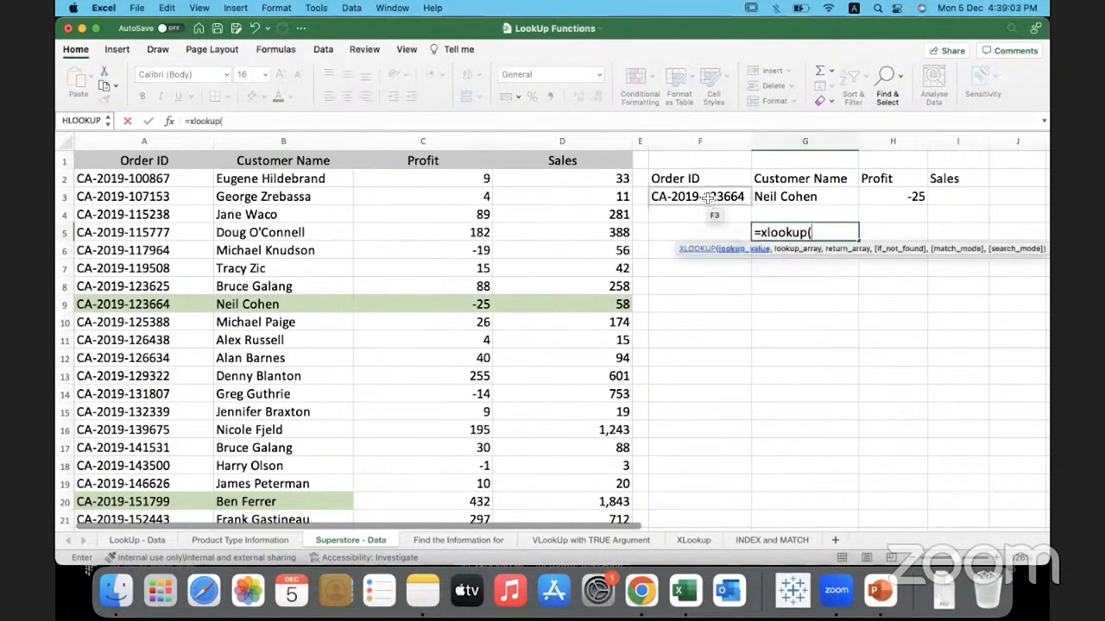
left_click(698, 196)
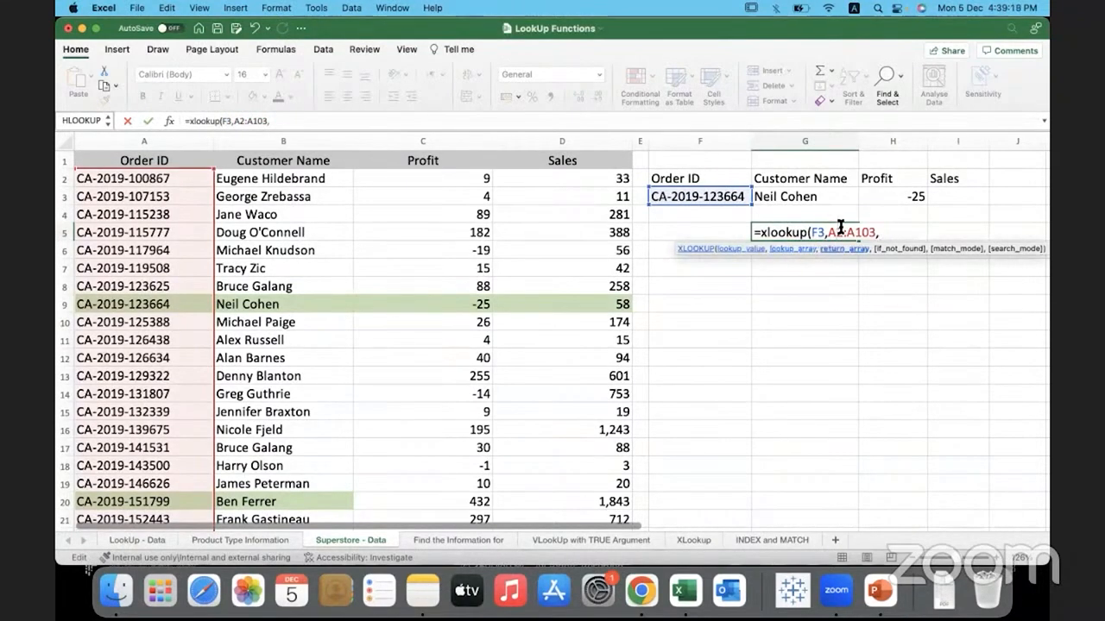
left_click(283, 179)
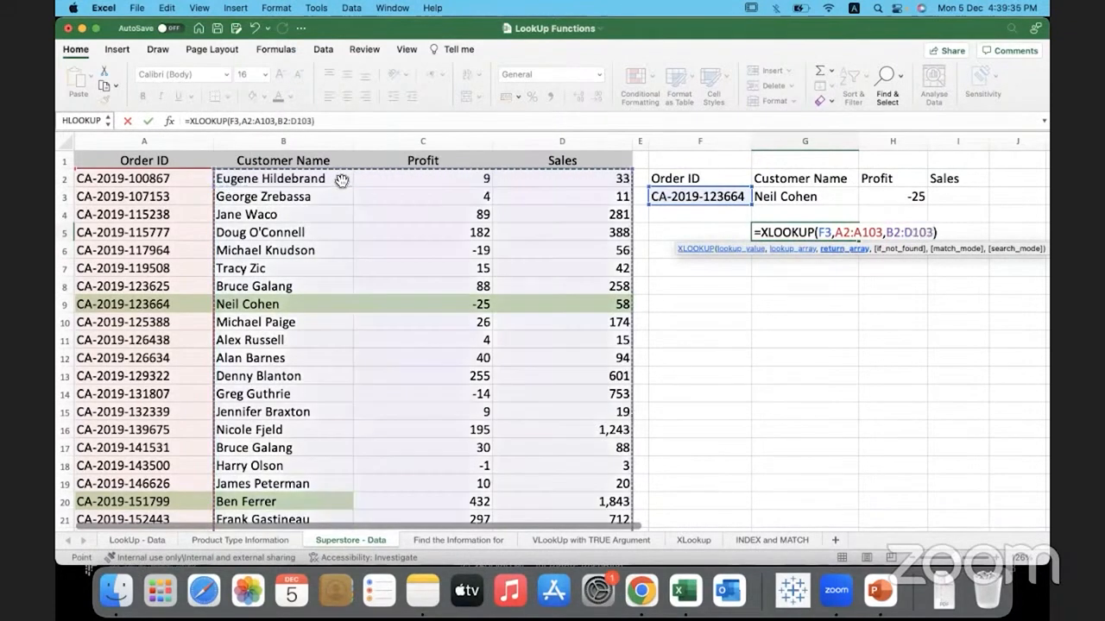
scroll("down", 3)
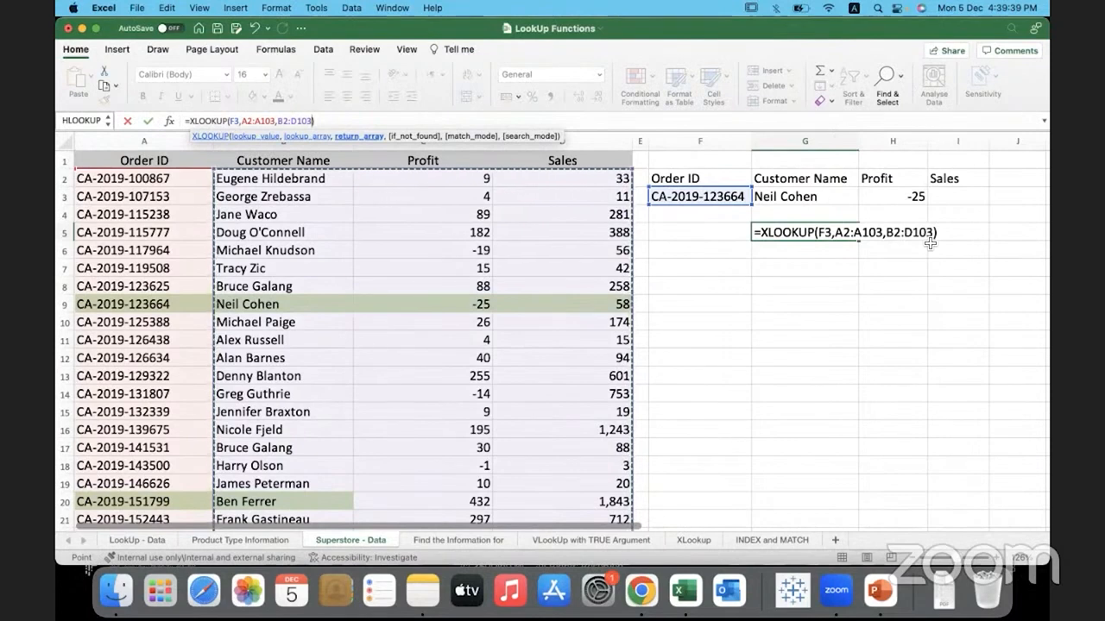
mouse_move(878, 271)
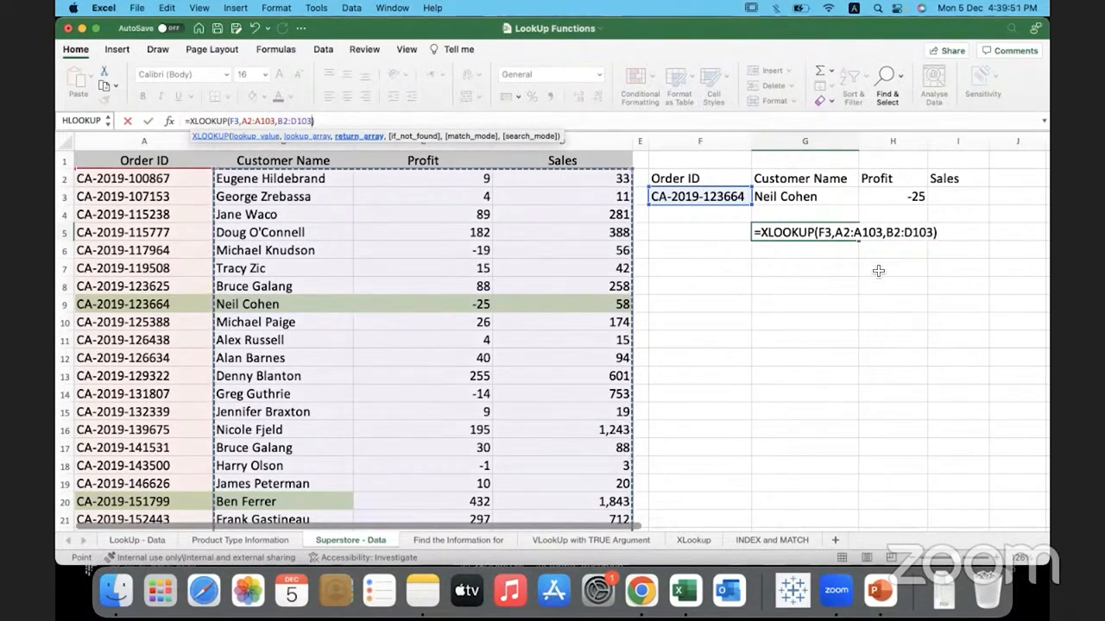
key("Return")
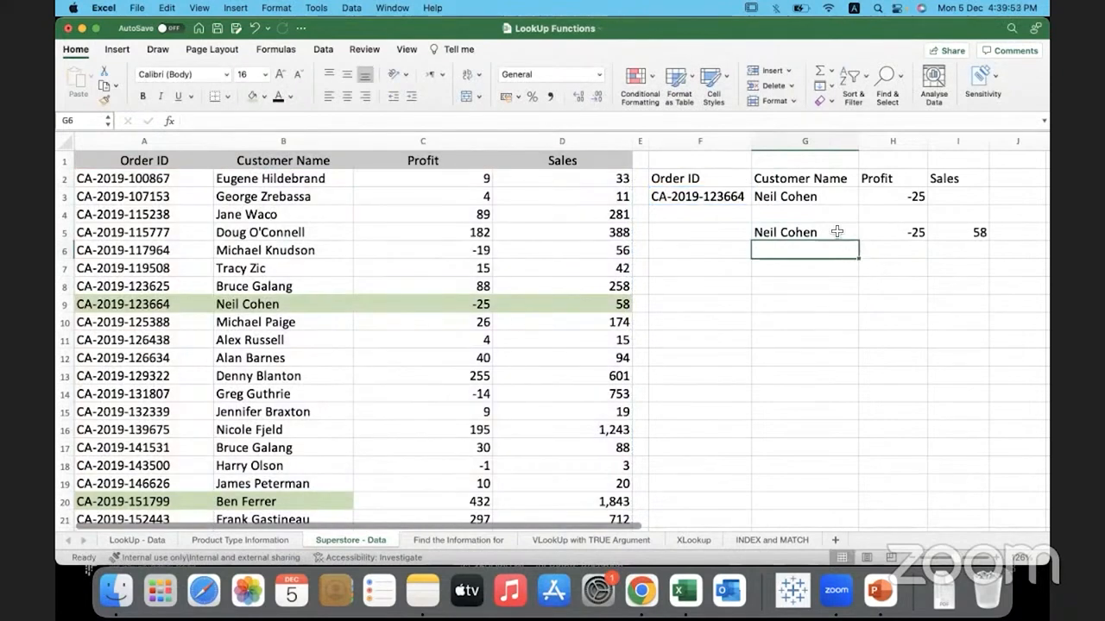
left_click(805, 232)
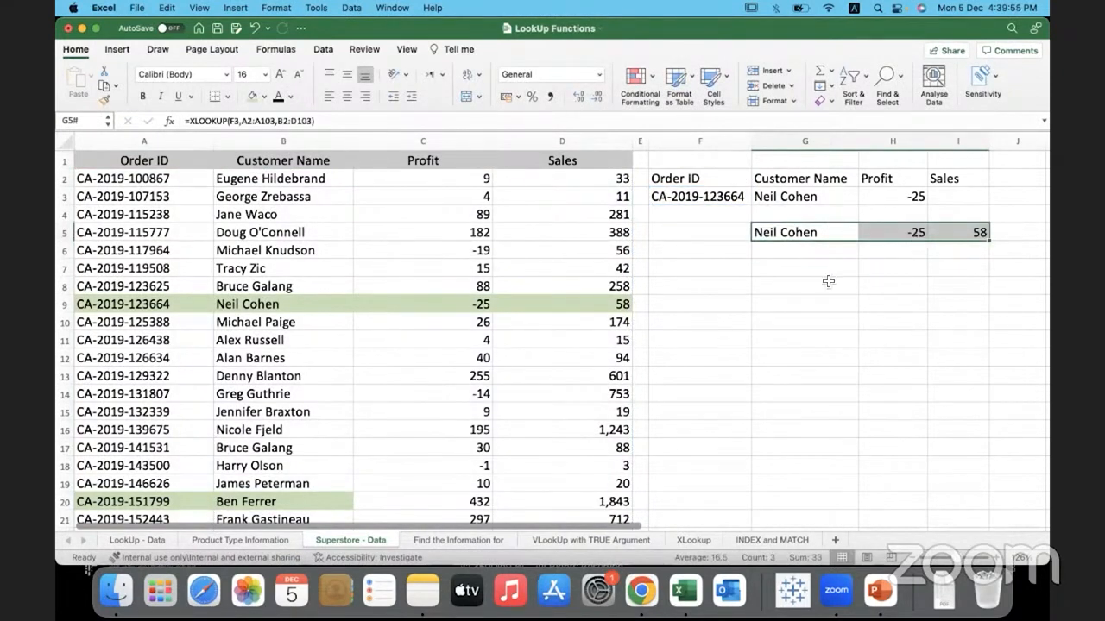
left_click(892, 231)
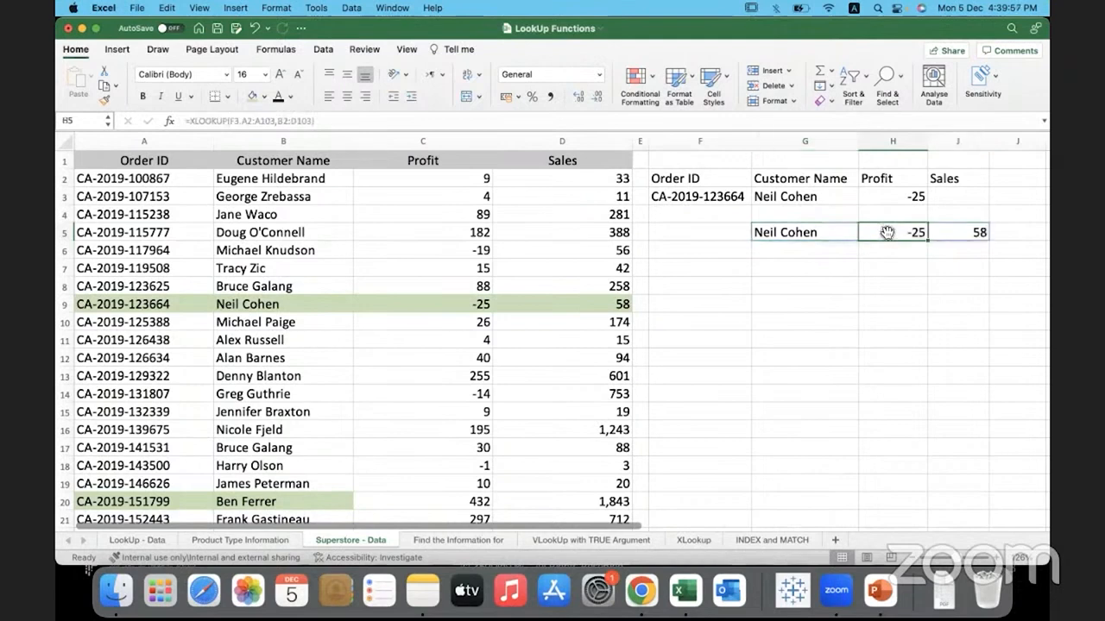
left_click(957, 232)
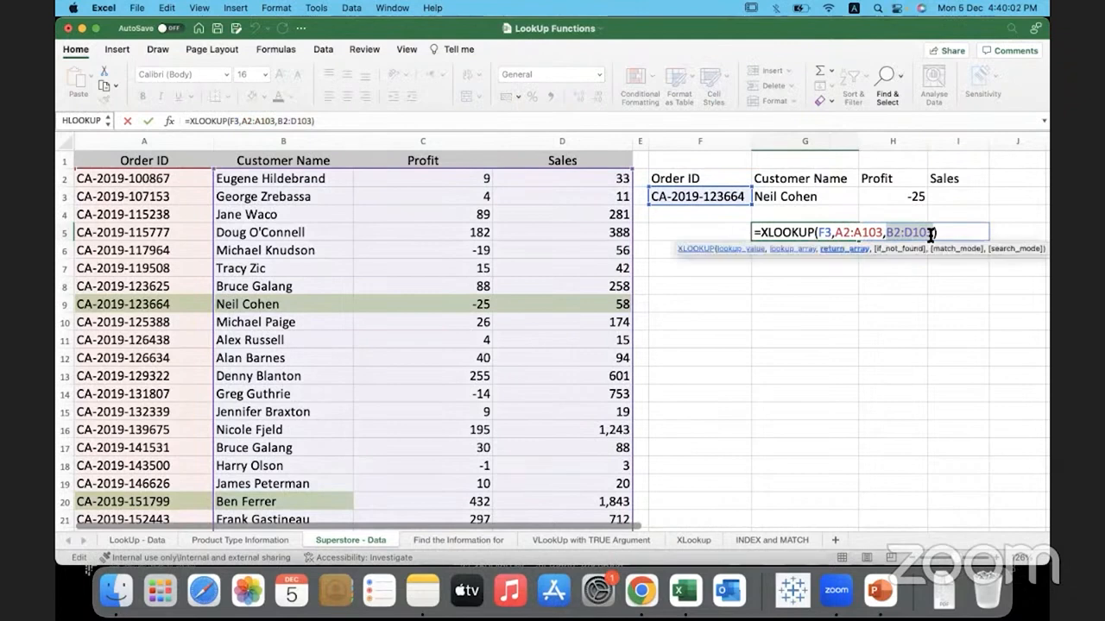
mouse_move(826, 313)
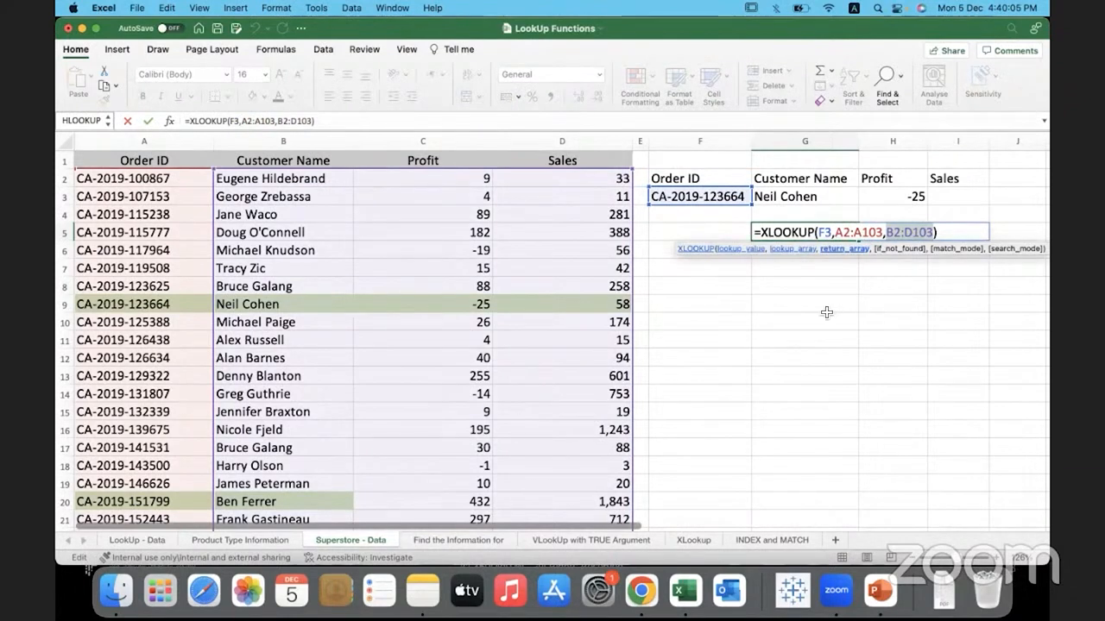
key("Return")
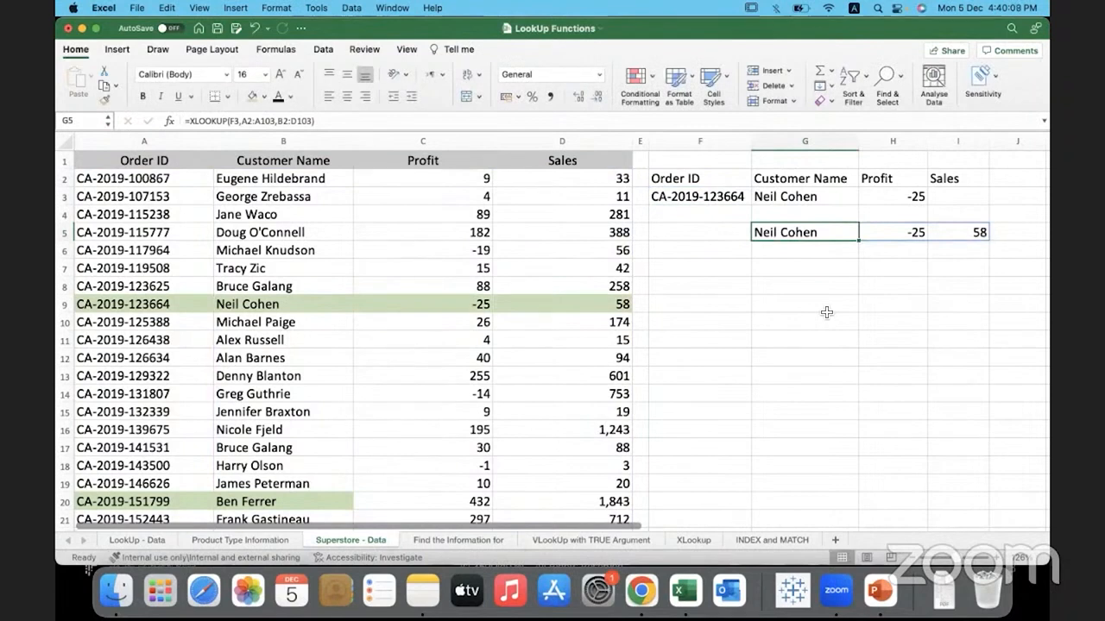
left_click(804, 268)
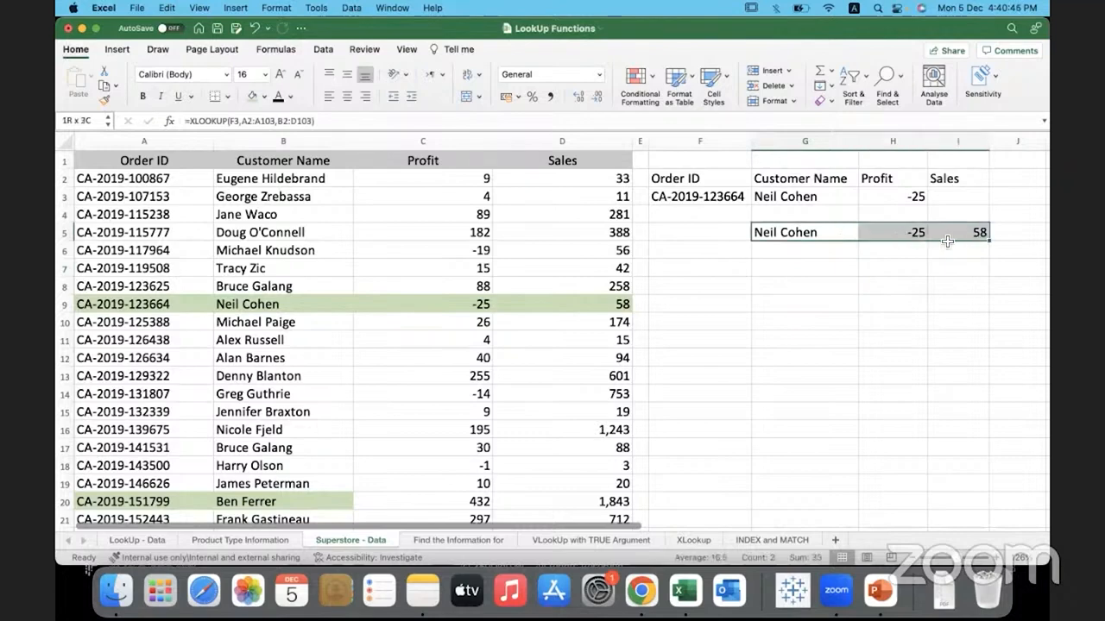
left_click(282, 196)
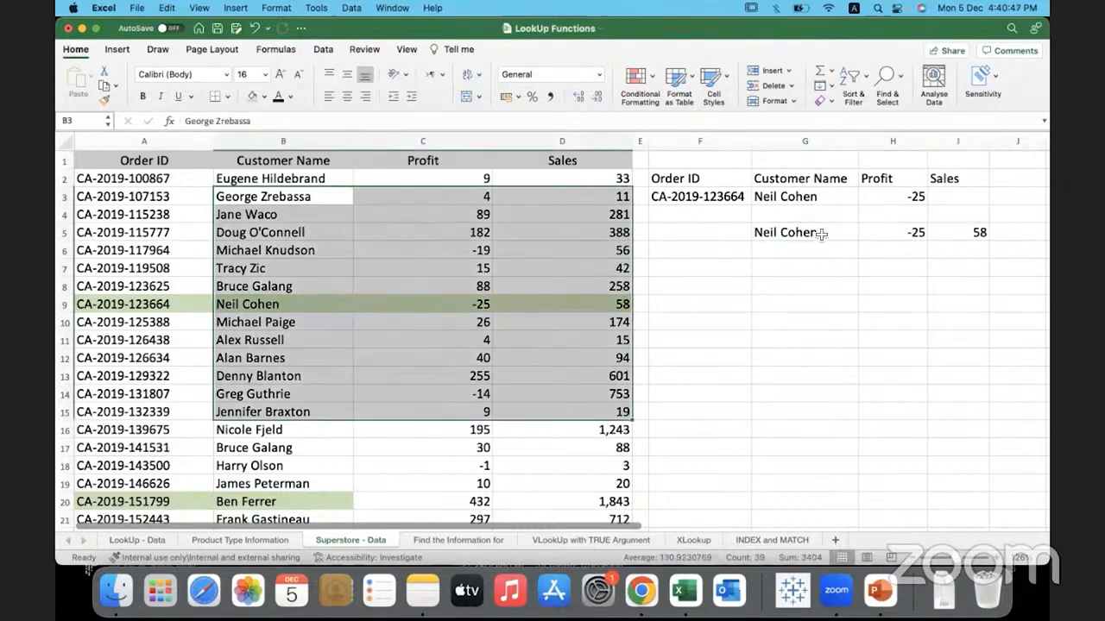